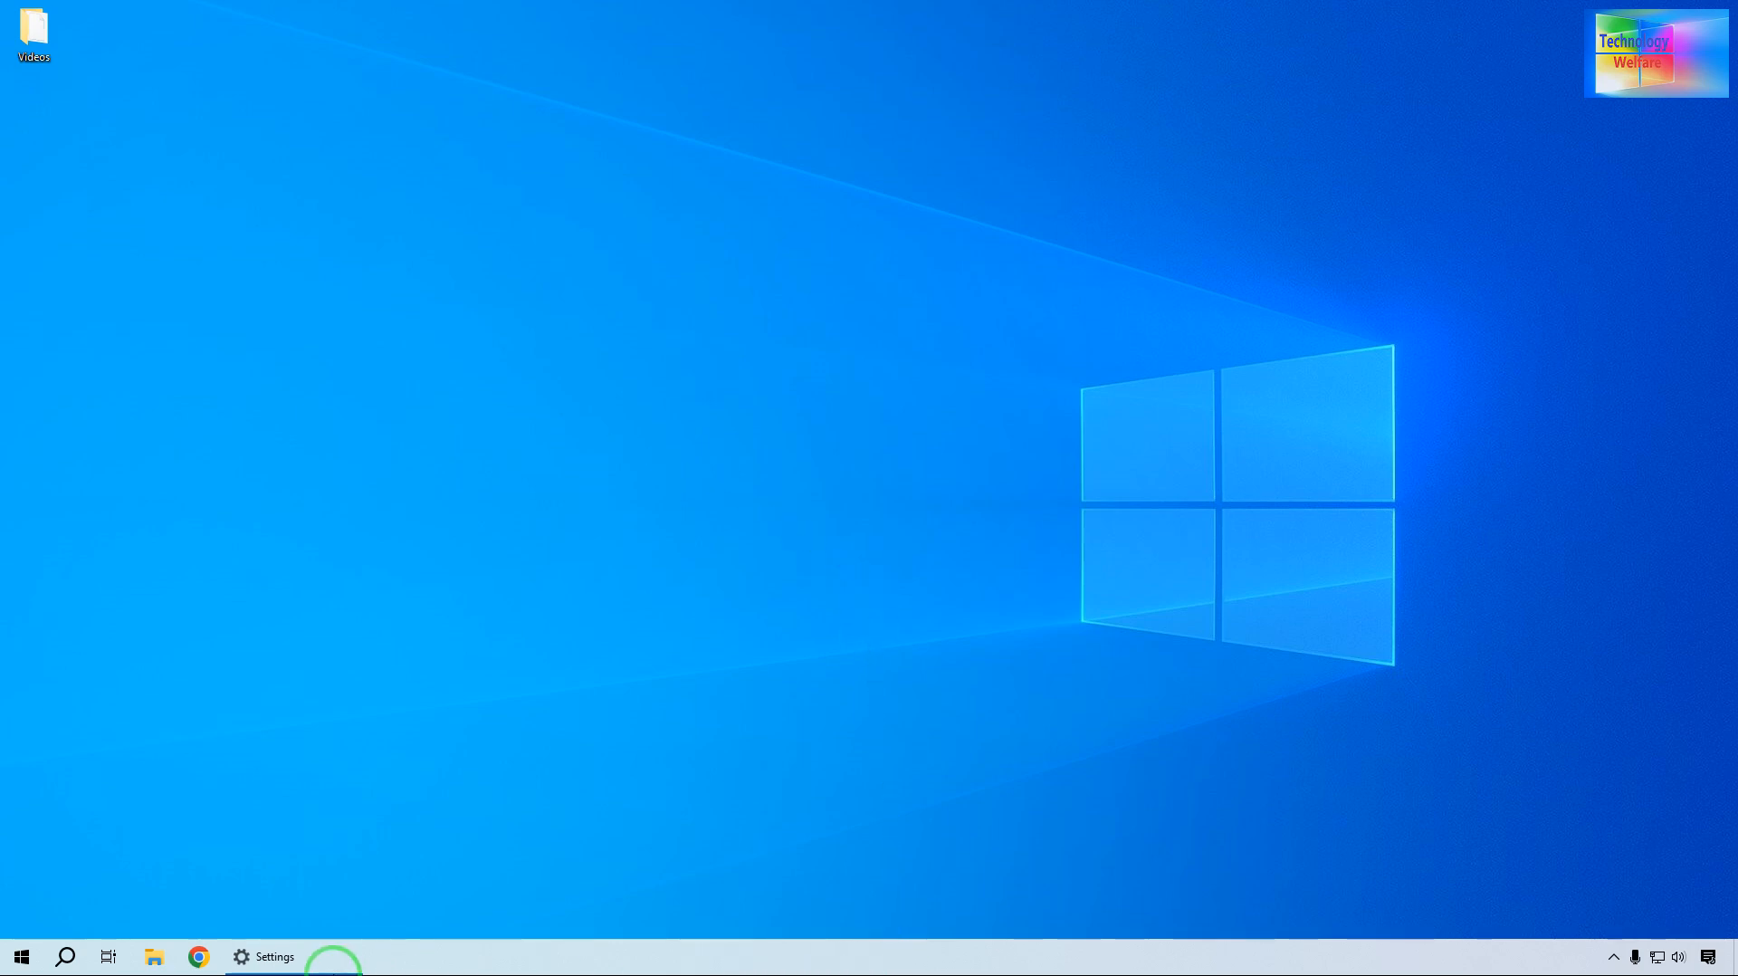
Step: Open the taskbar search panel showing recent items like Device Manager
click(64, 956)
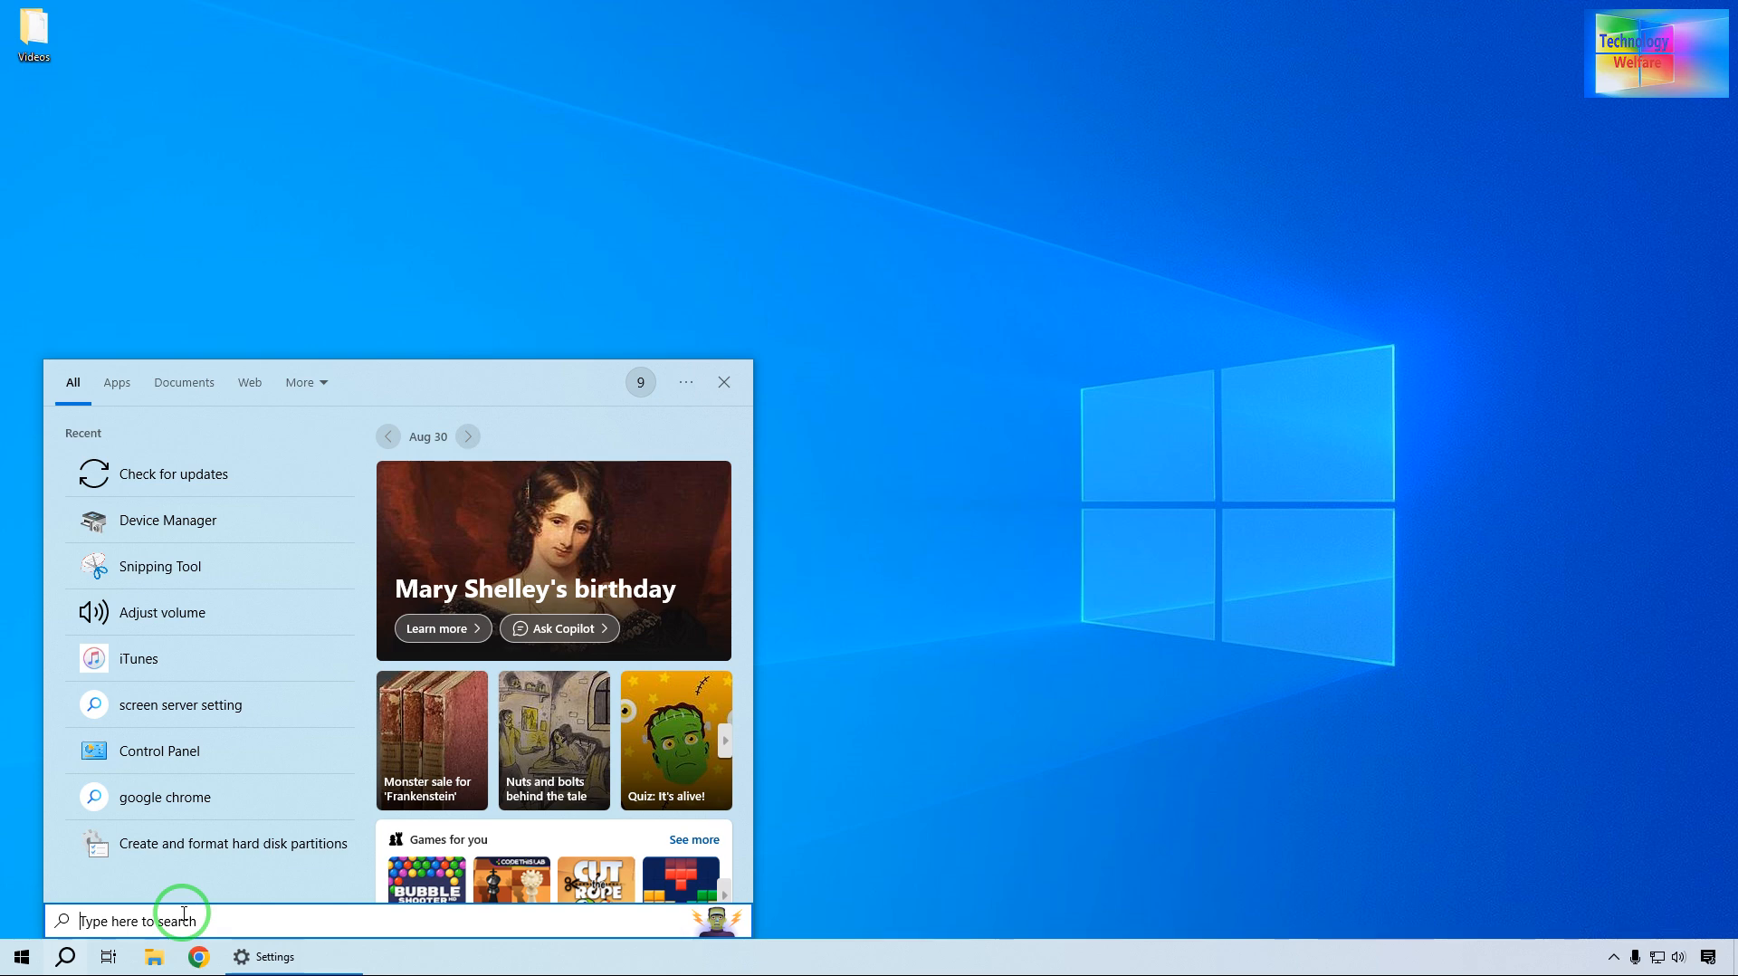
mouse_move(11, 937)
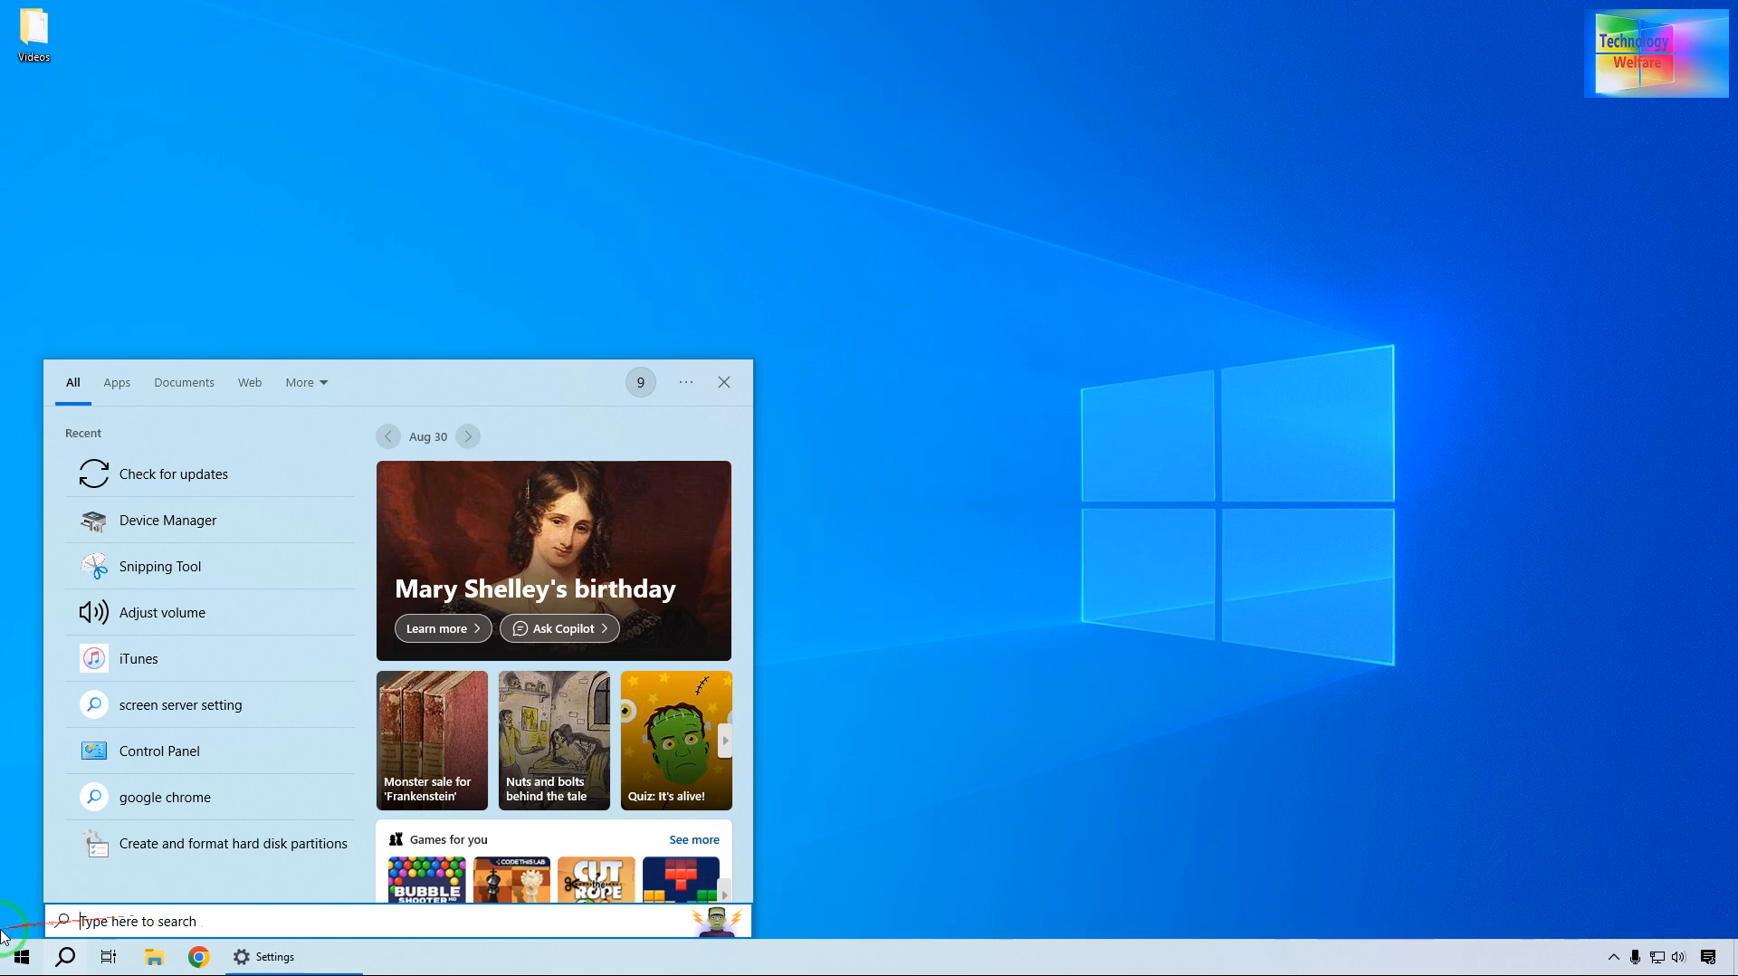
mouse_move(155, 567)
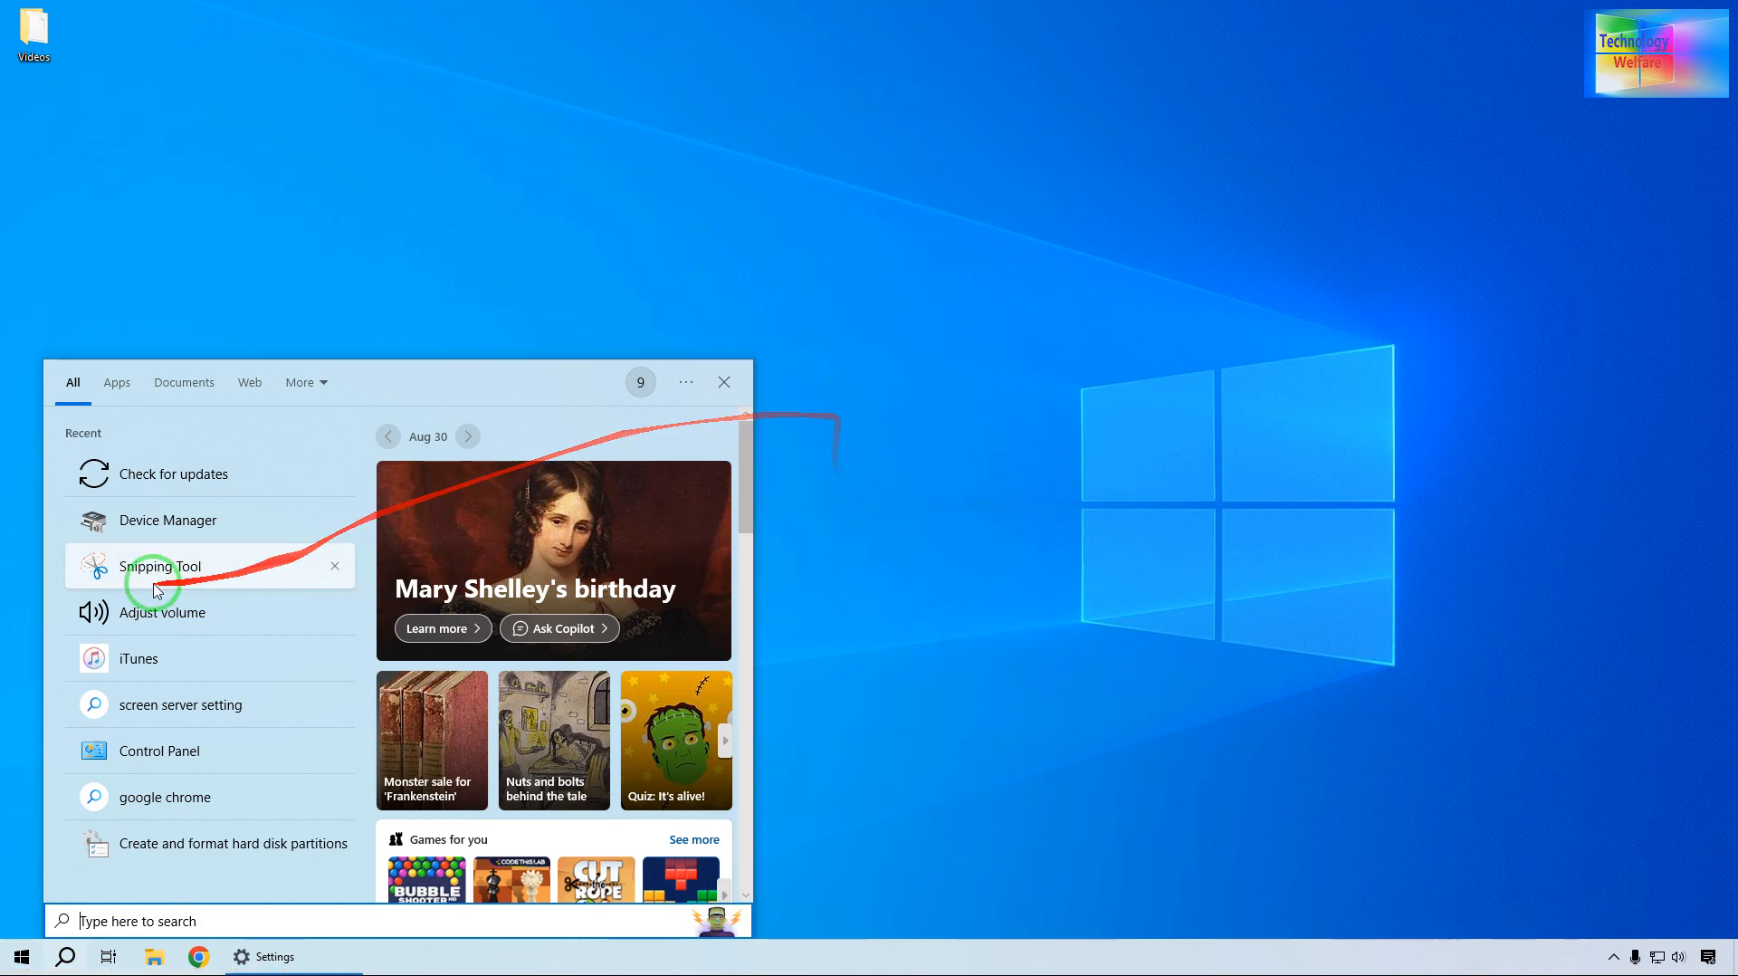
Step: Launch Device Manager and expand the Network adapters category
click(168, 519)
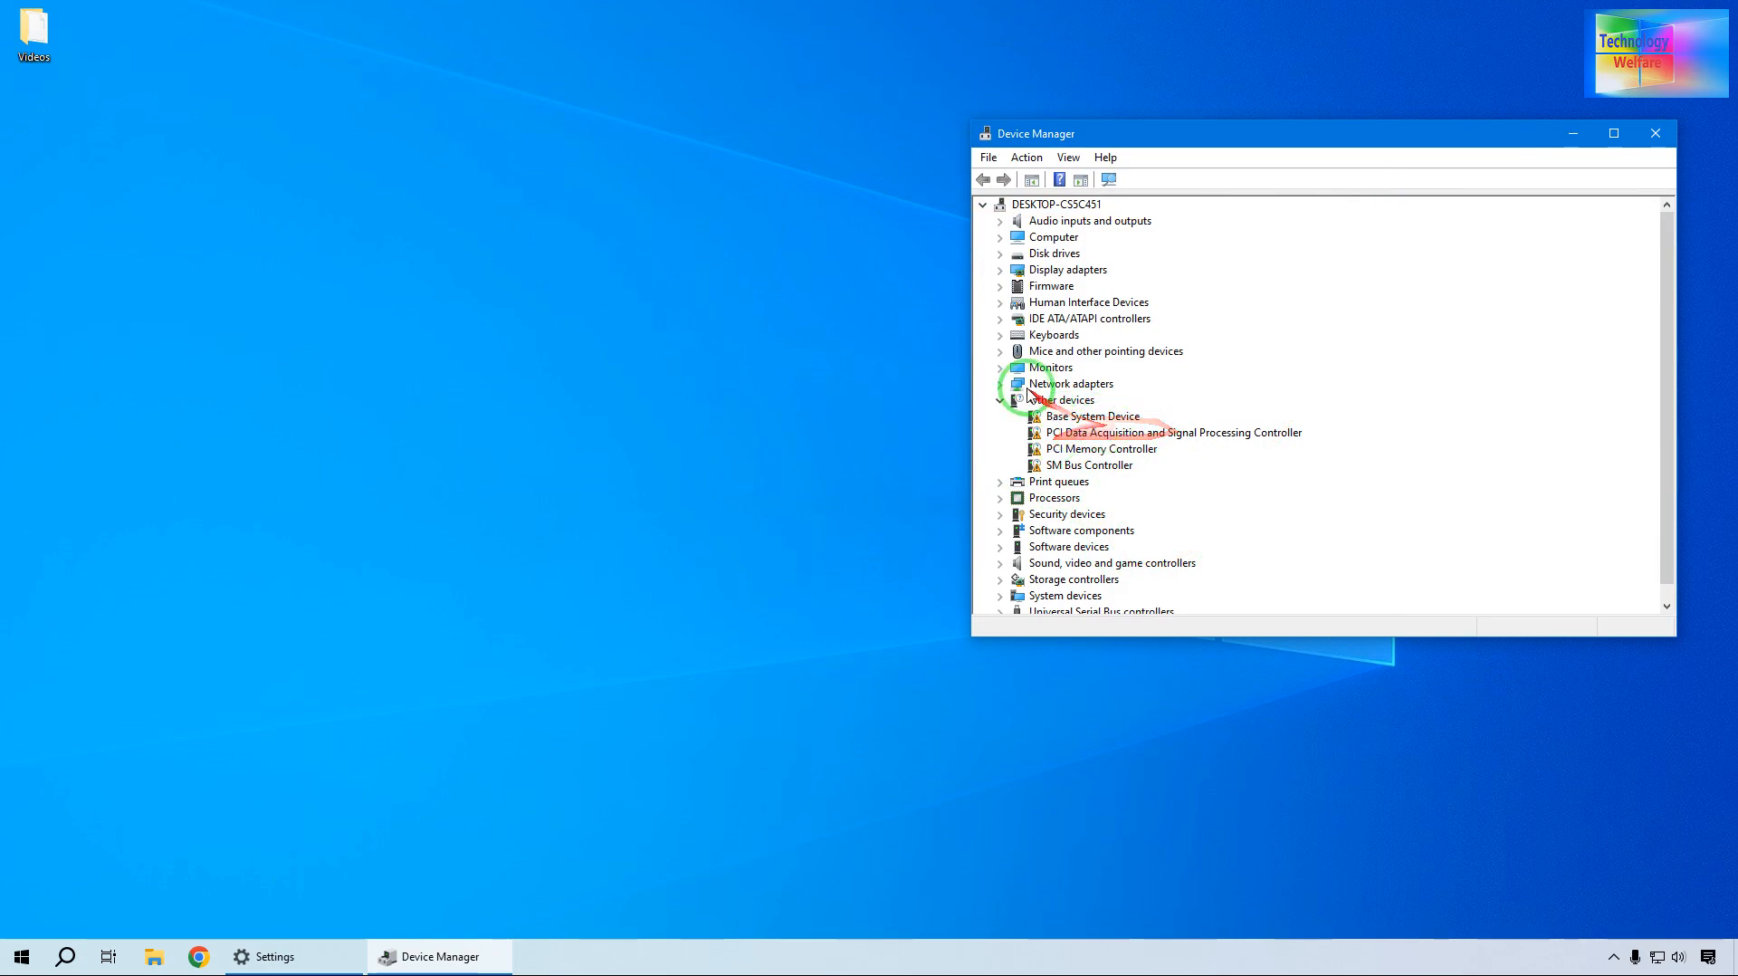
mouse_move(1075, 554)
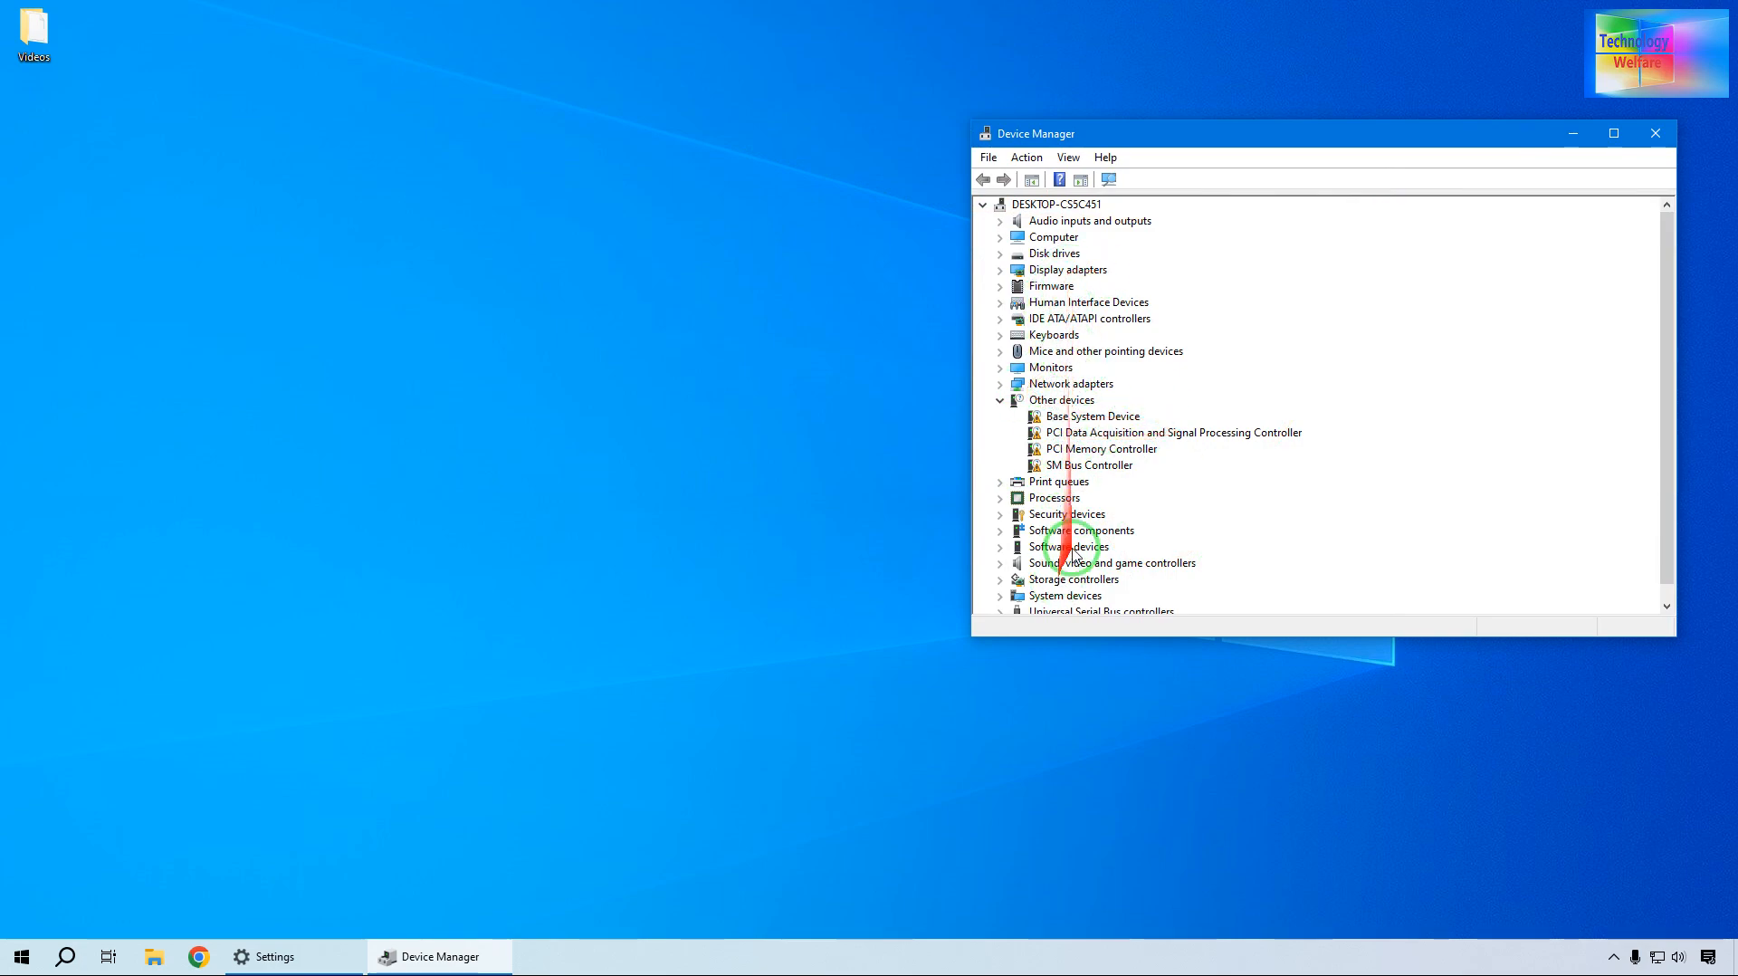
mouse_move(1105, 522)
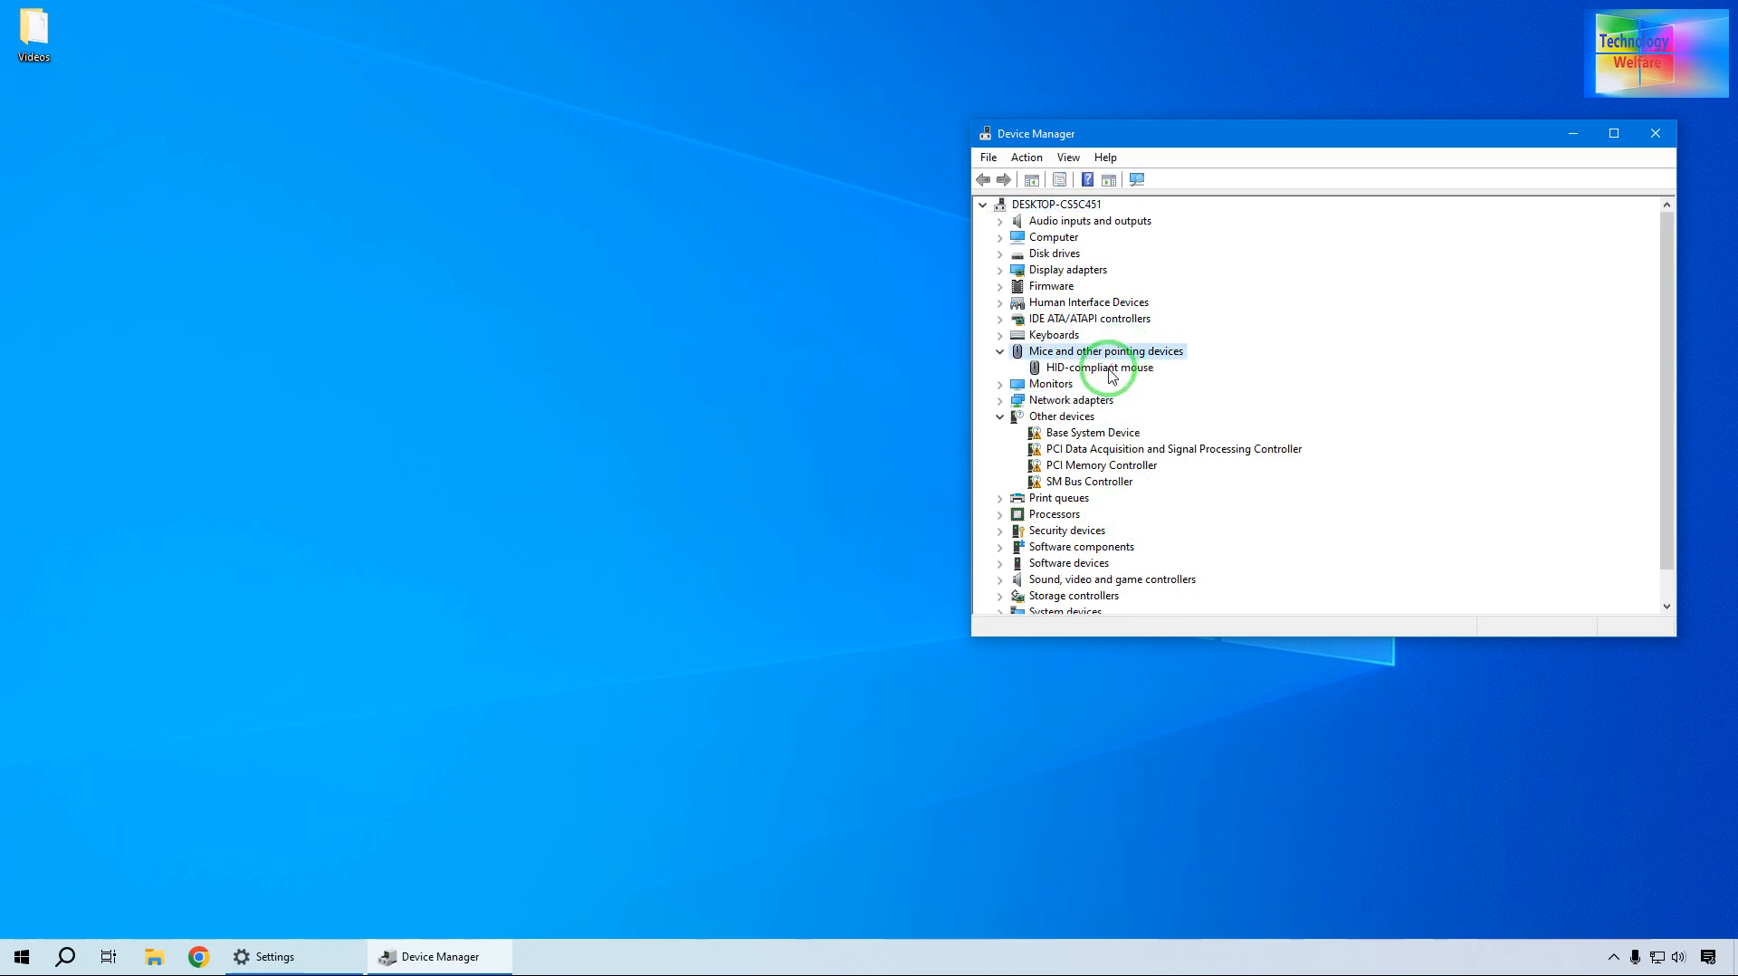
right_click(1110, 366)
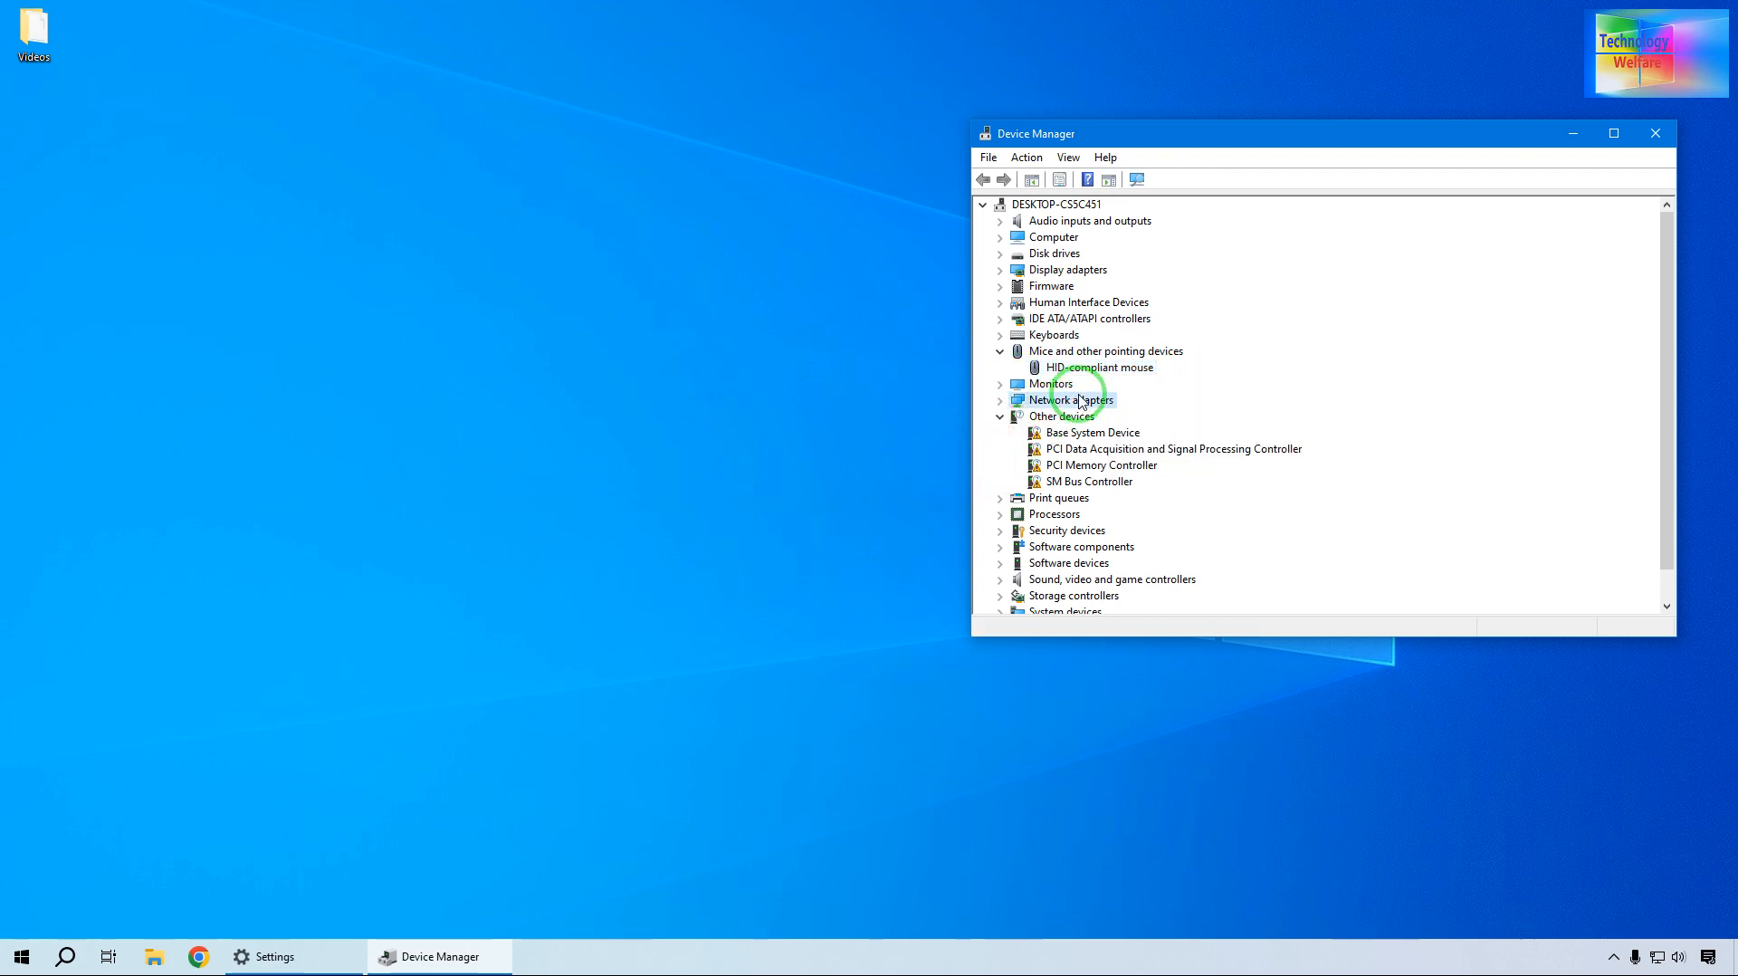
click(1001, 399)
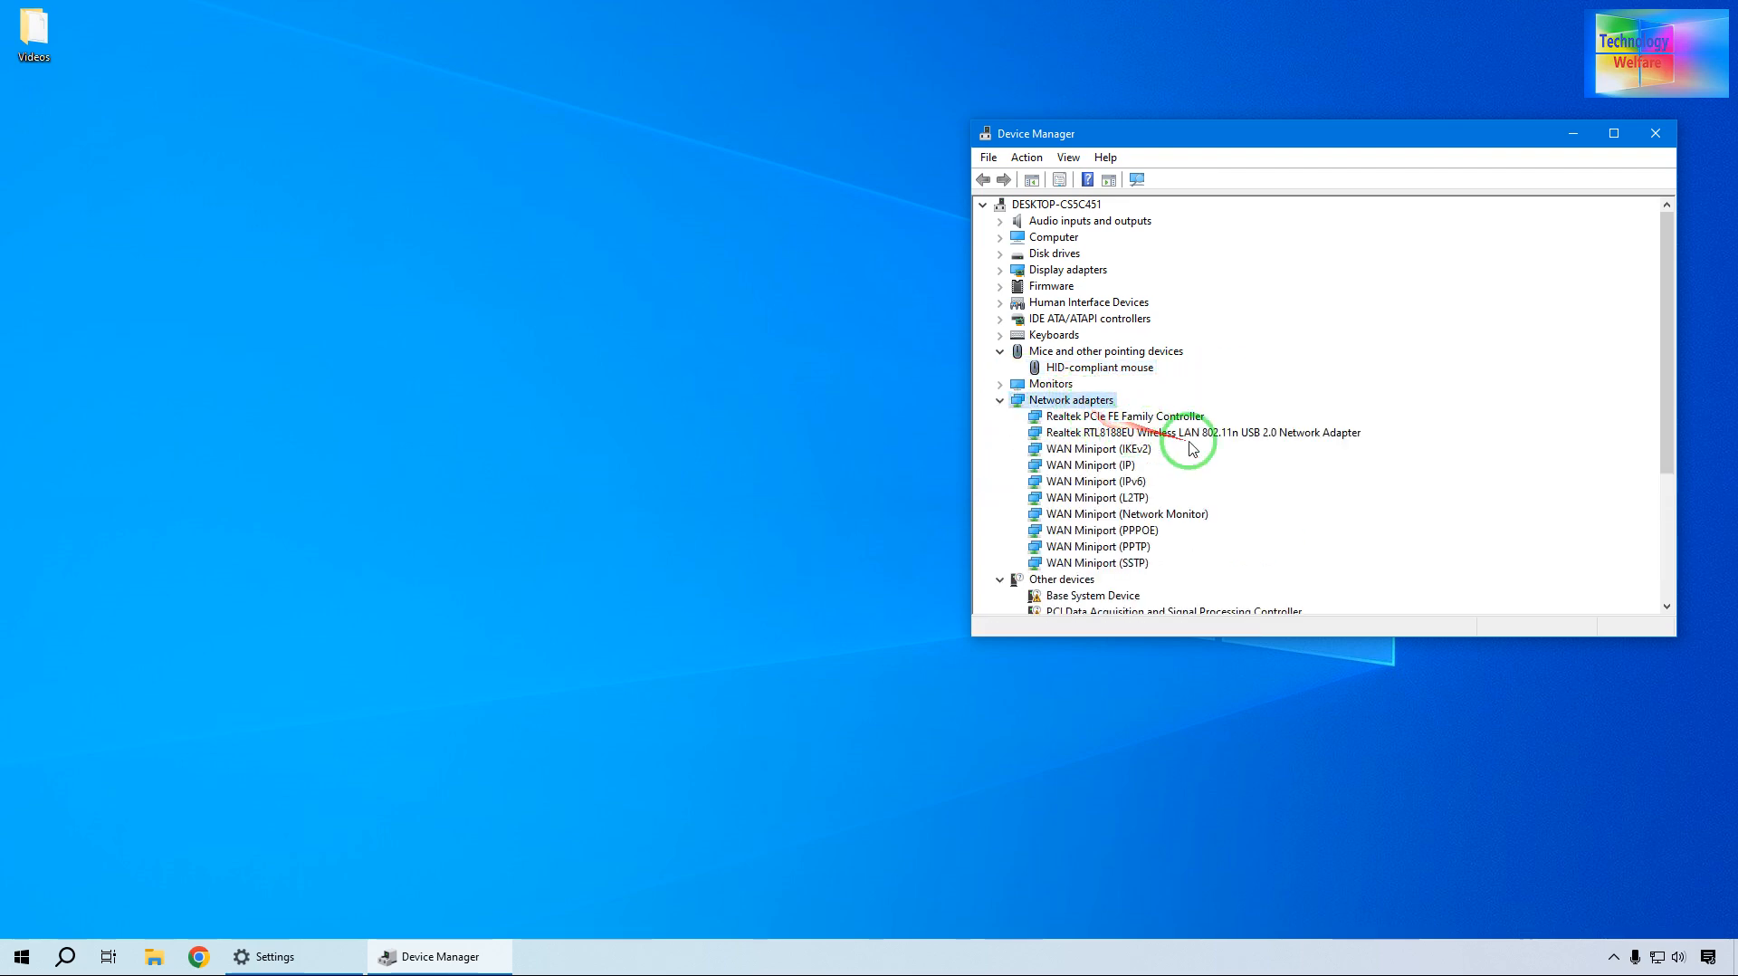
mouse_move(1120, 504)
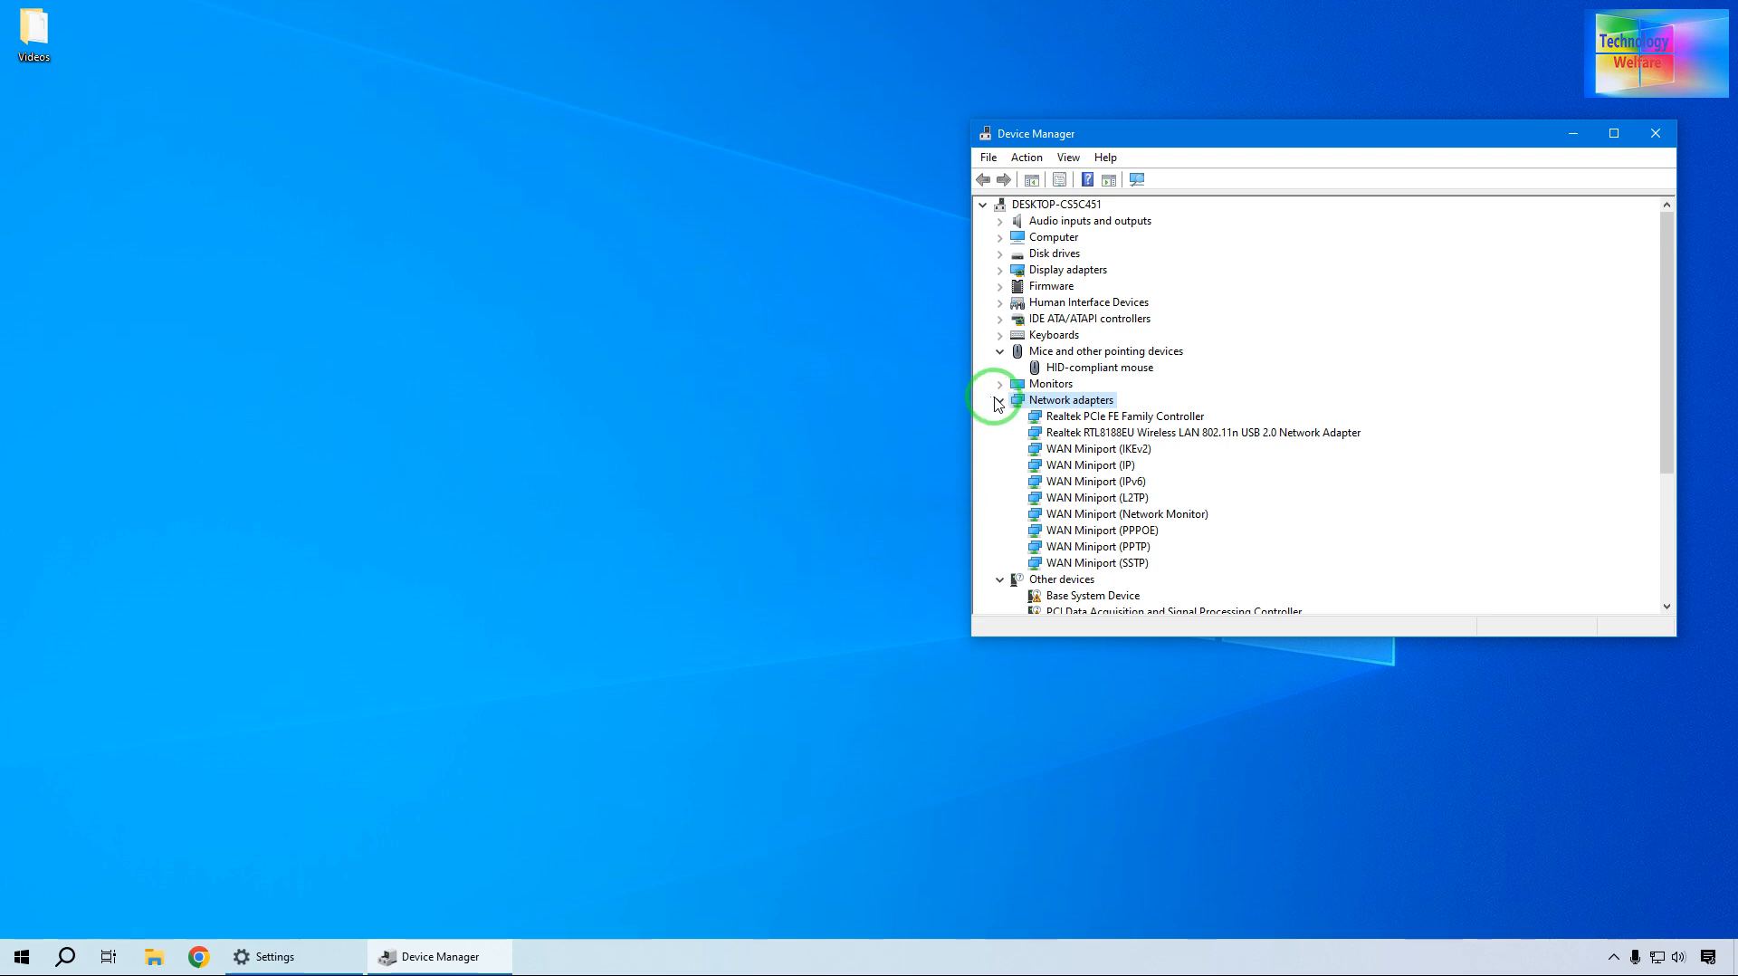
Step: Collapse Network adapters and scan the NVIDIA GeForce GT 610 for hardware changes
click(998, 399)
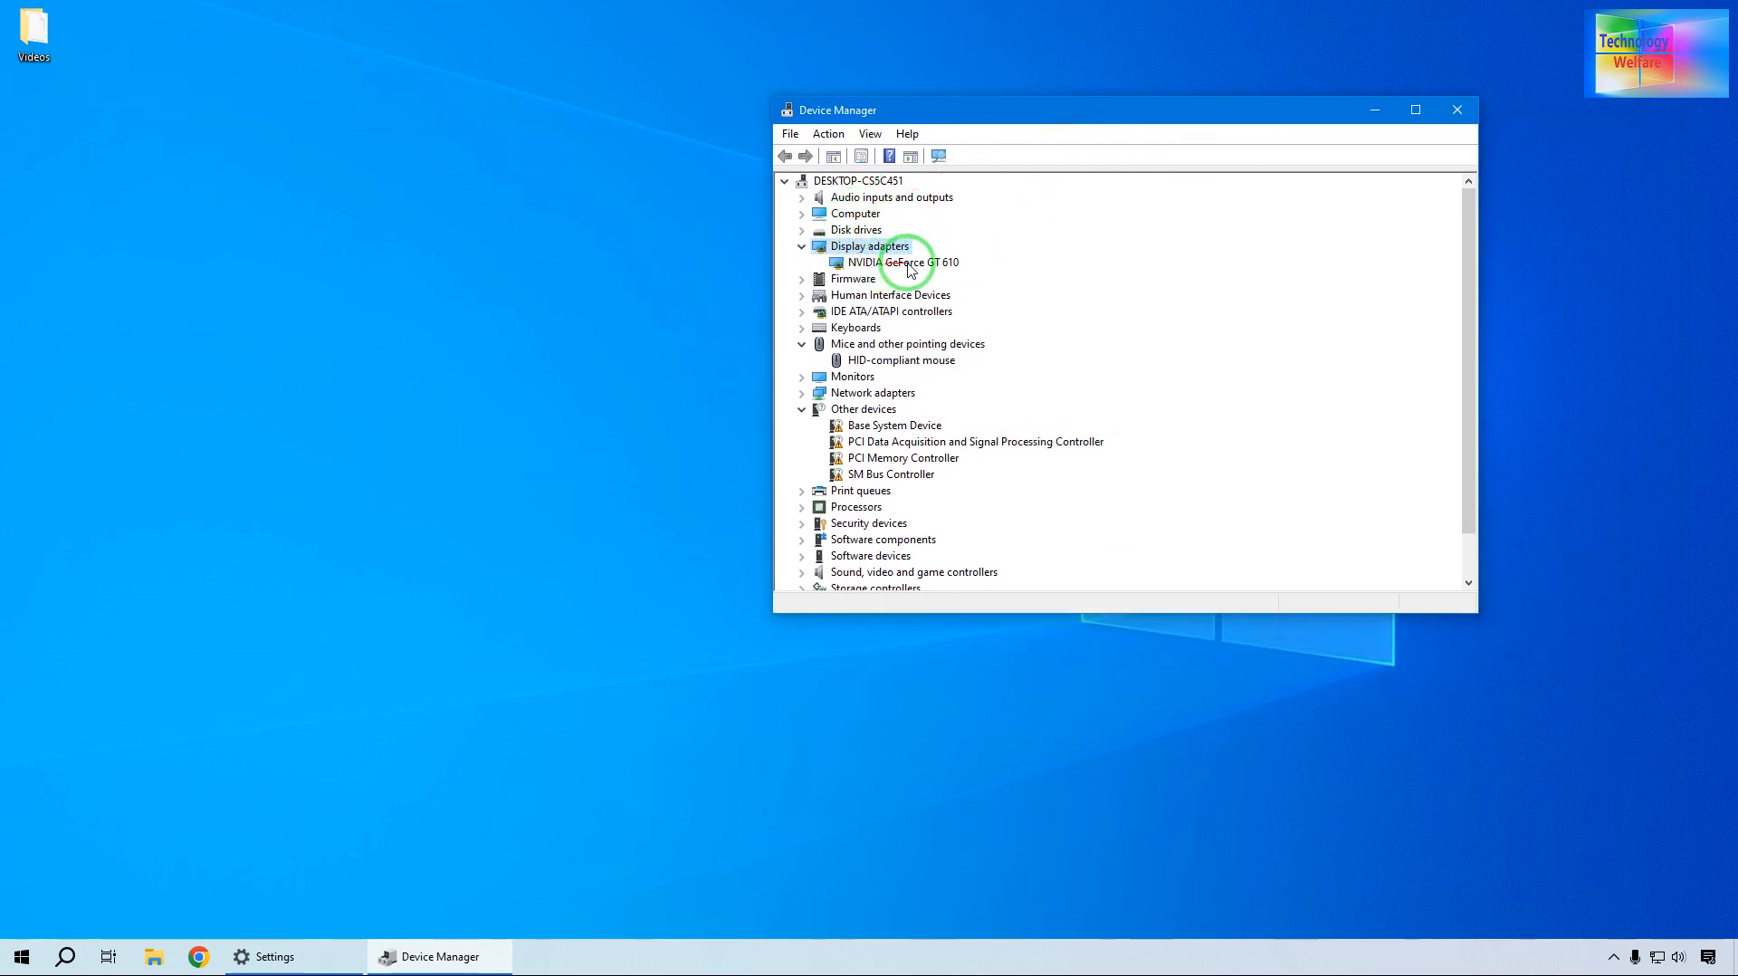
right_click(909, 261)
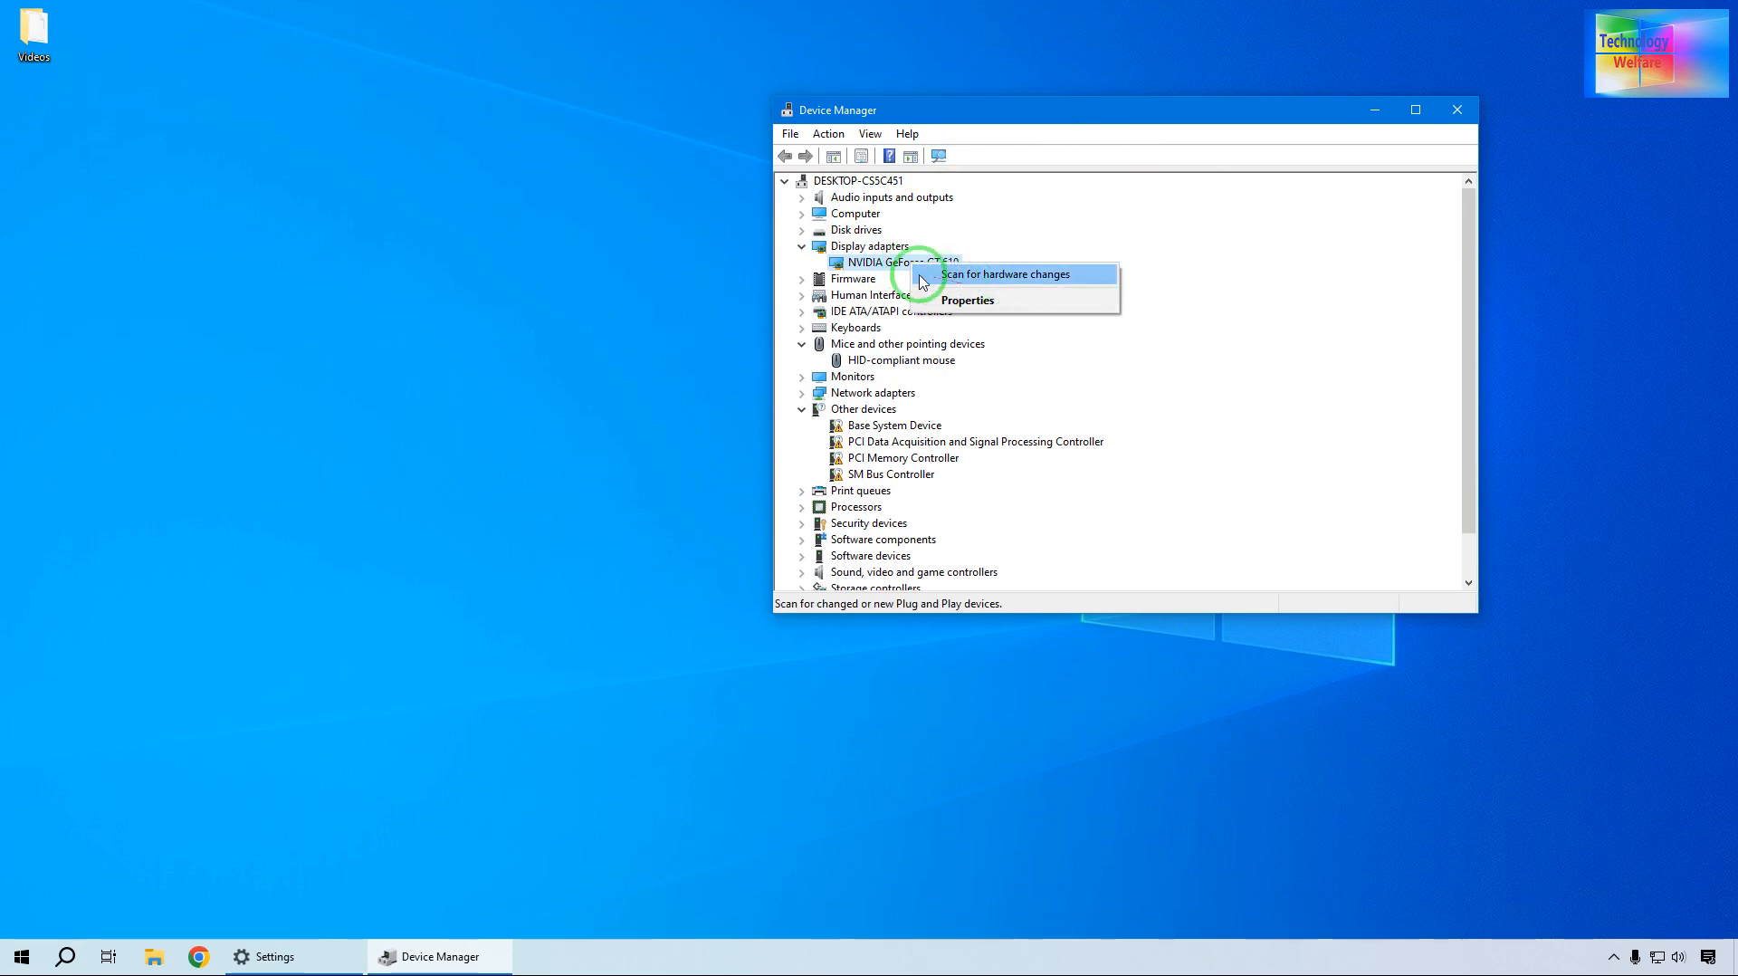
mouse_move(697, 360)
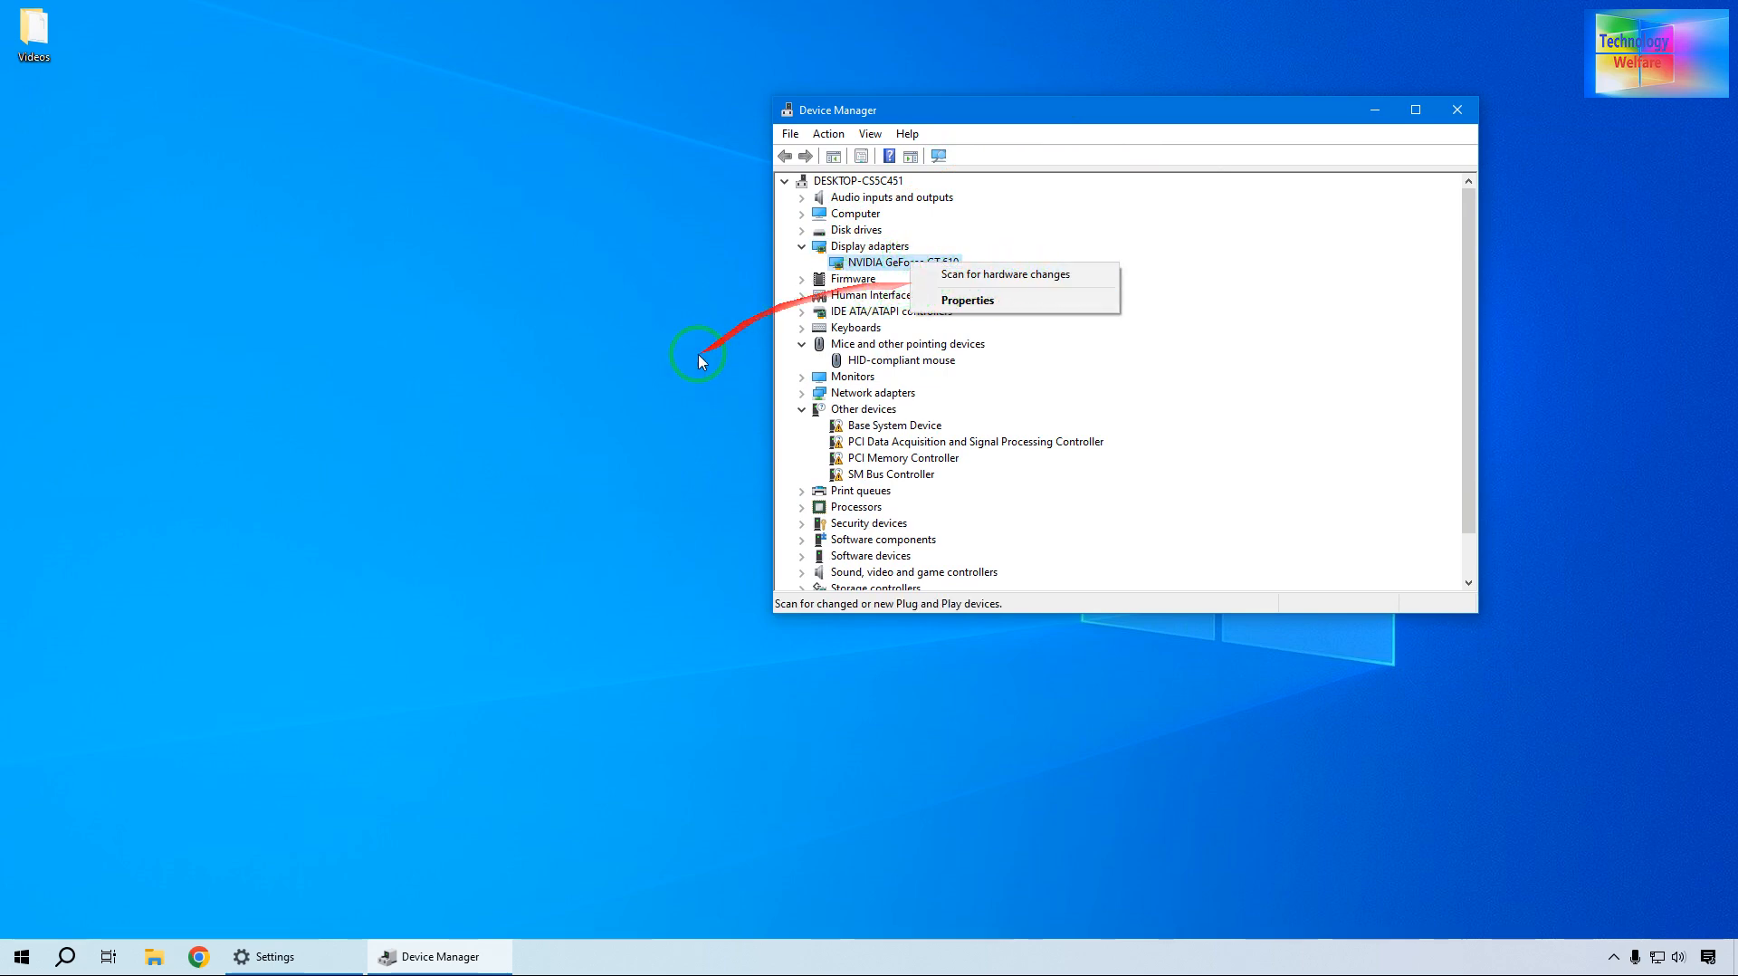
click(273, 956)
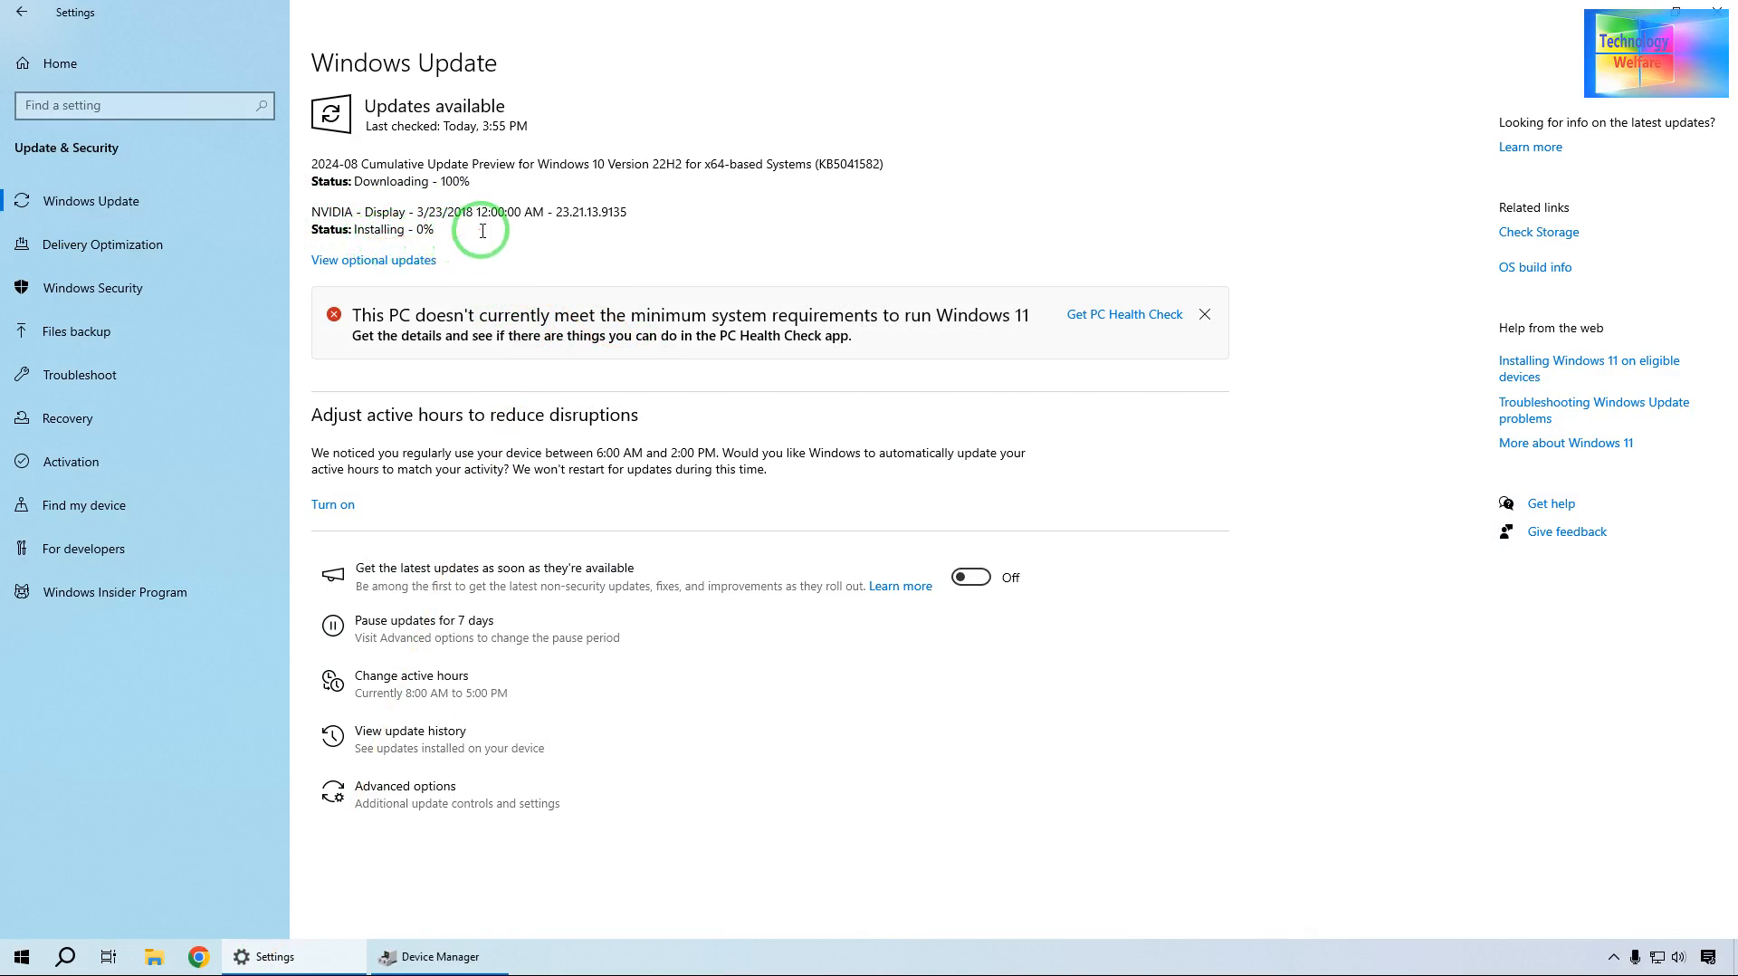
mouse_move(454, 157)
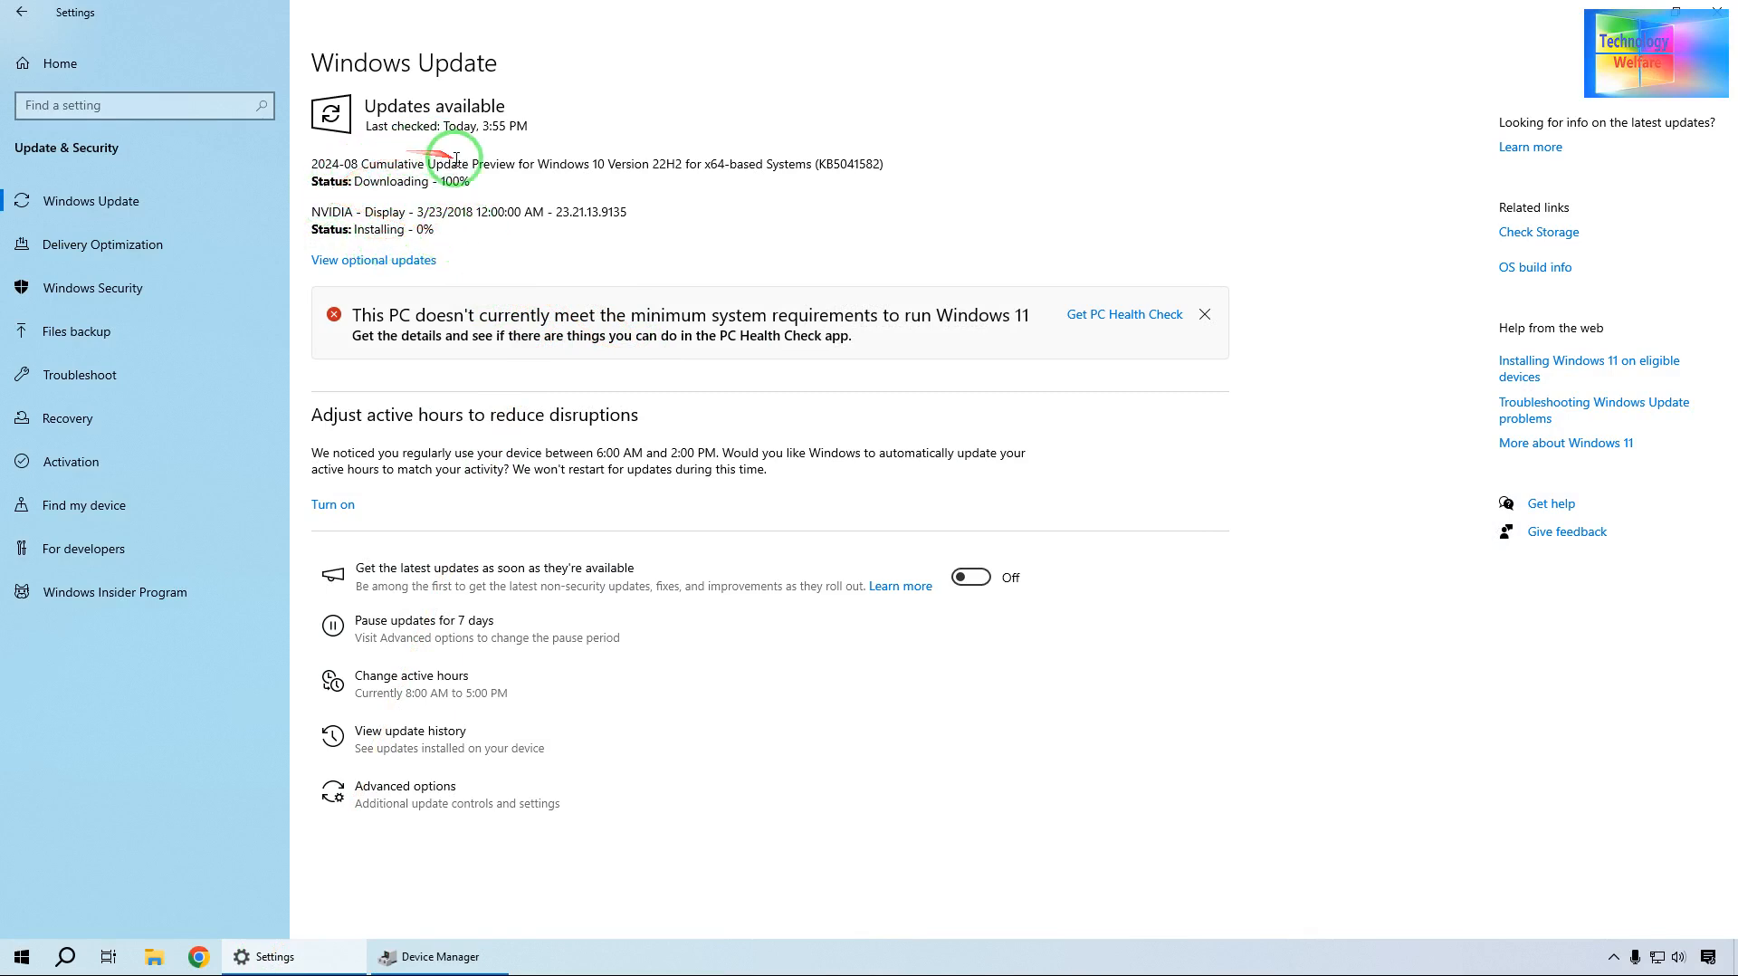
mouse_move(722, 258)
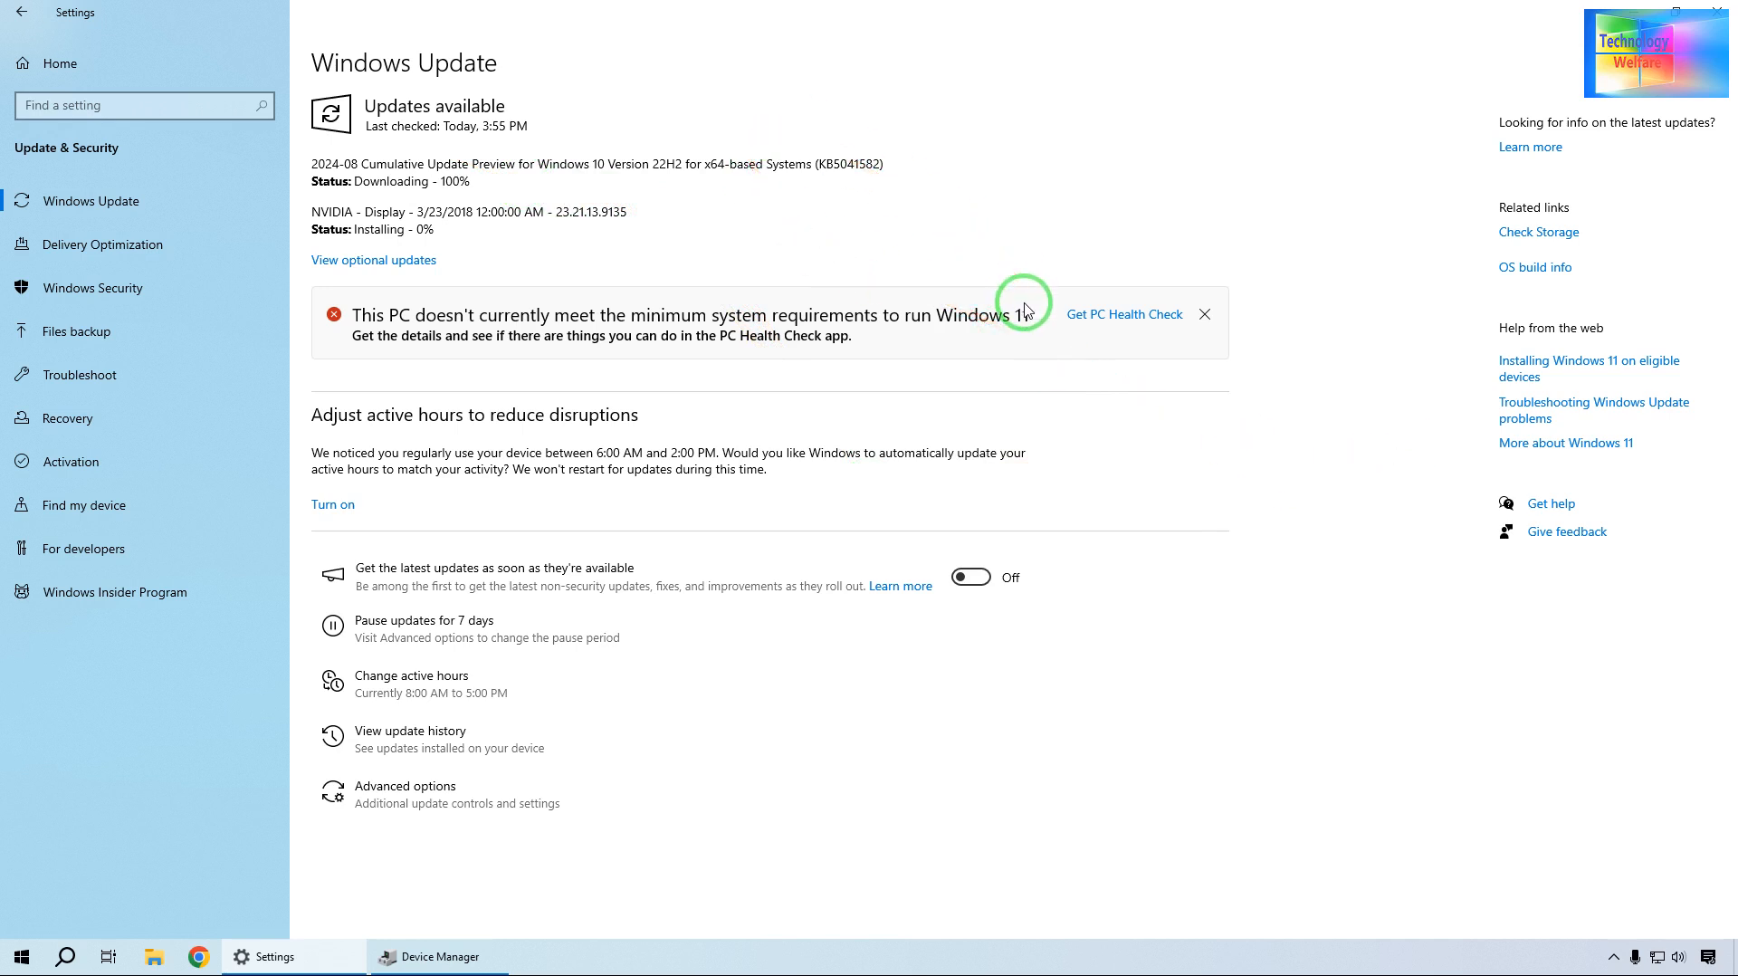
mouse_move(1023, 309)
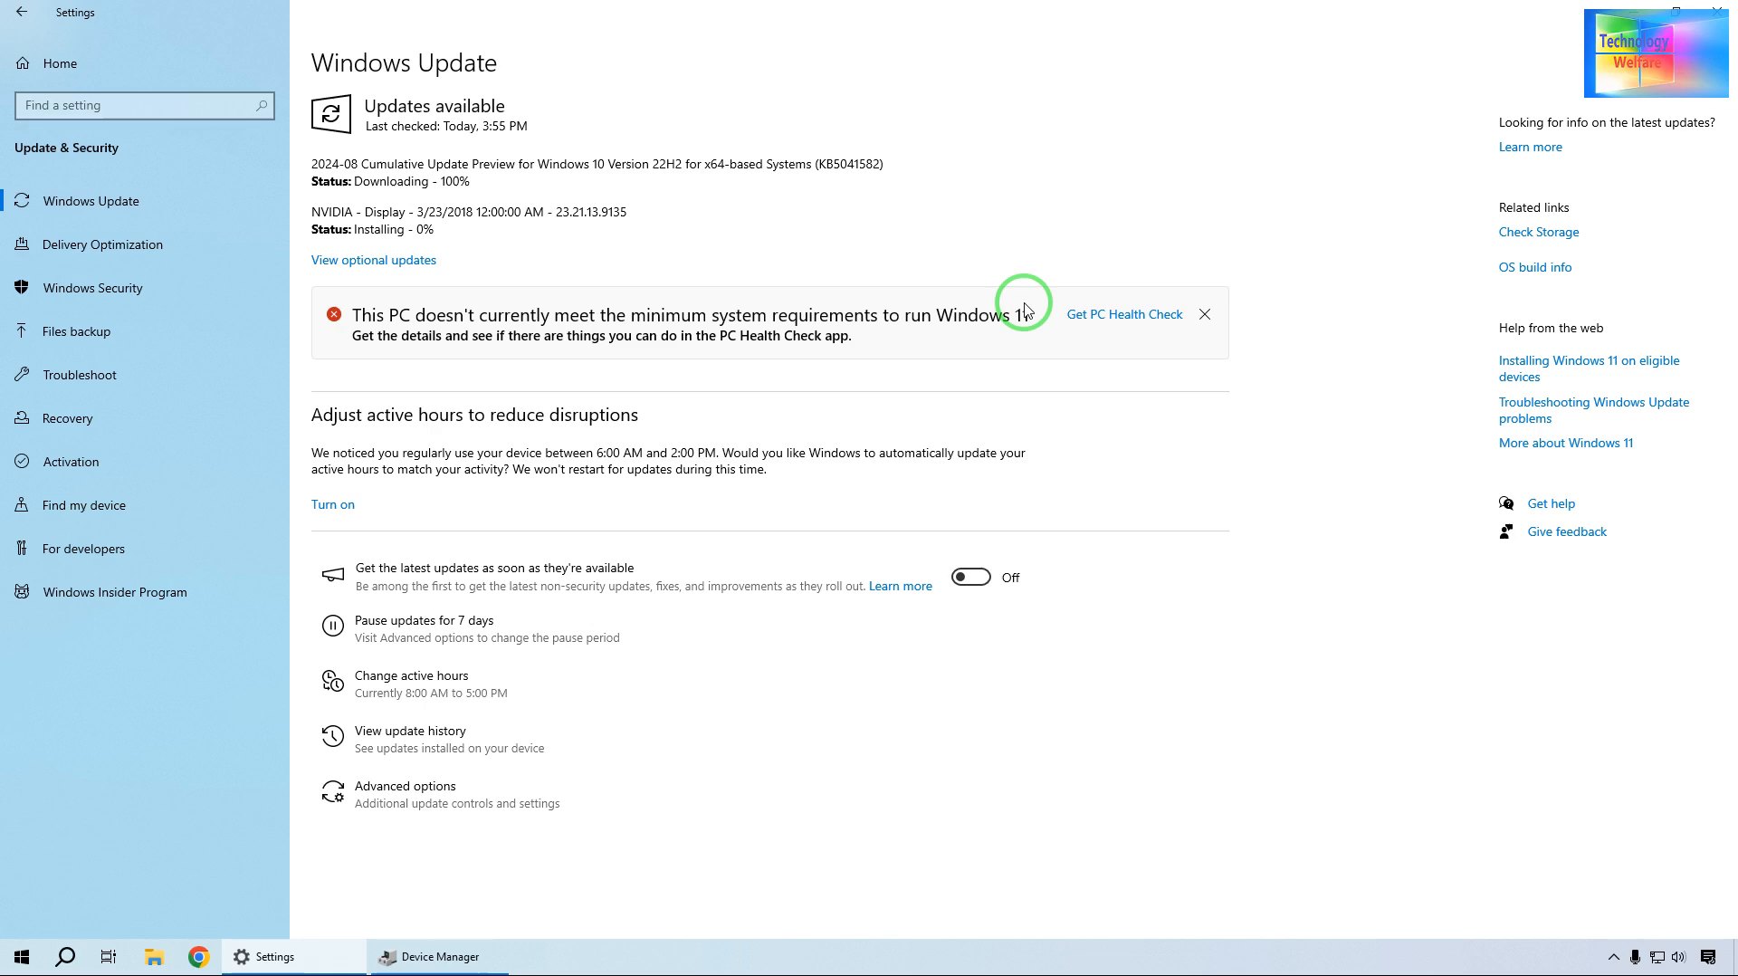
mouse_move(554, 6)
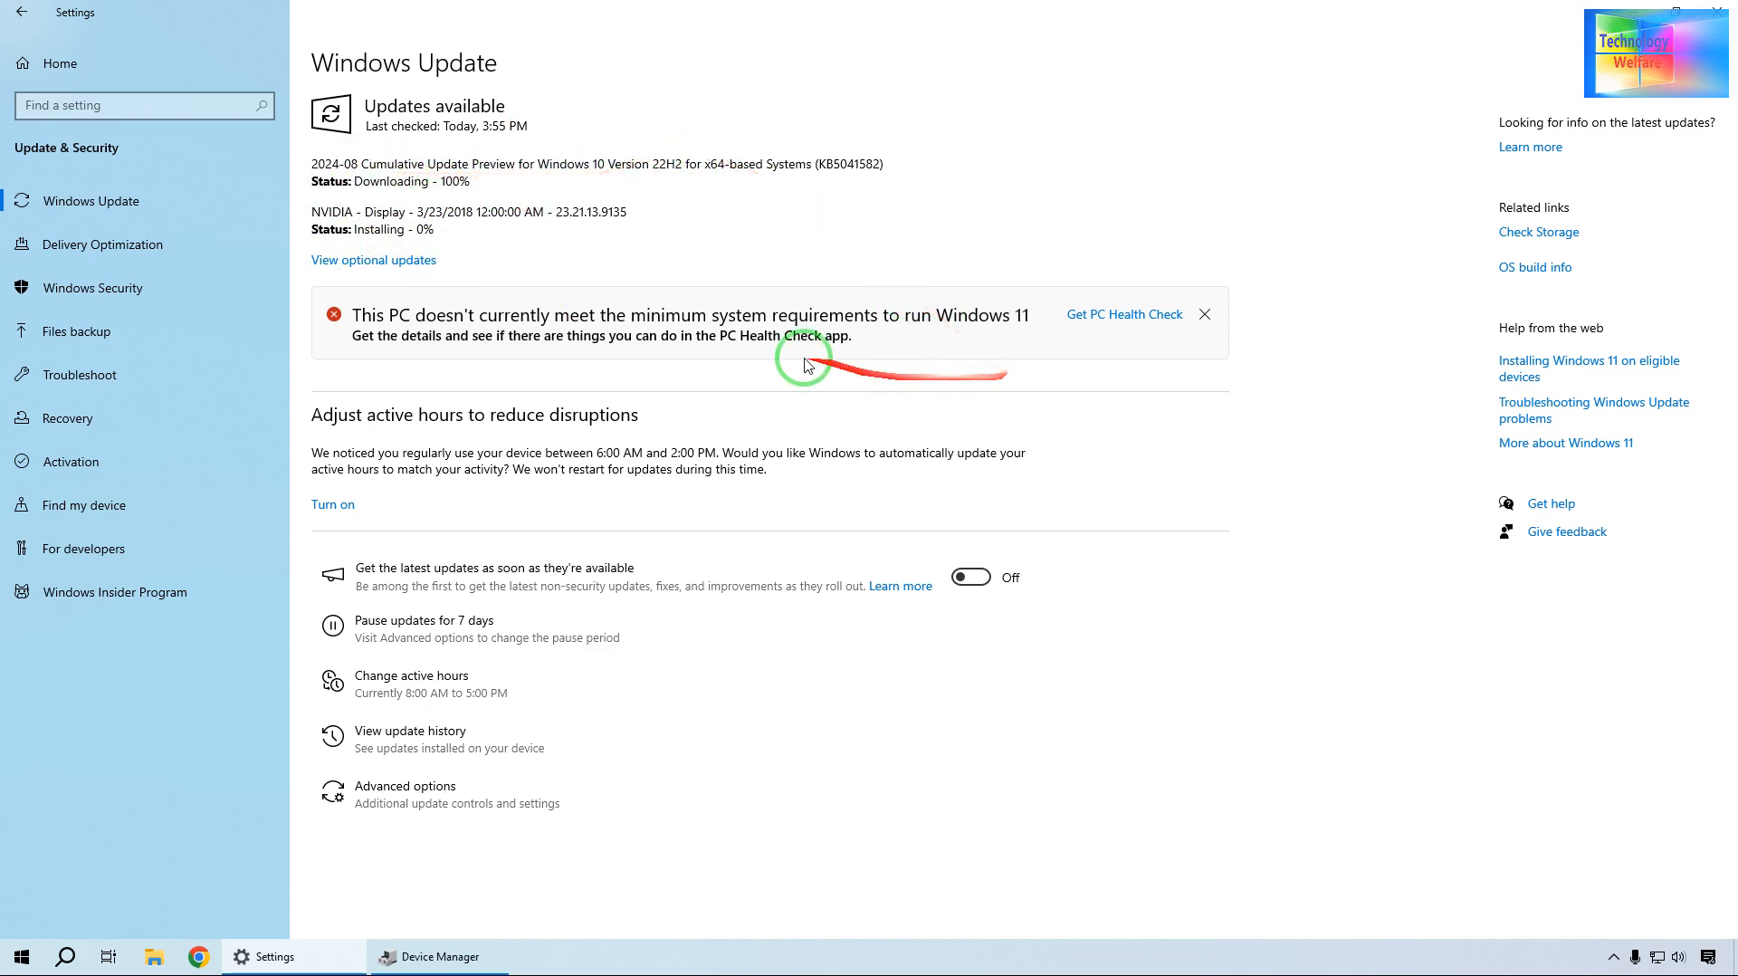
mouse_move(591, 745)
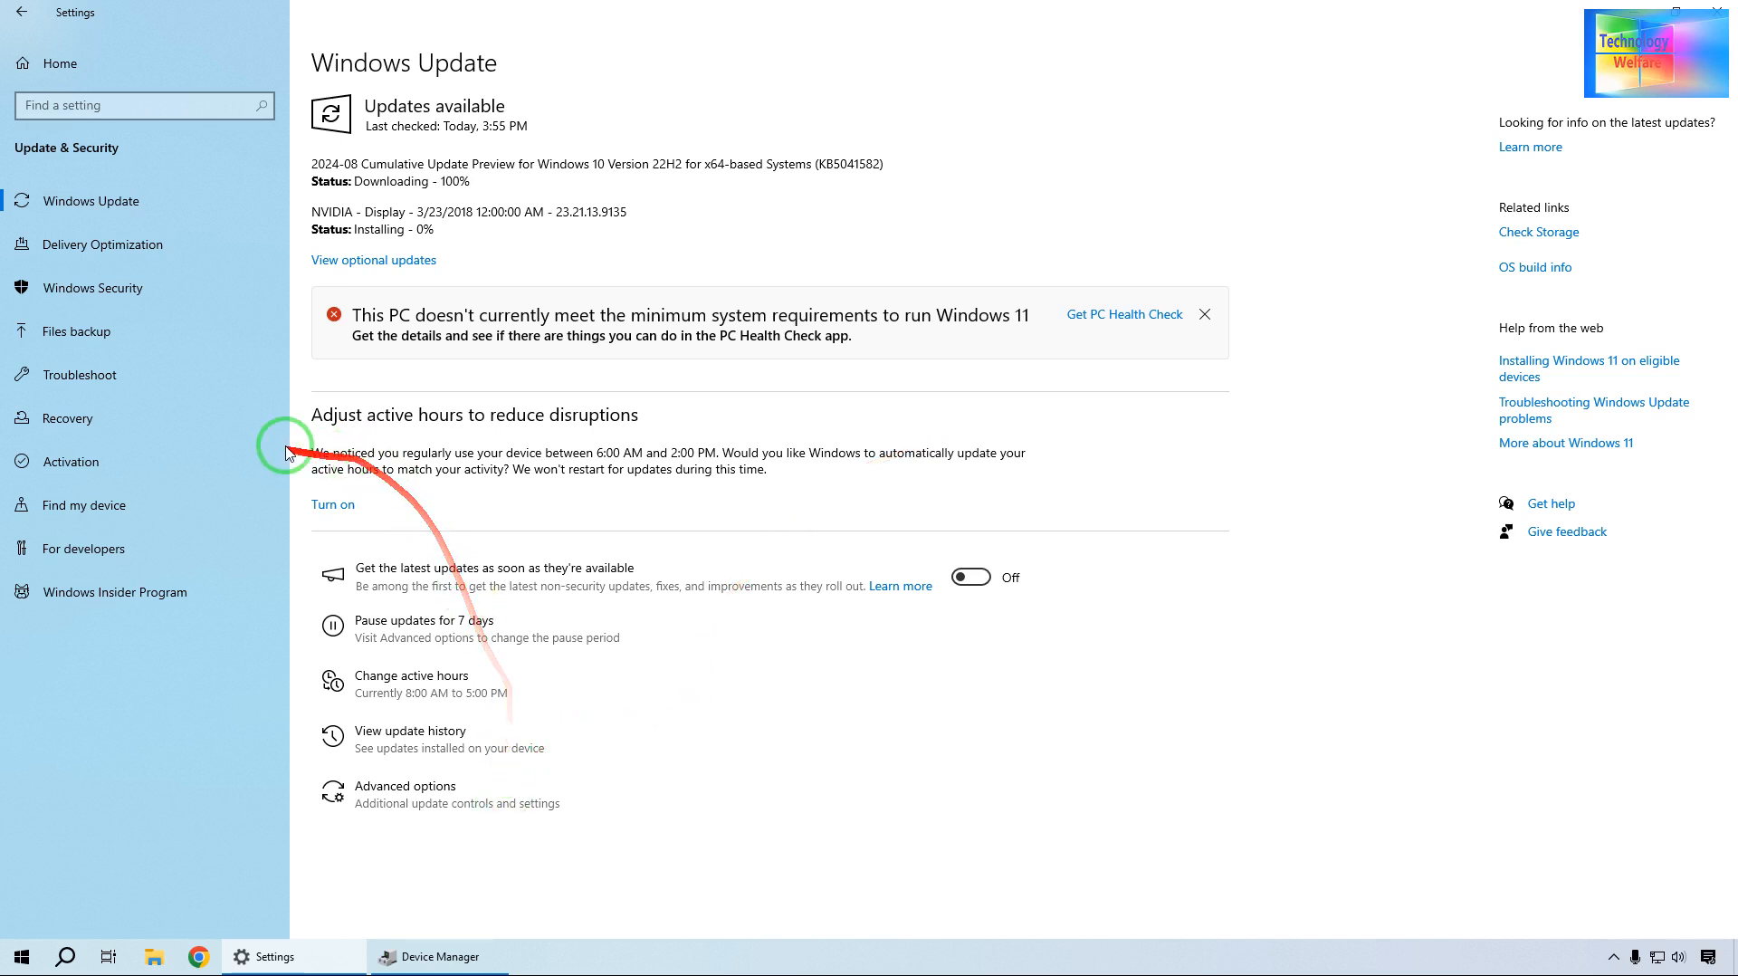
mouse_move(107, 627)
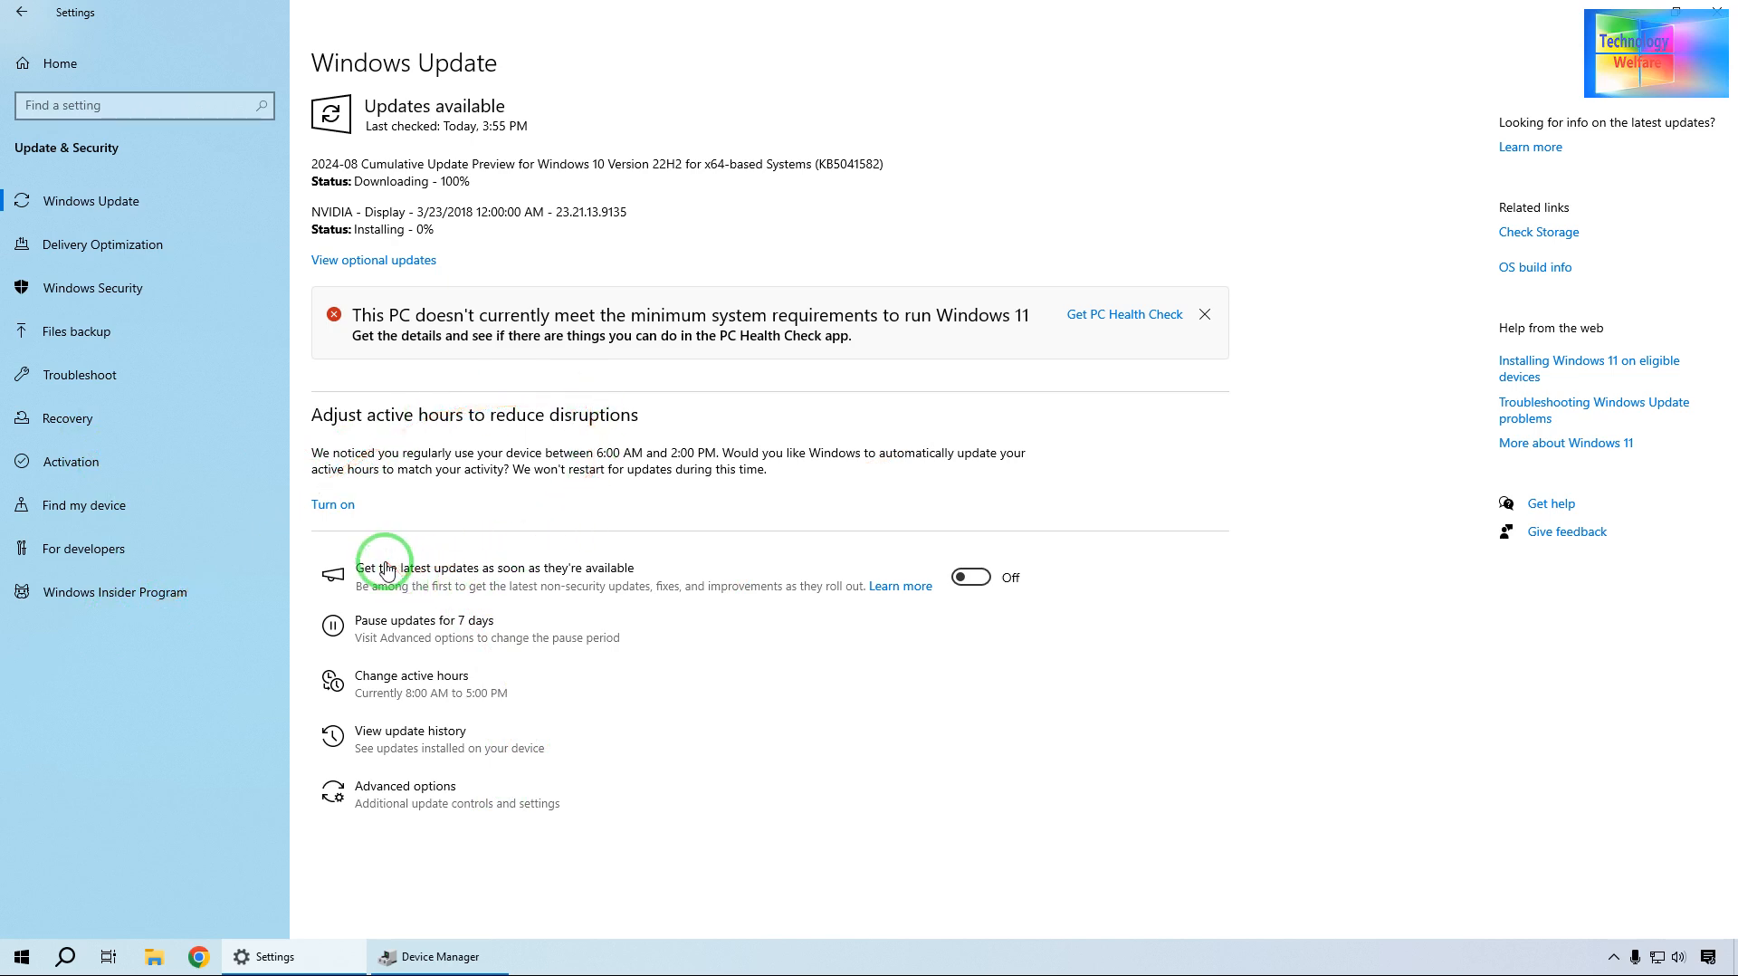
mouse_move(71, 105)
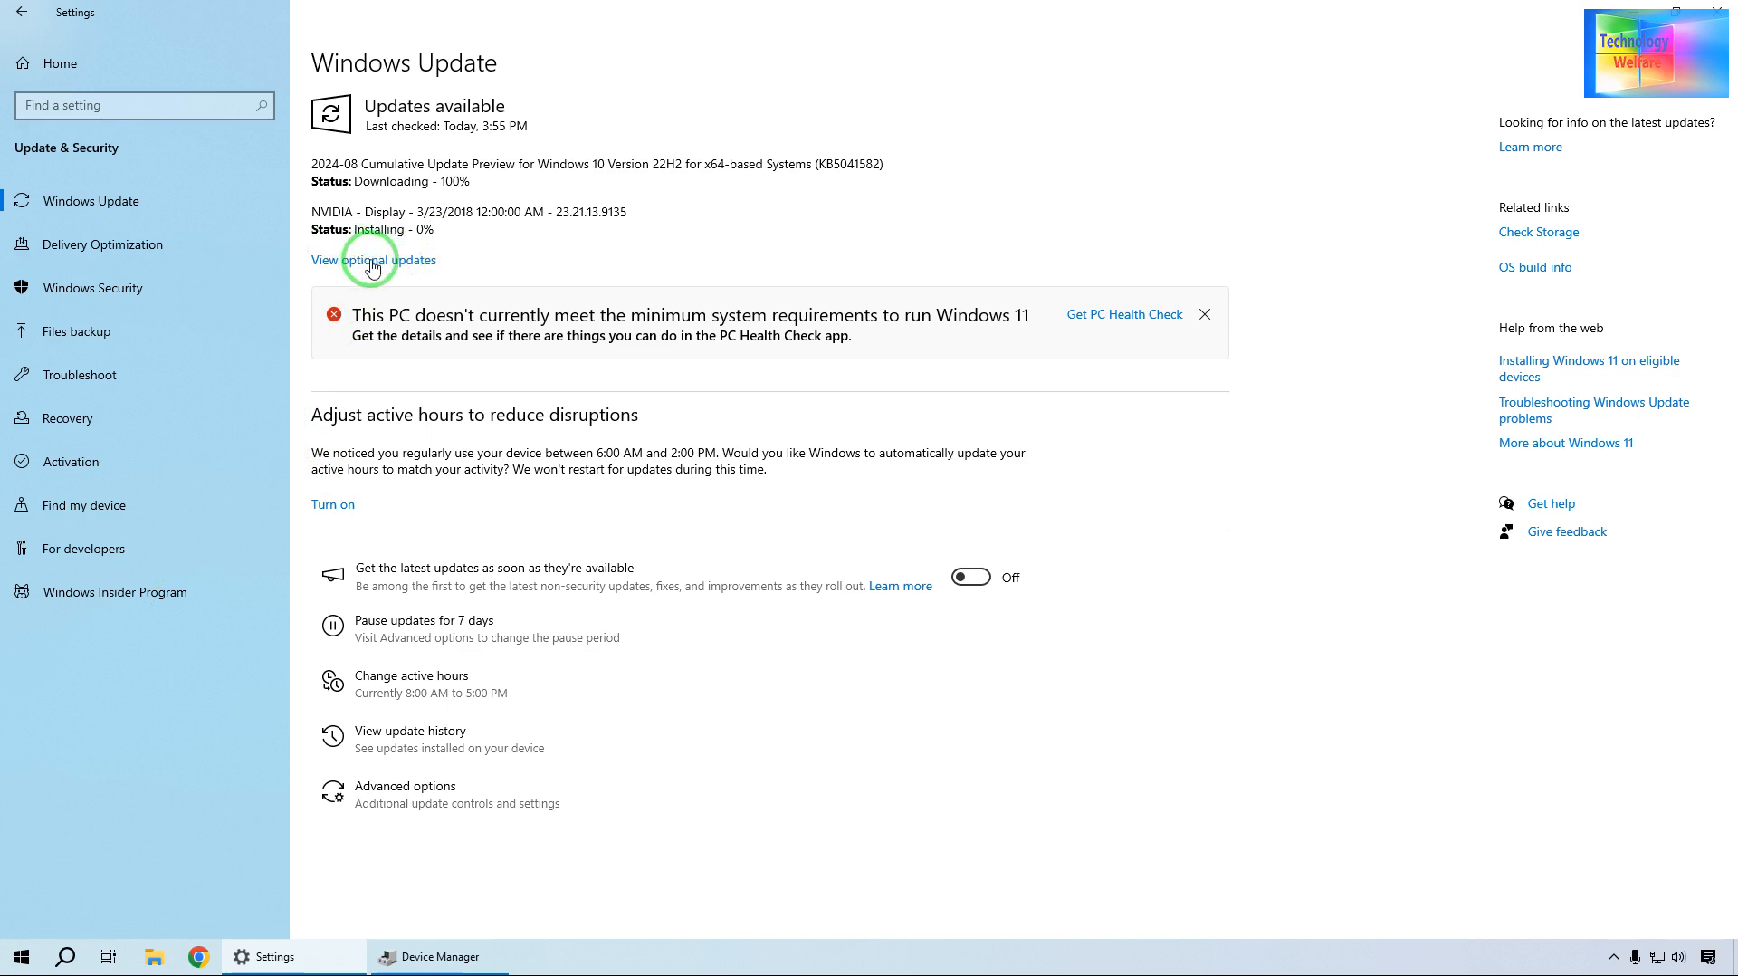
mouse_move(162, 155)
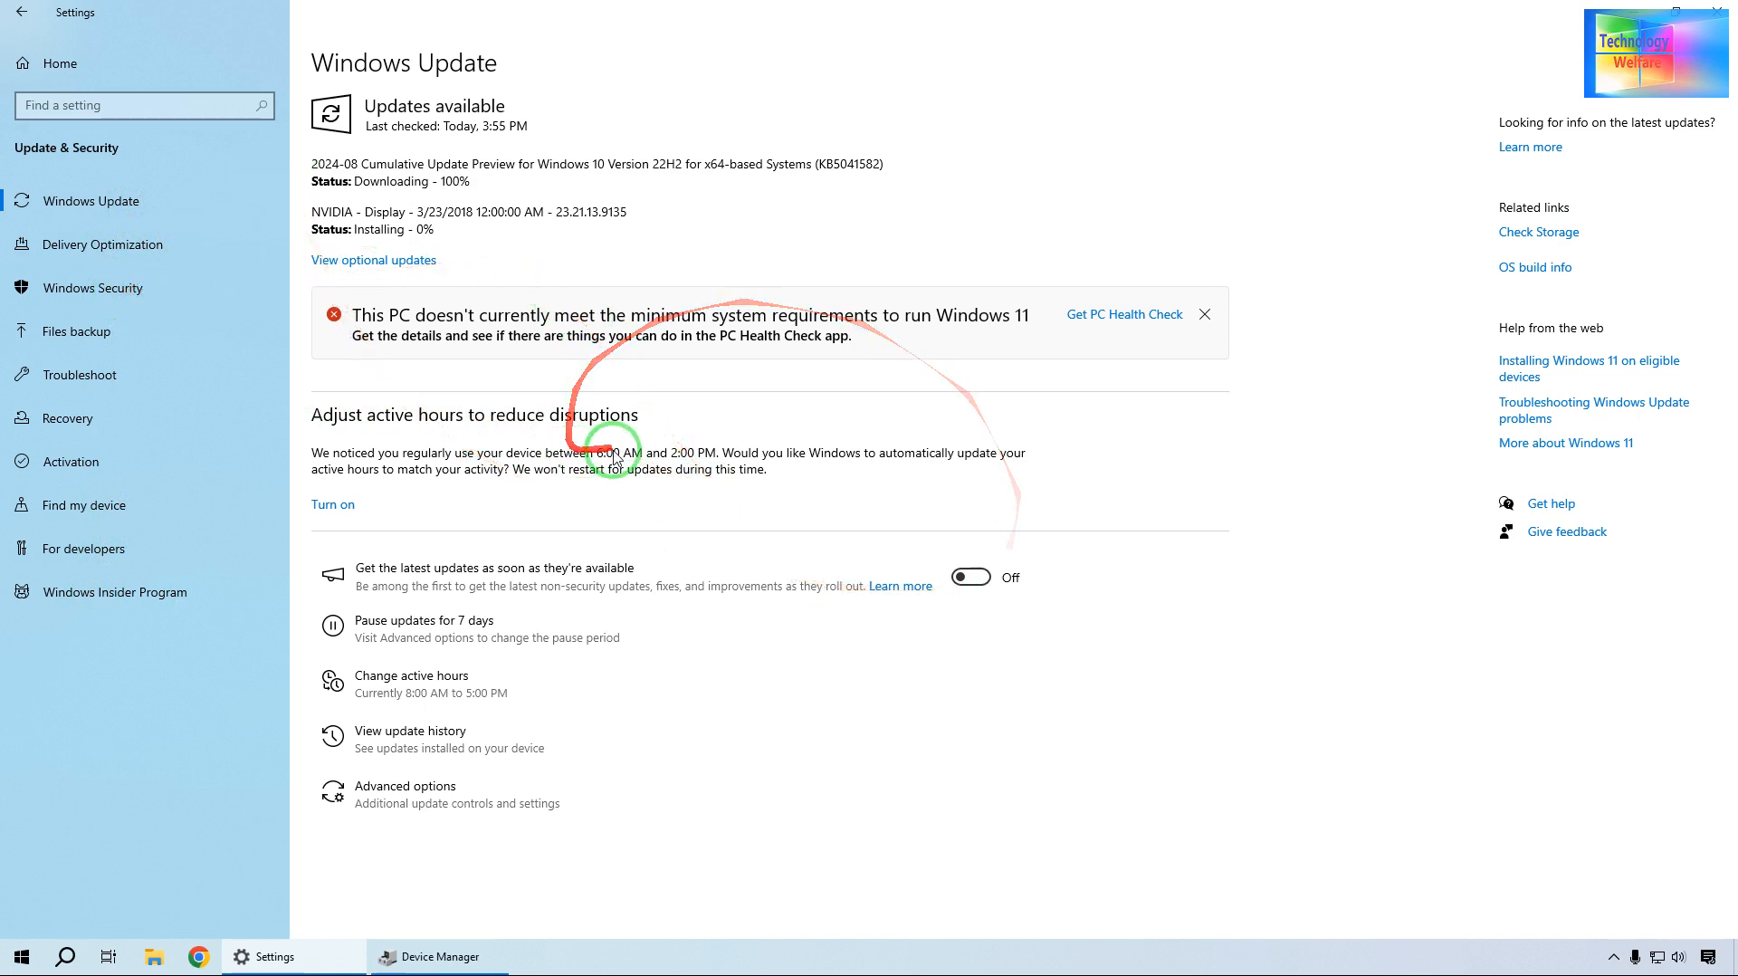
mouse_move(536, 518)
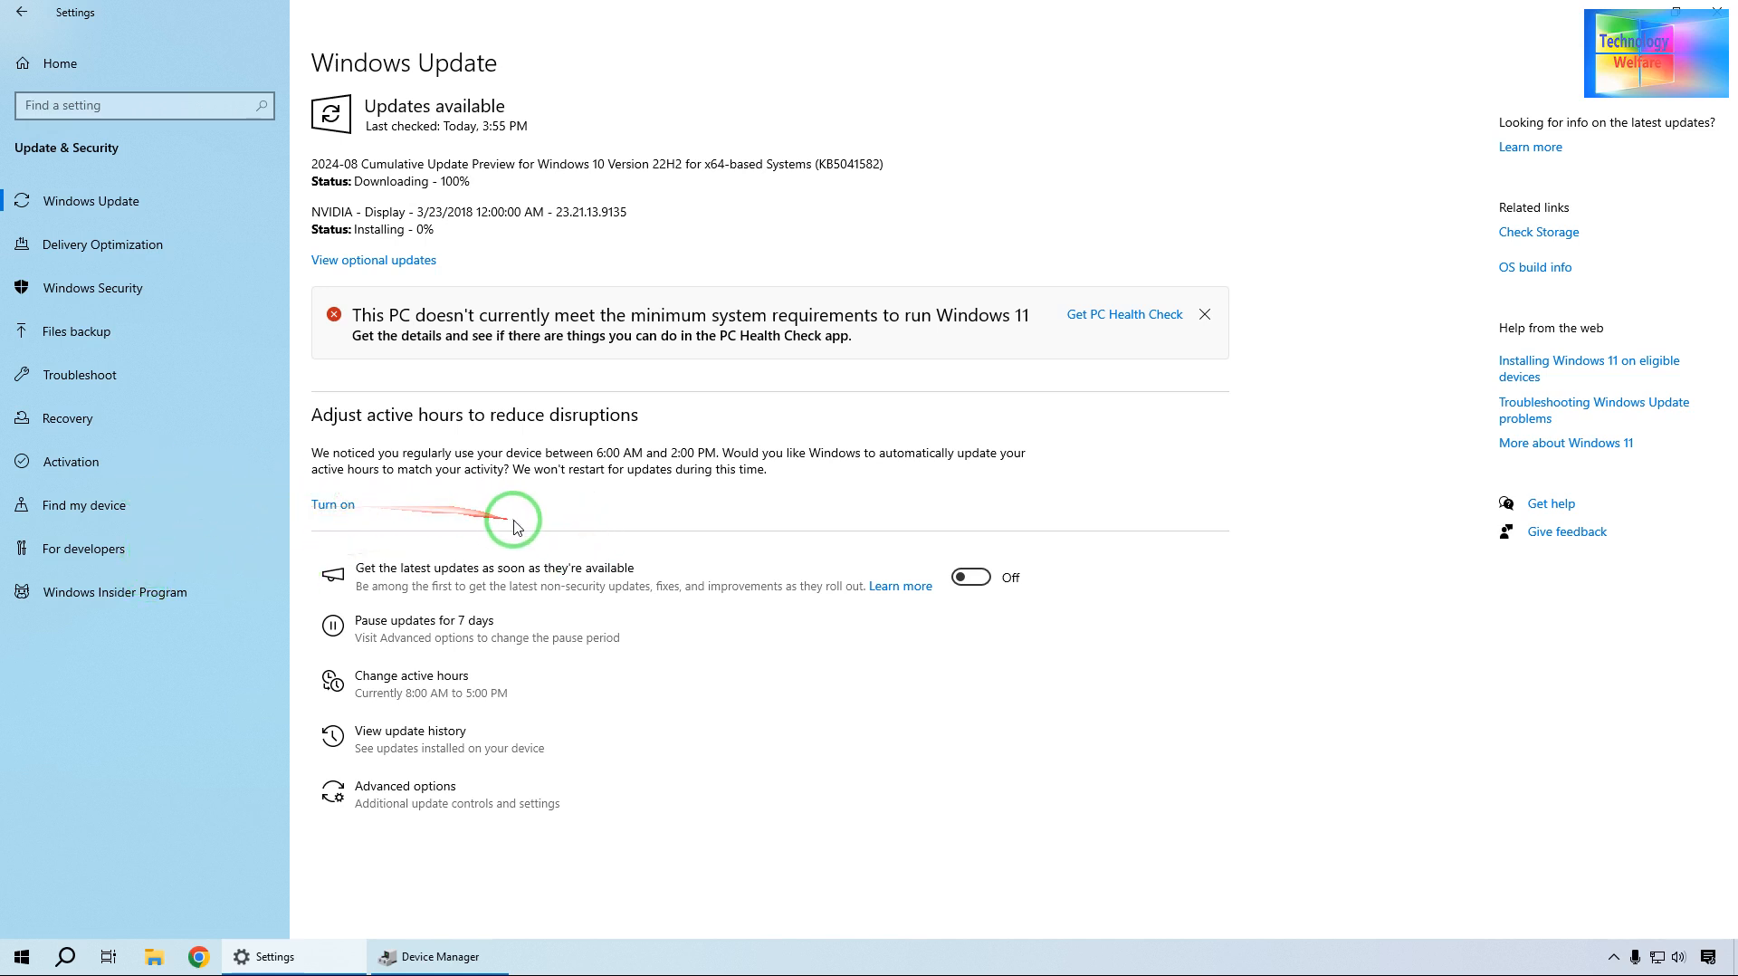
mouse_move(129, 366)
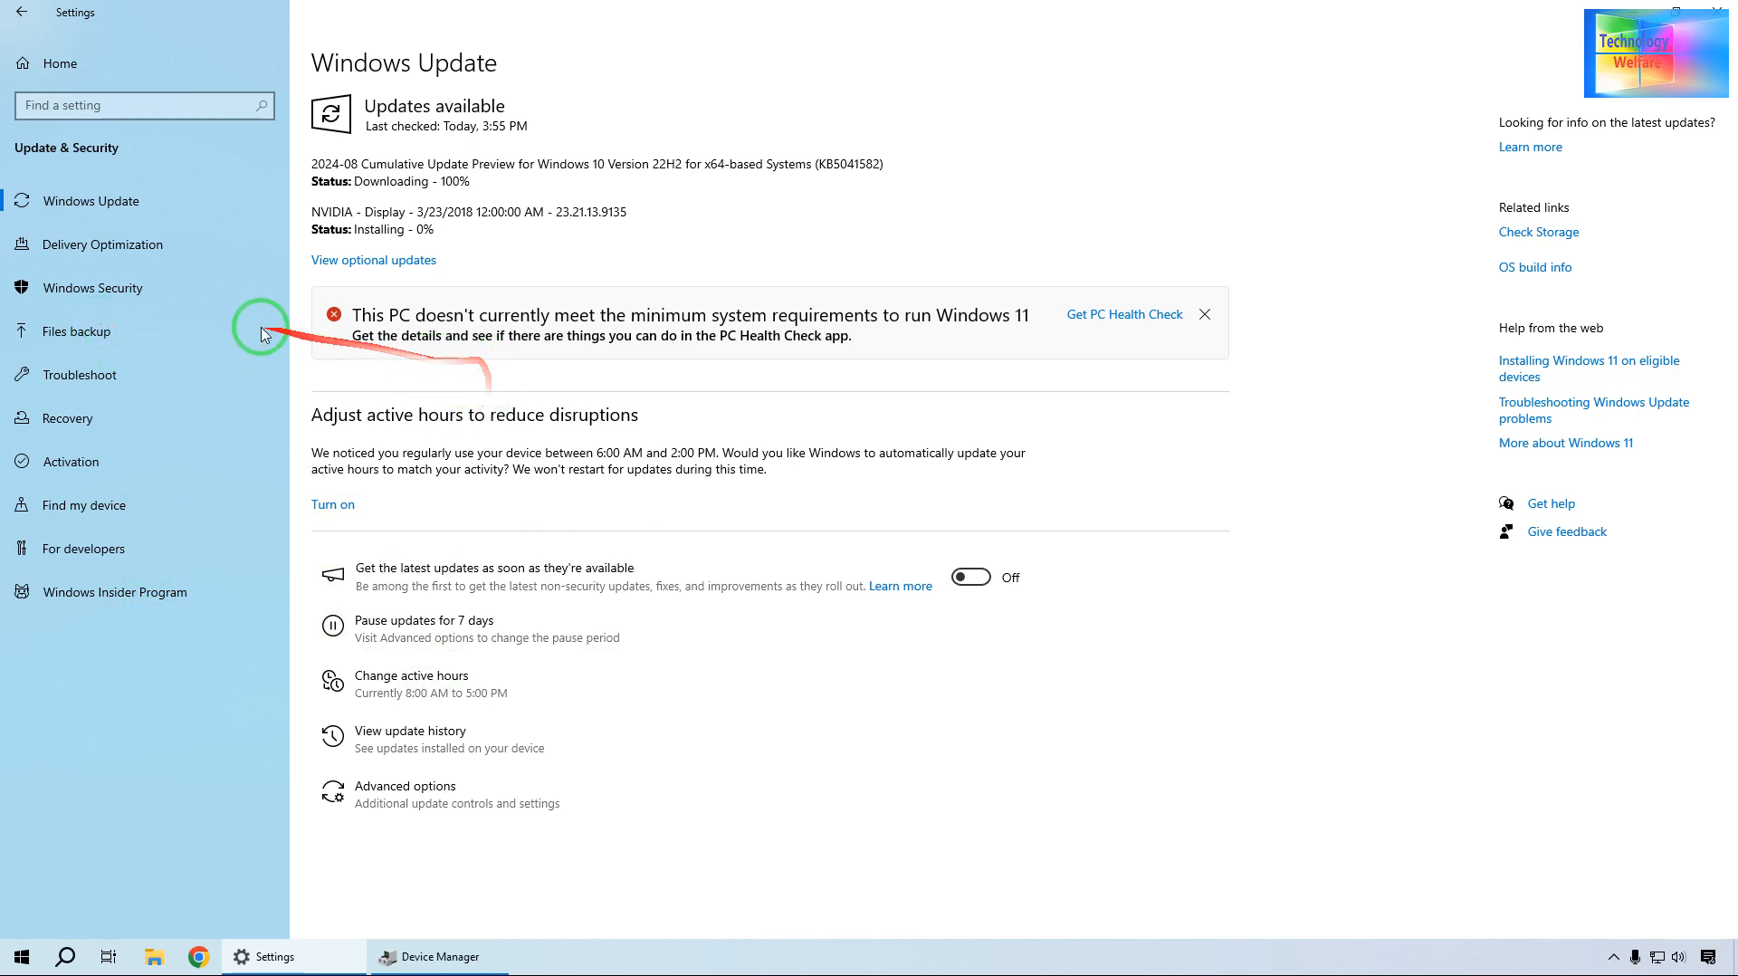
mouse_move(218, 270)
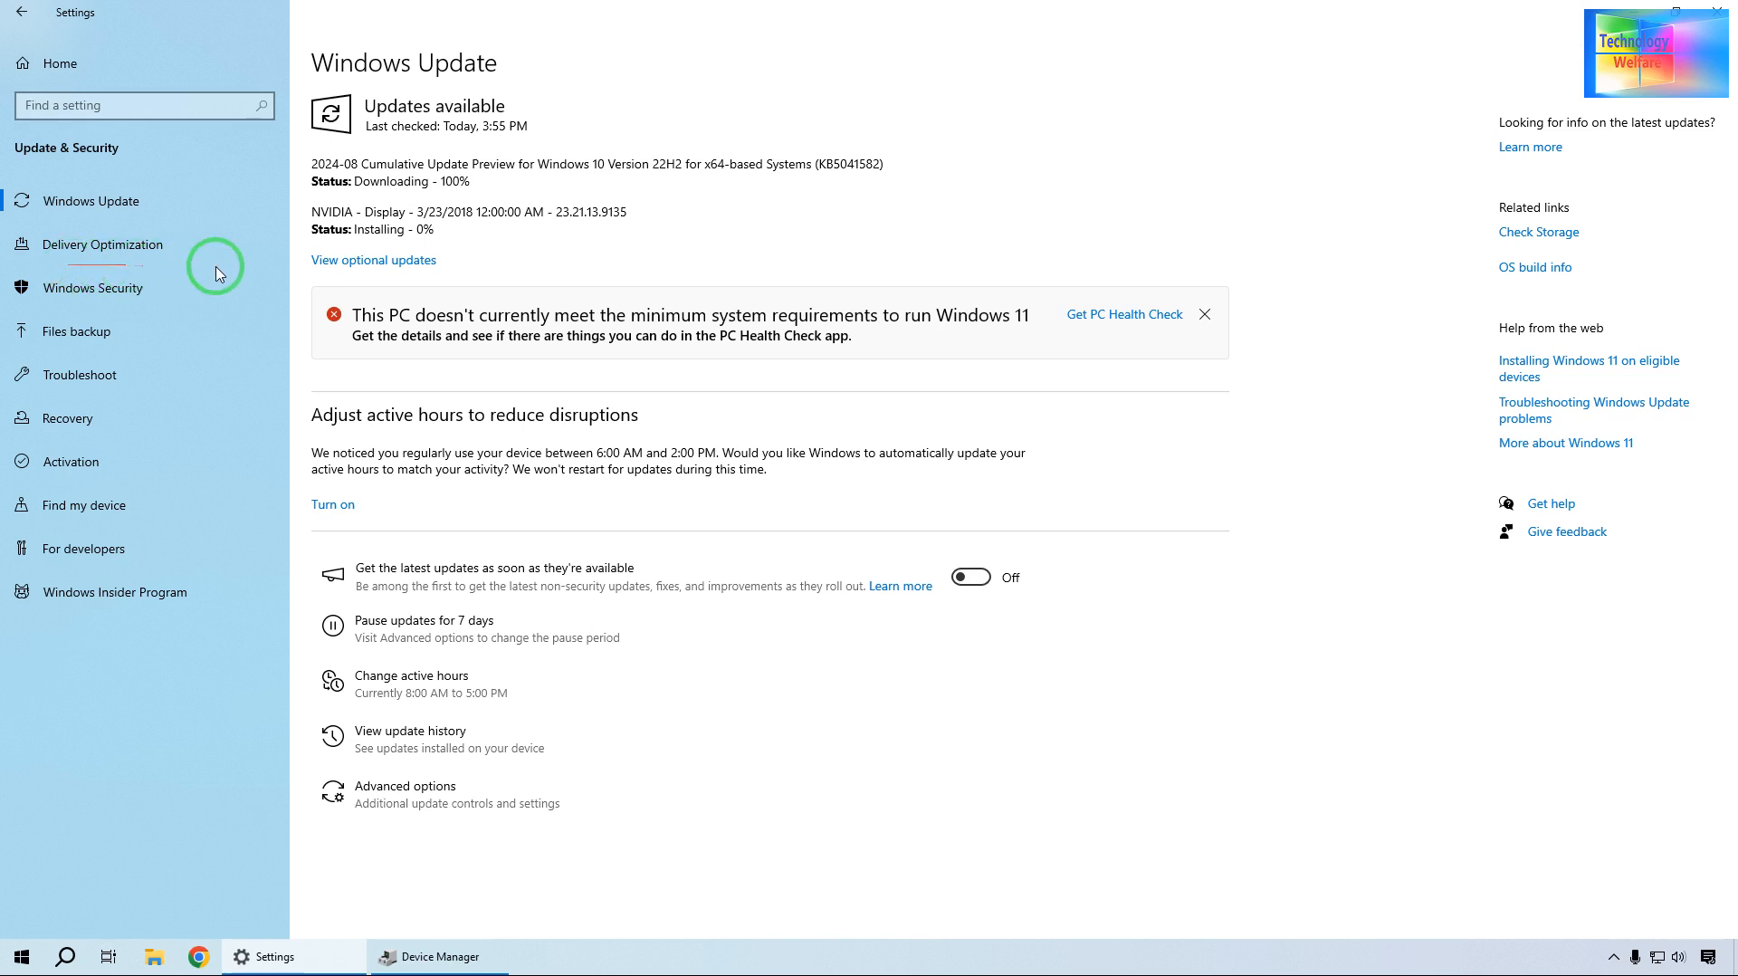
mouse_move(372, 232)
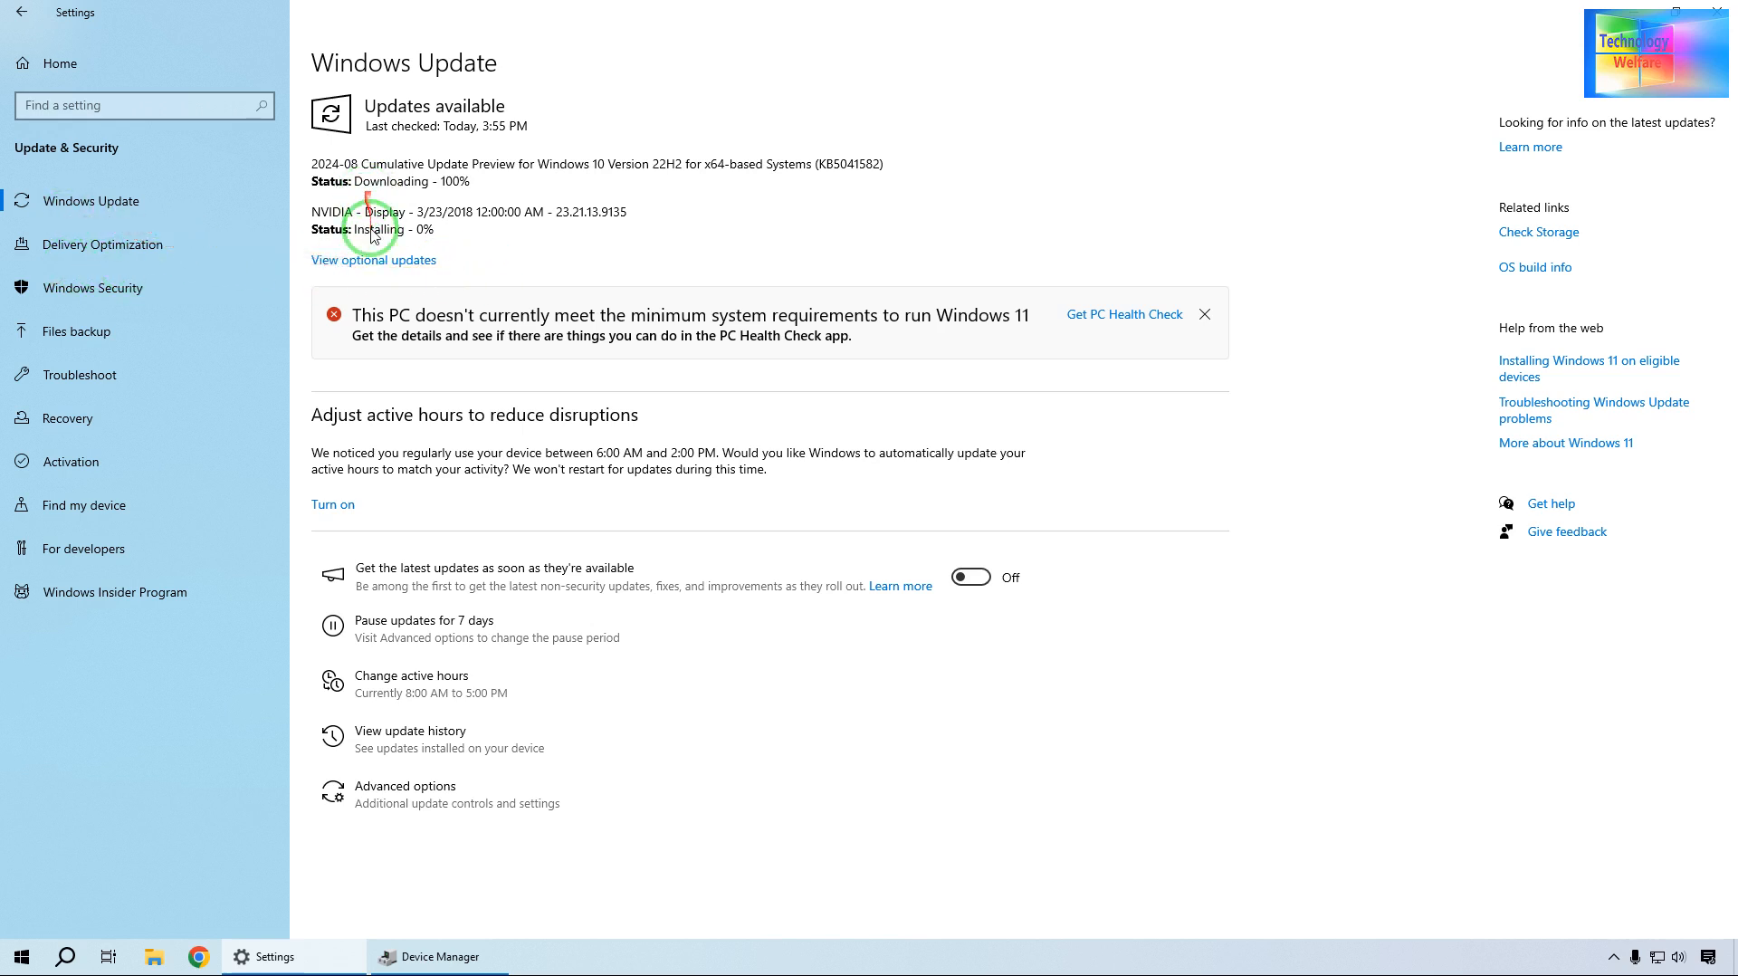
mouse_move(434, 380)
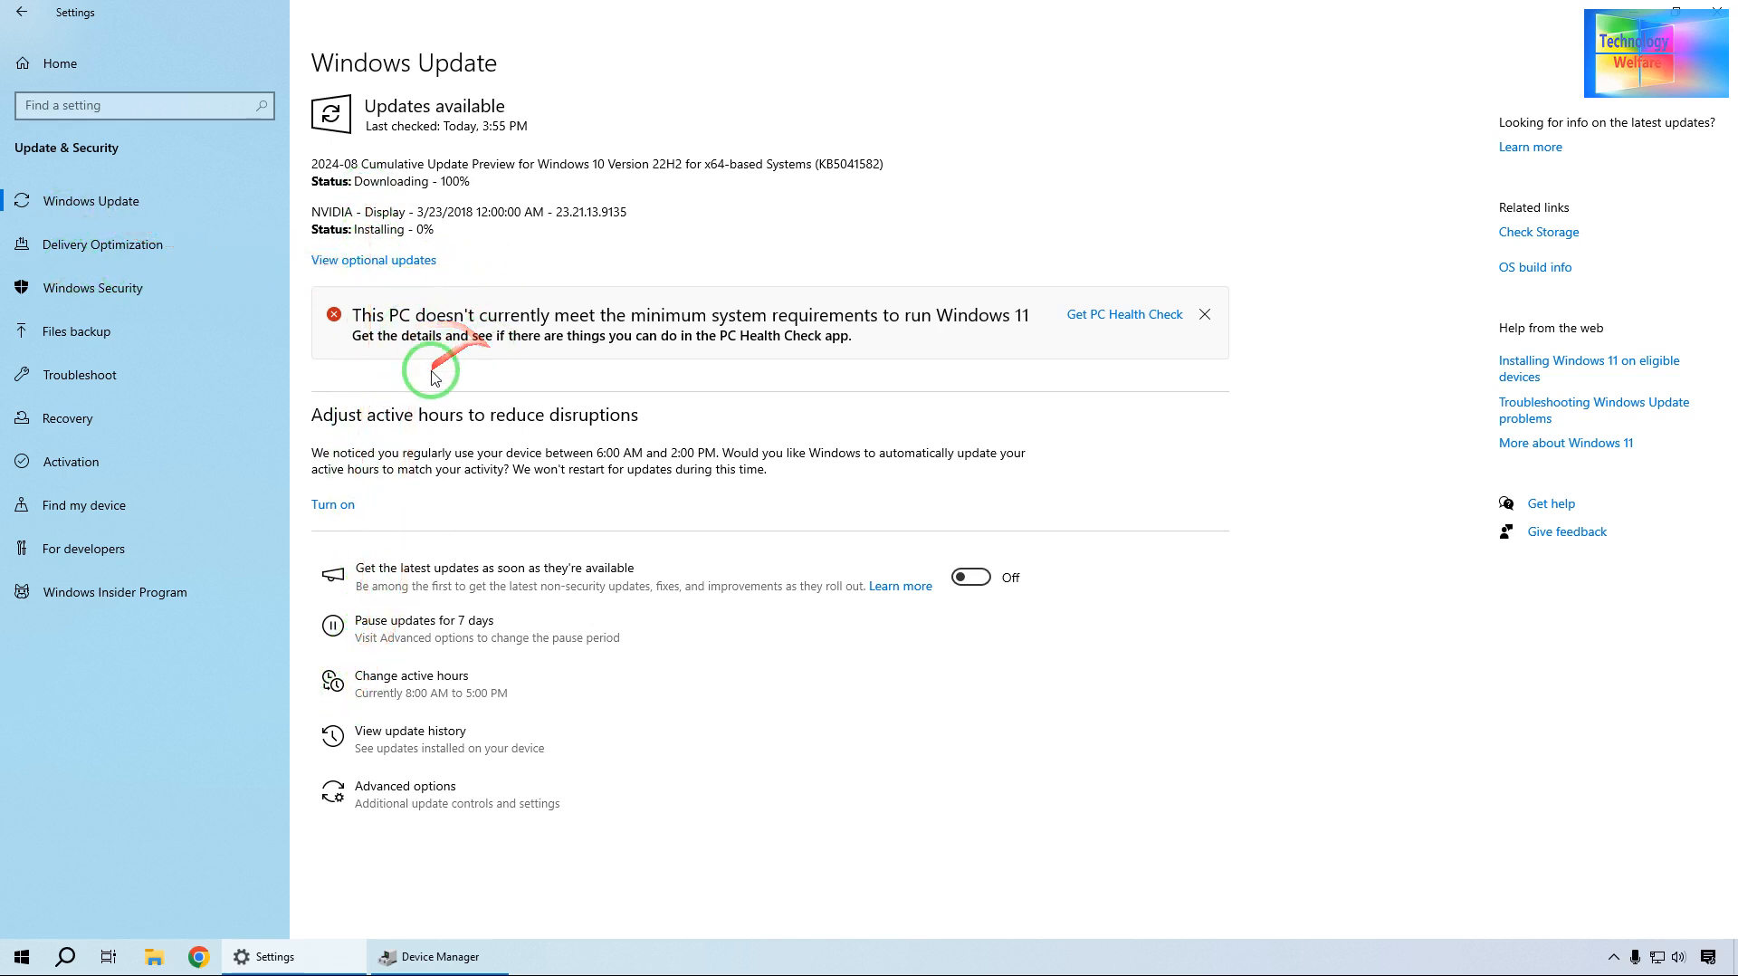
mouse_move(73, 633)
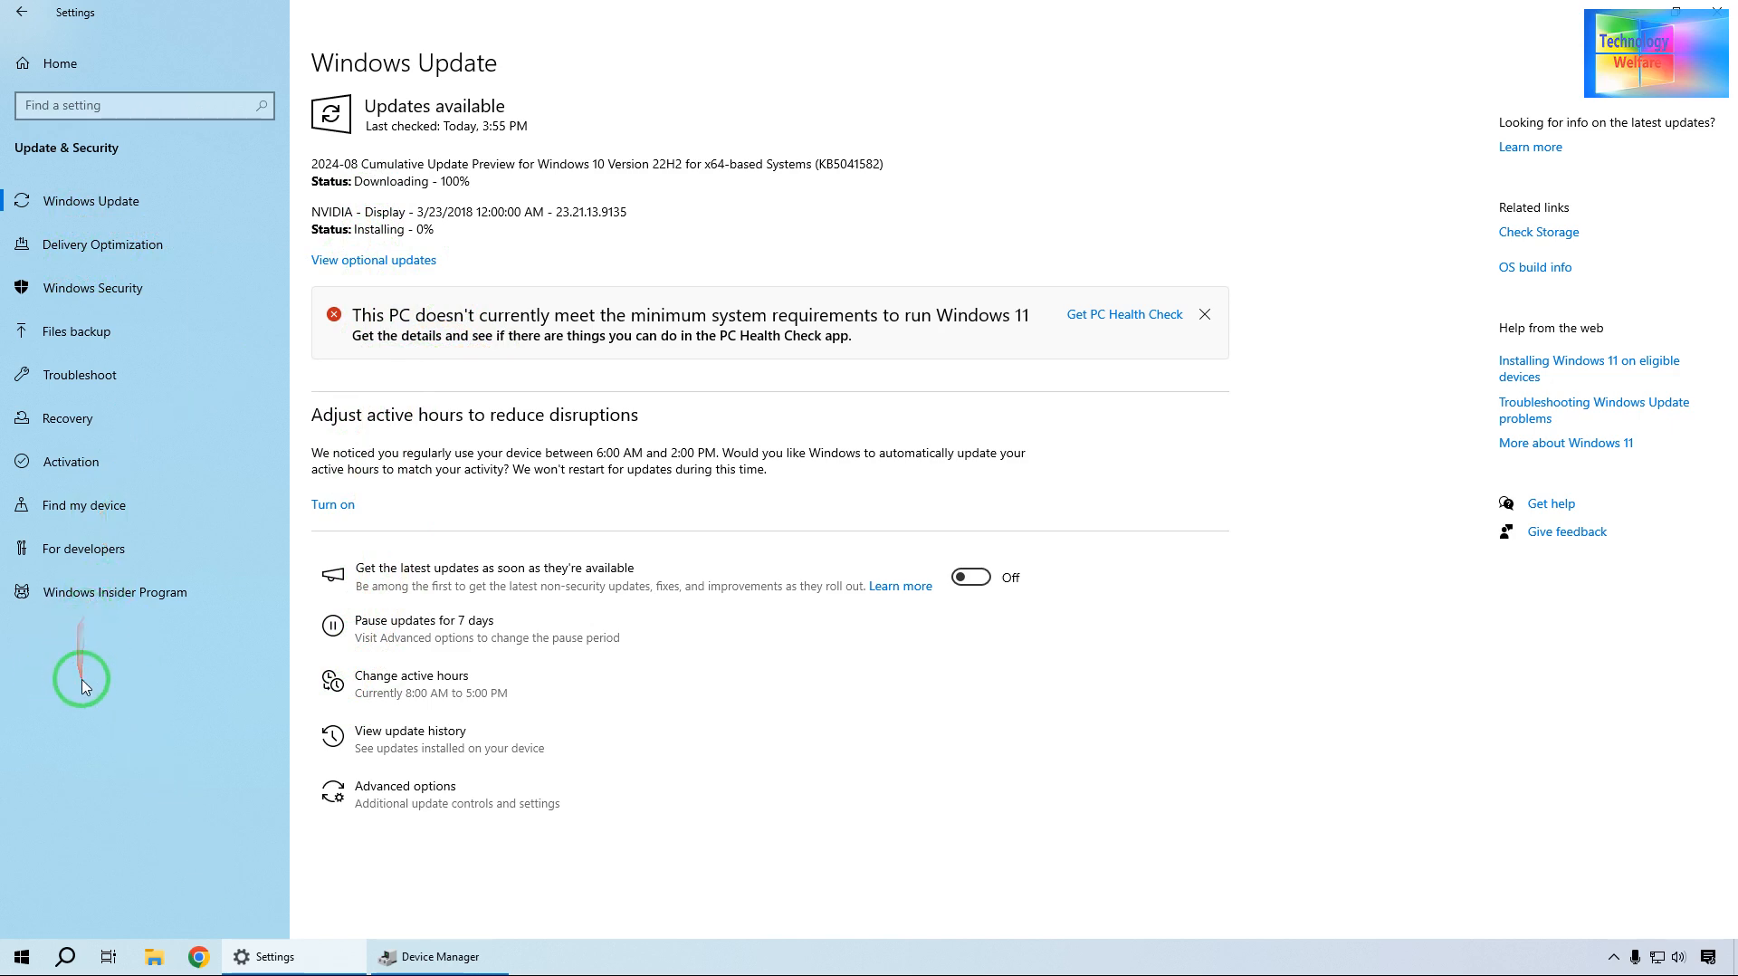
mouse_move(267, 502)
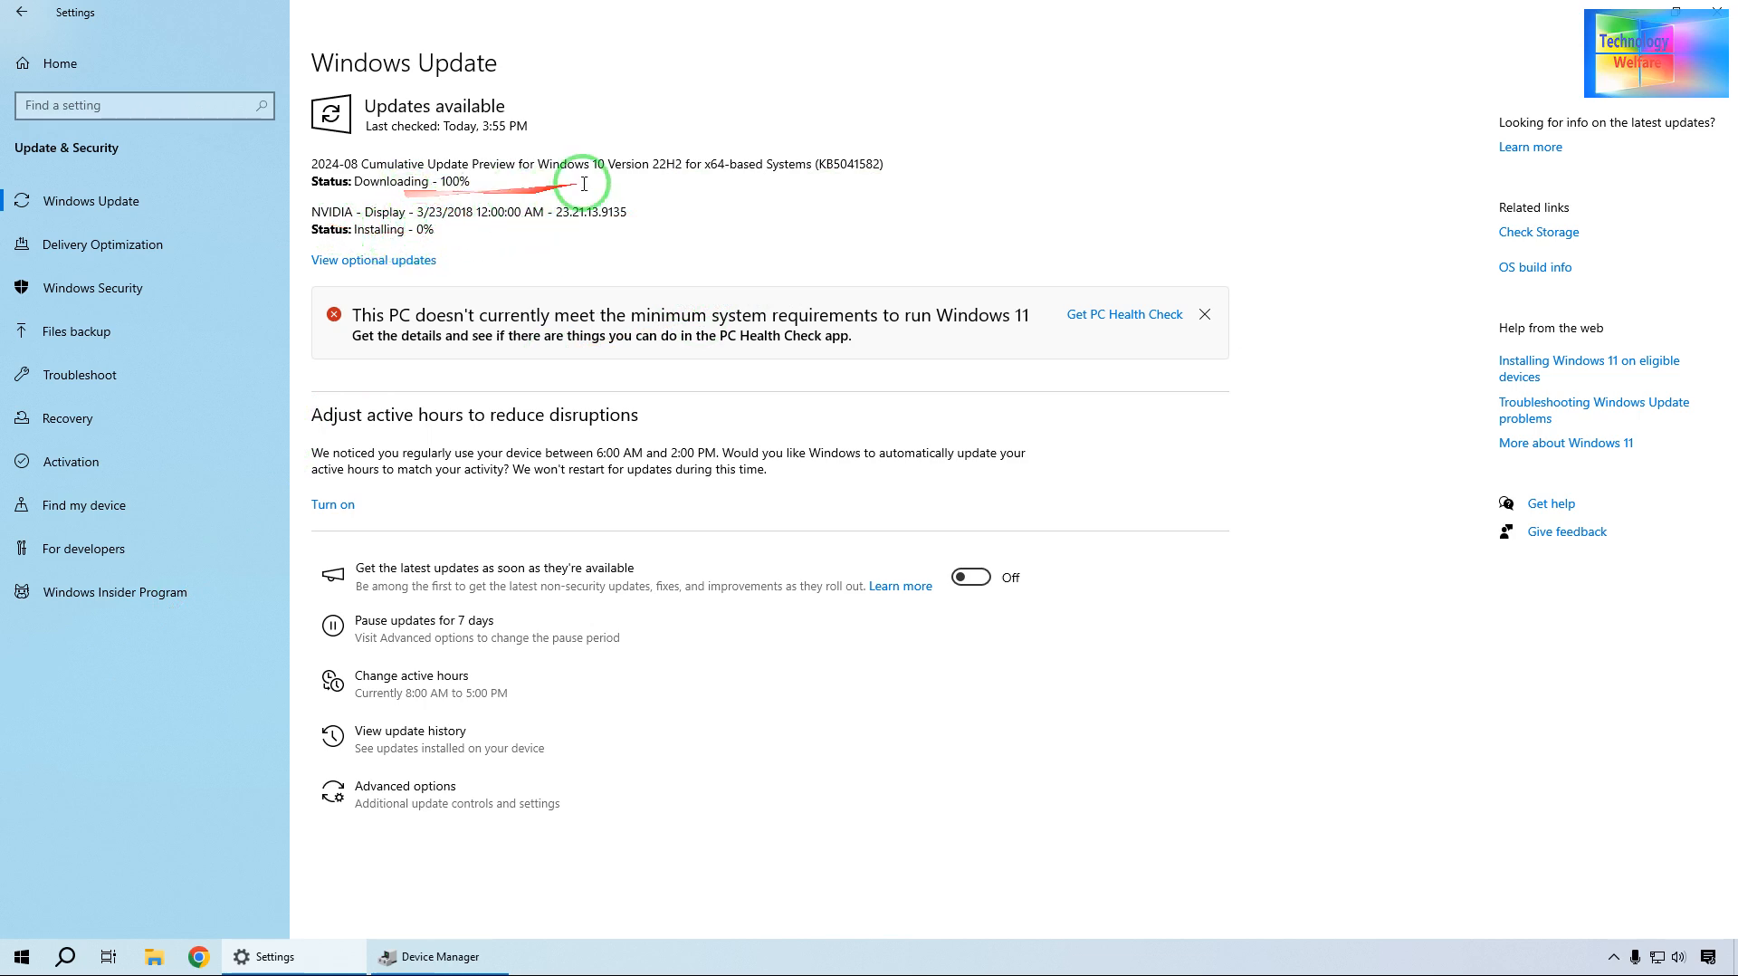
mouse_move(692, 432)
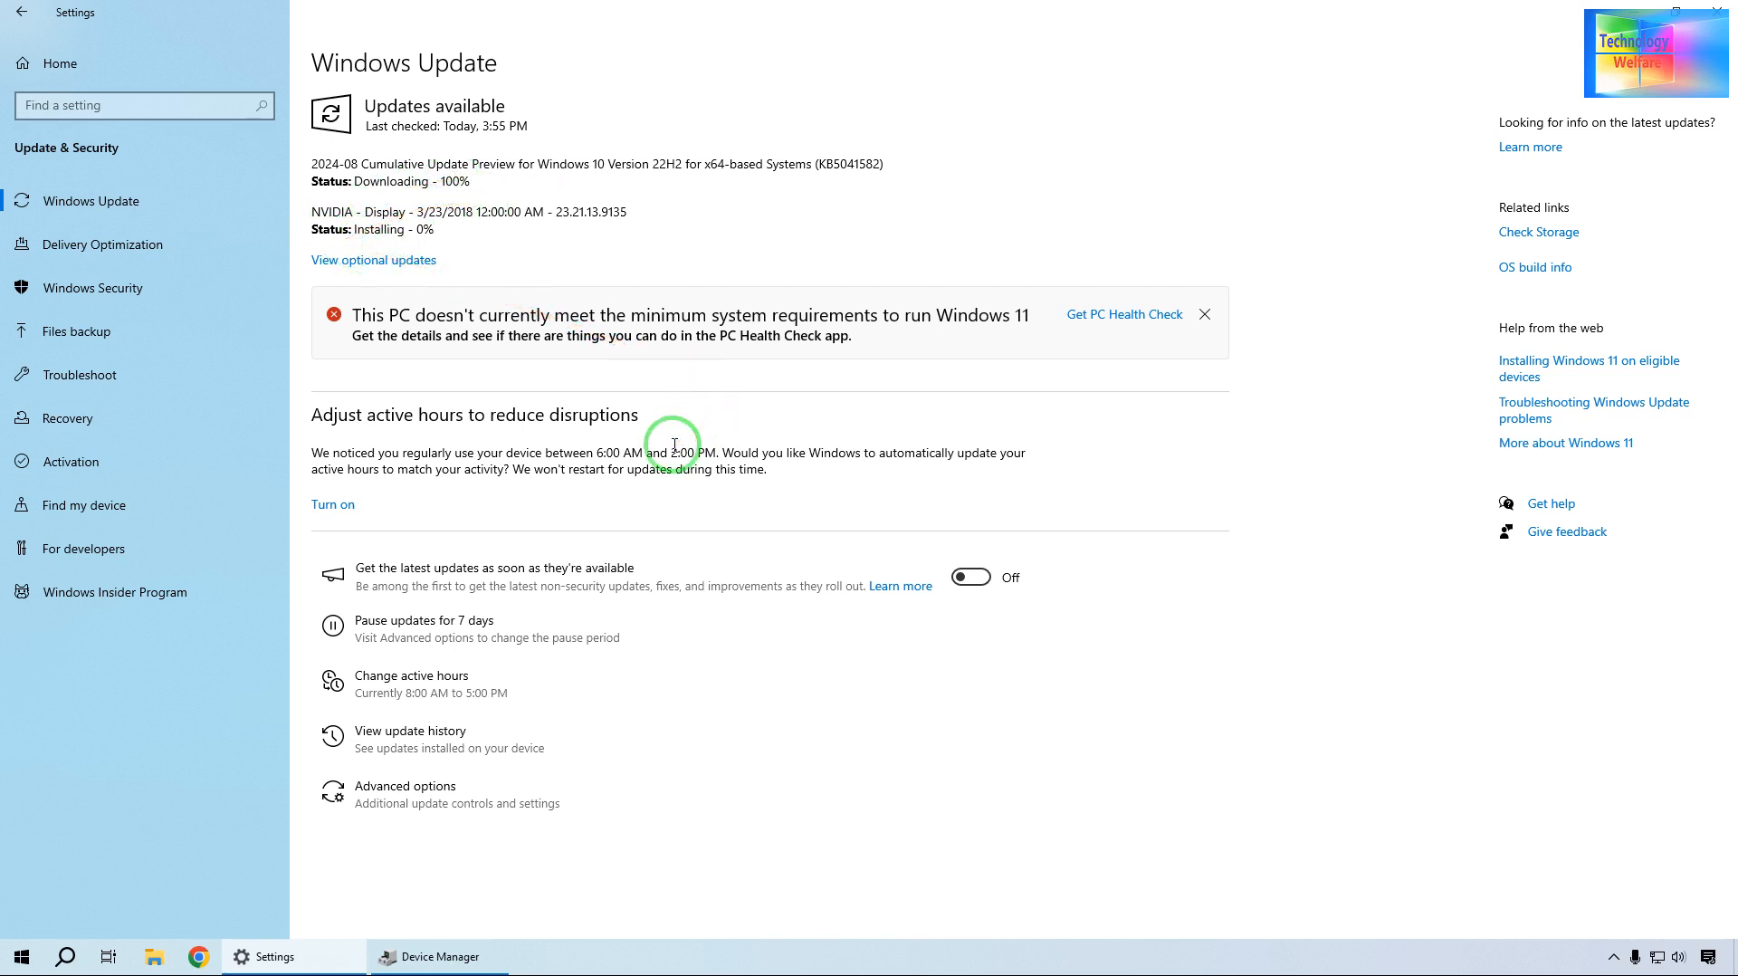
mouse_move(1289, 630)
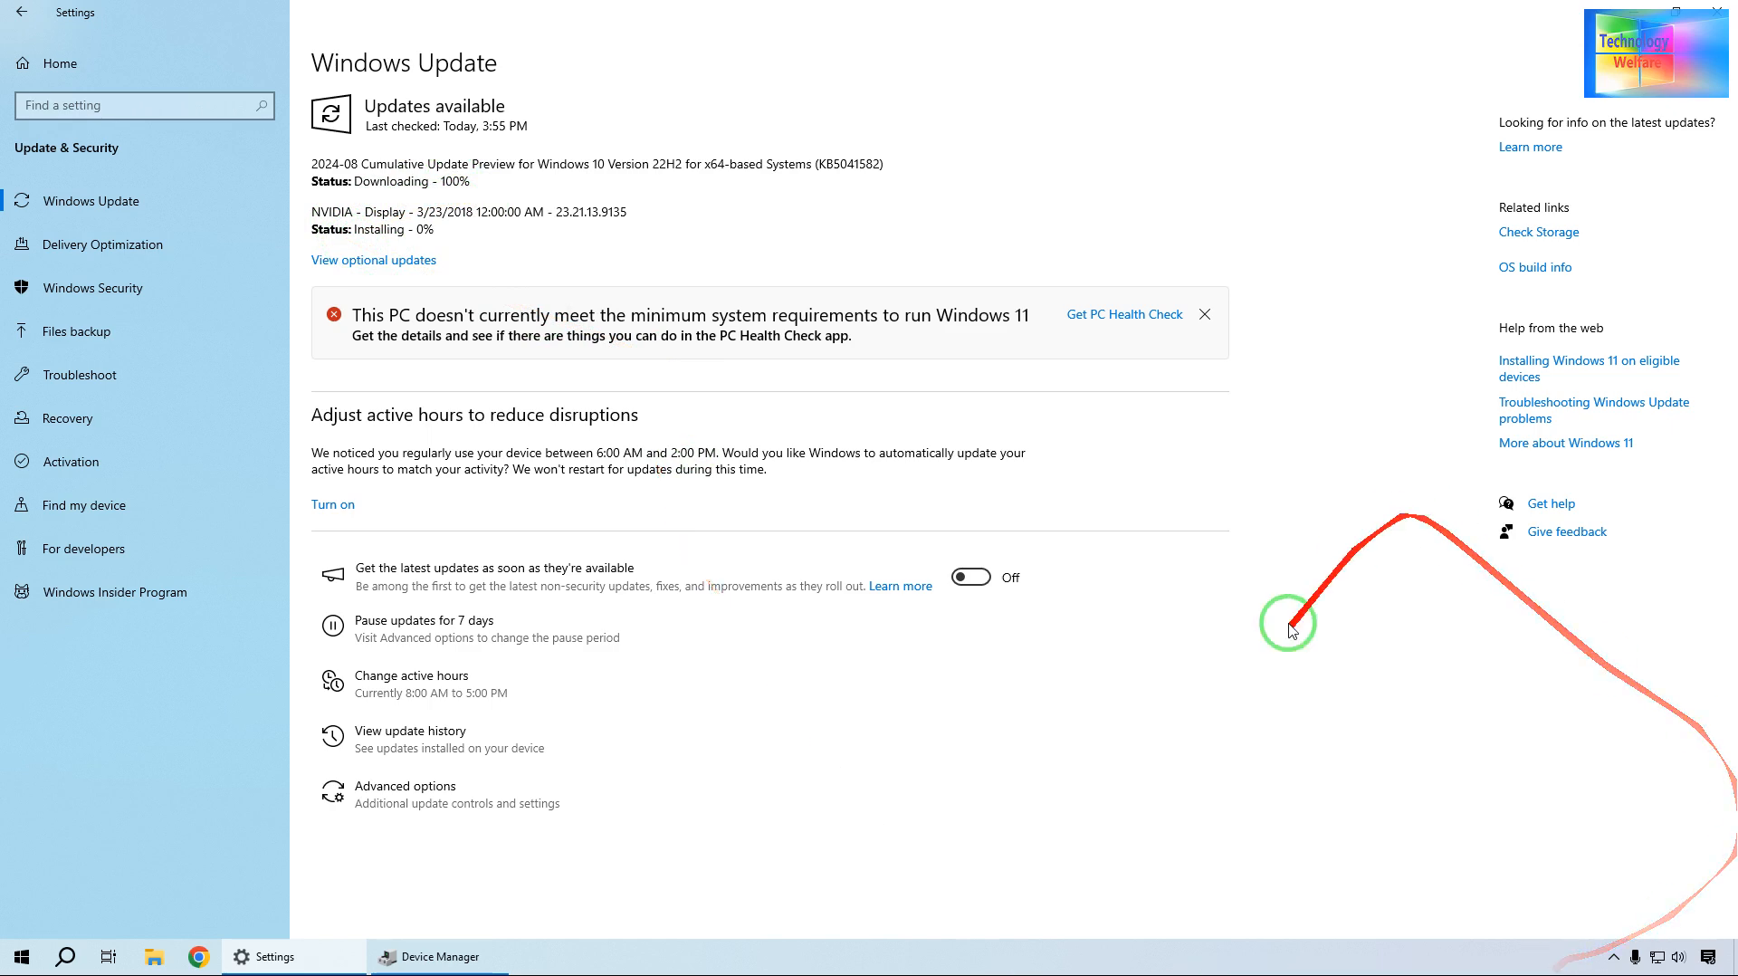
mouse_move(1151, 449)
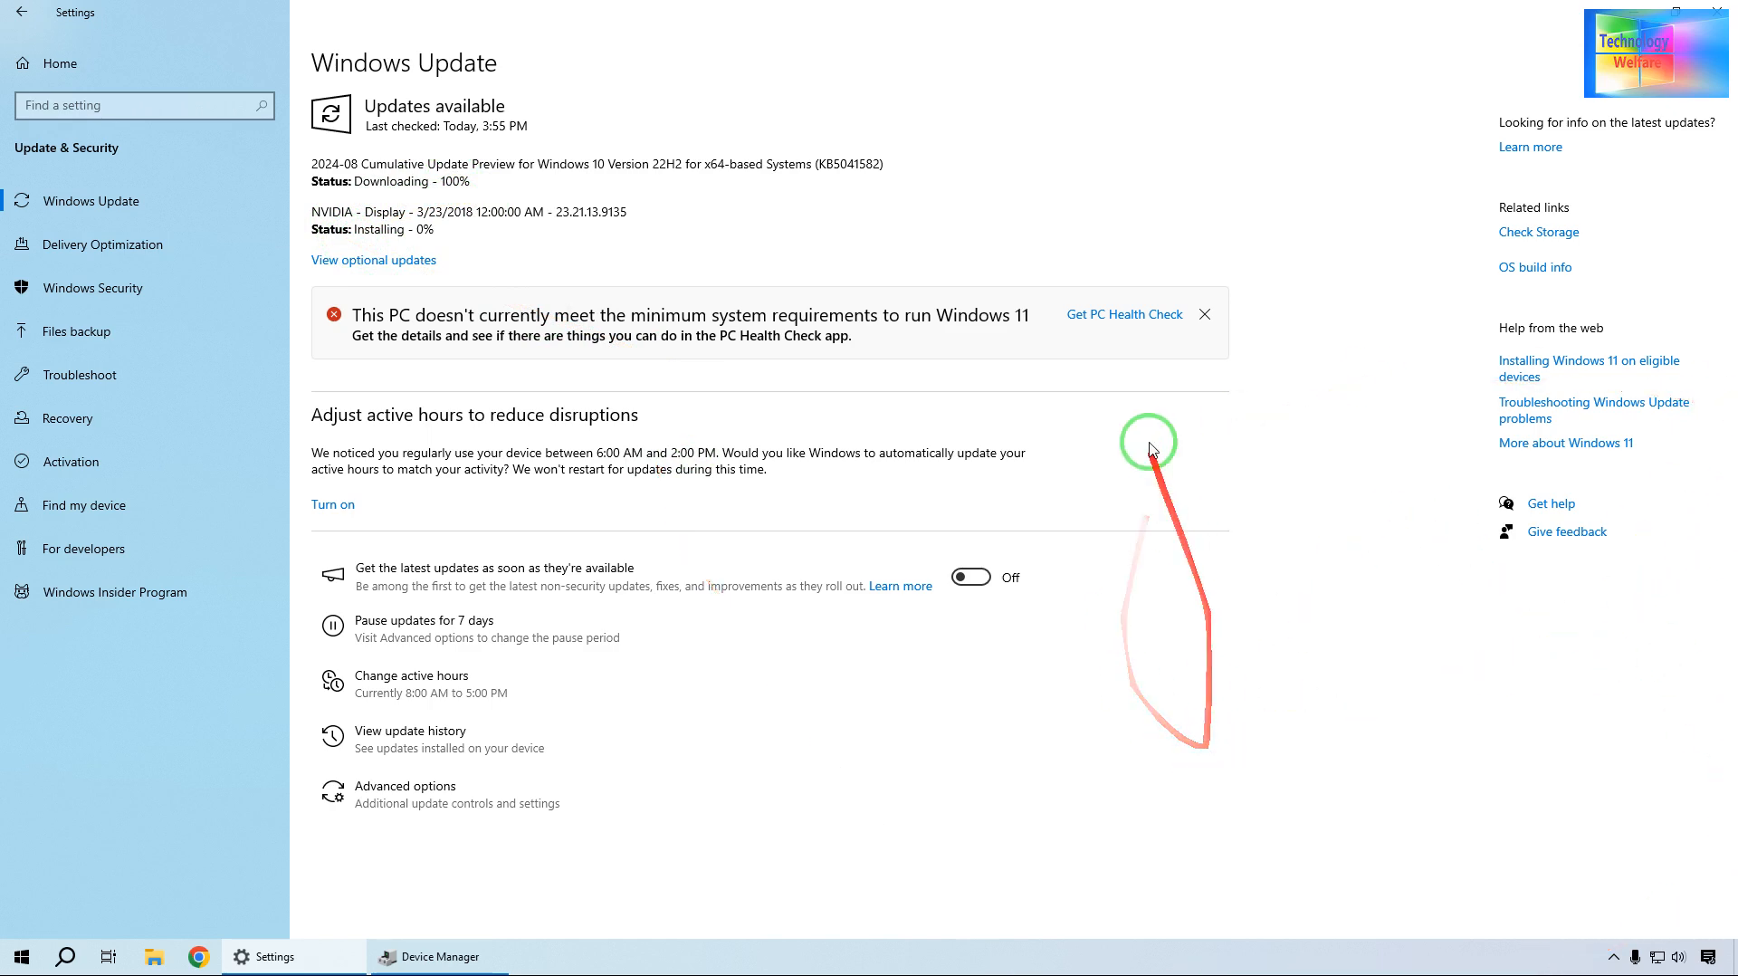
mouse_move(1411, 676)
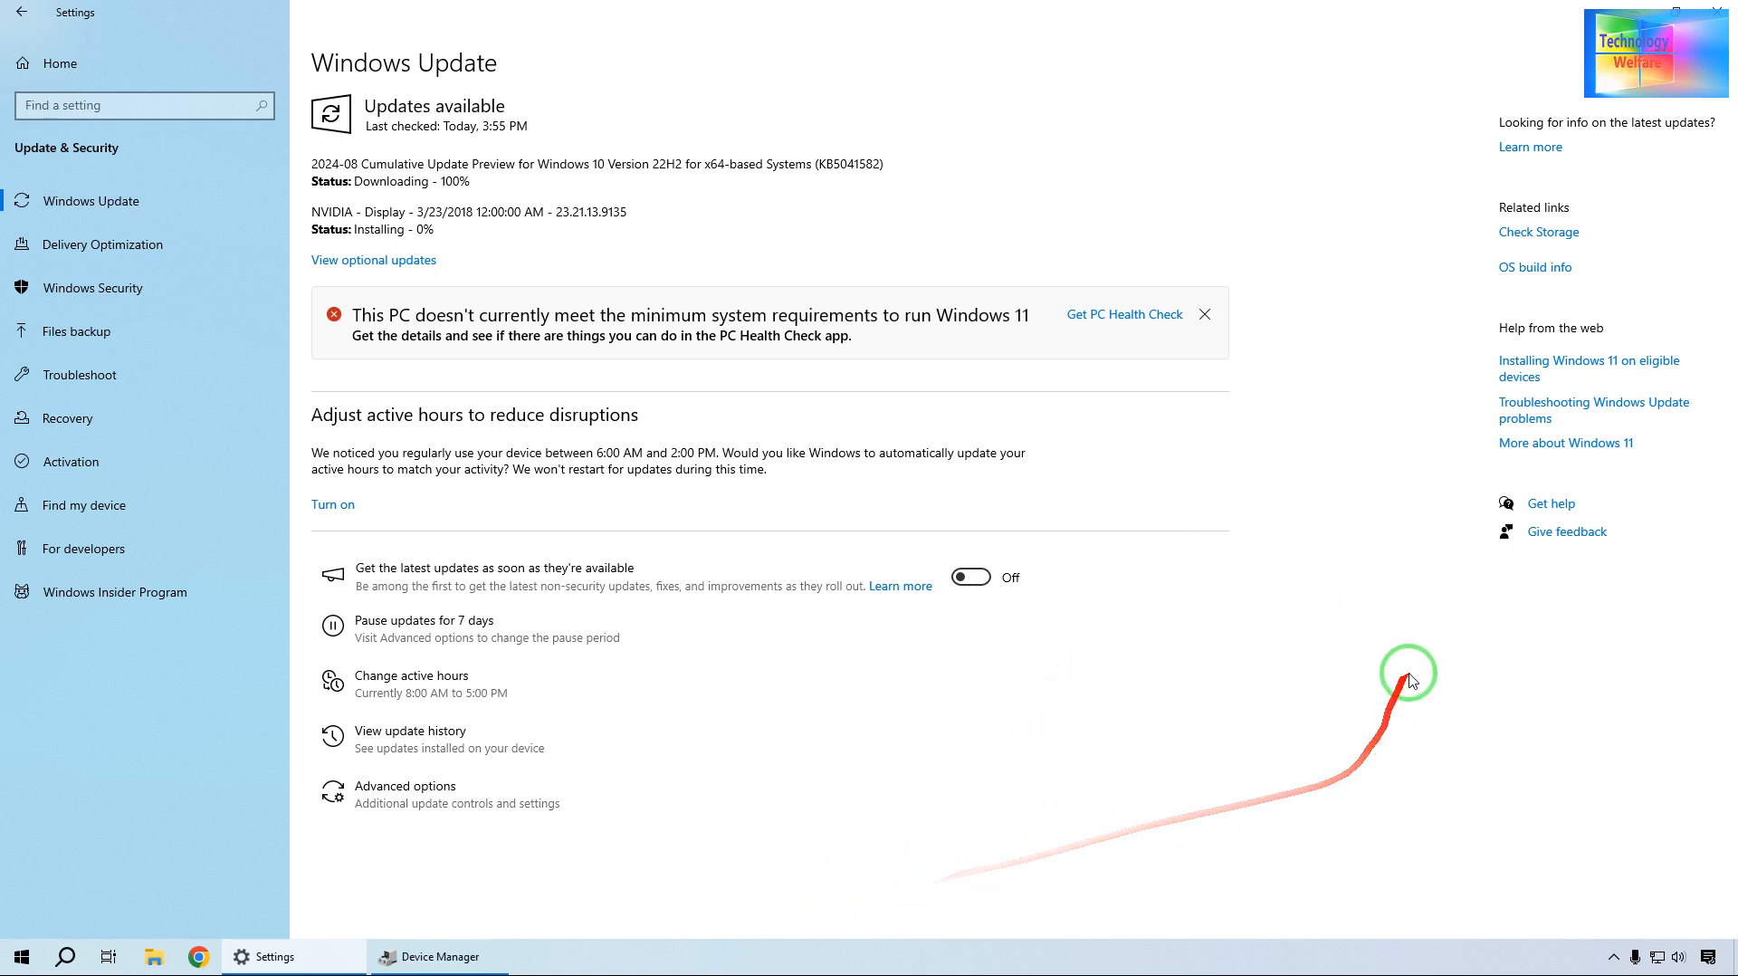
mouse_move(1397, 792)
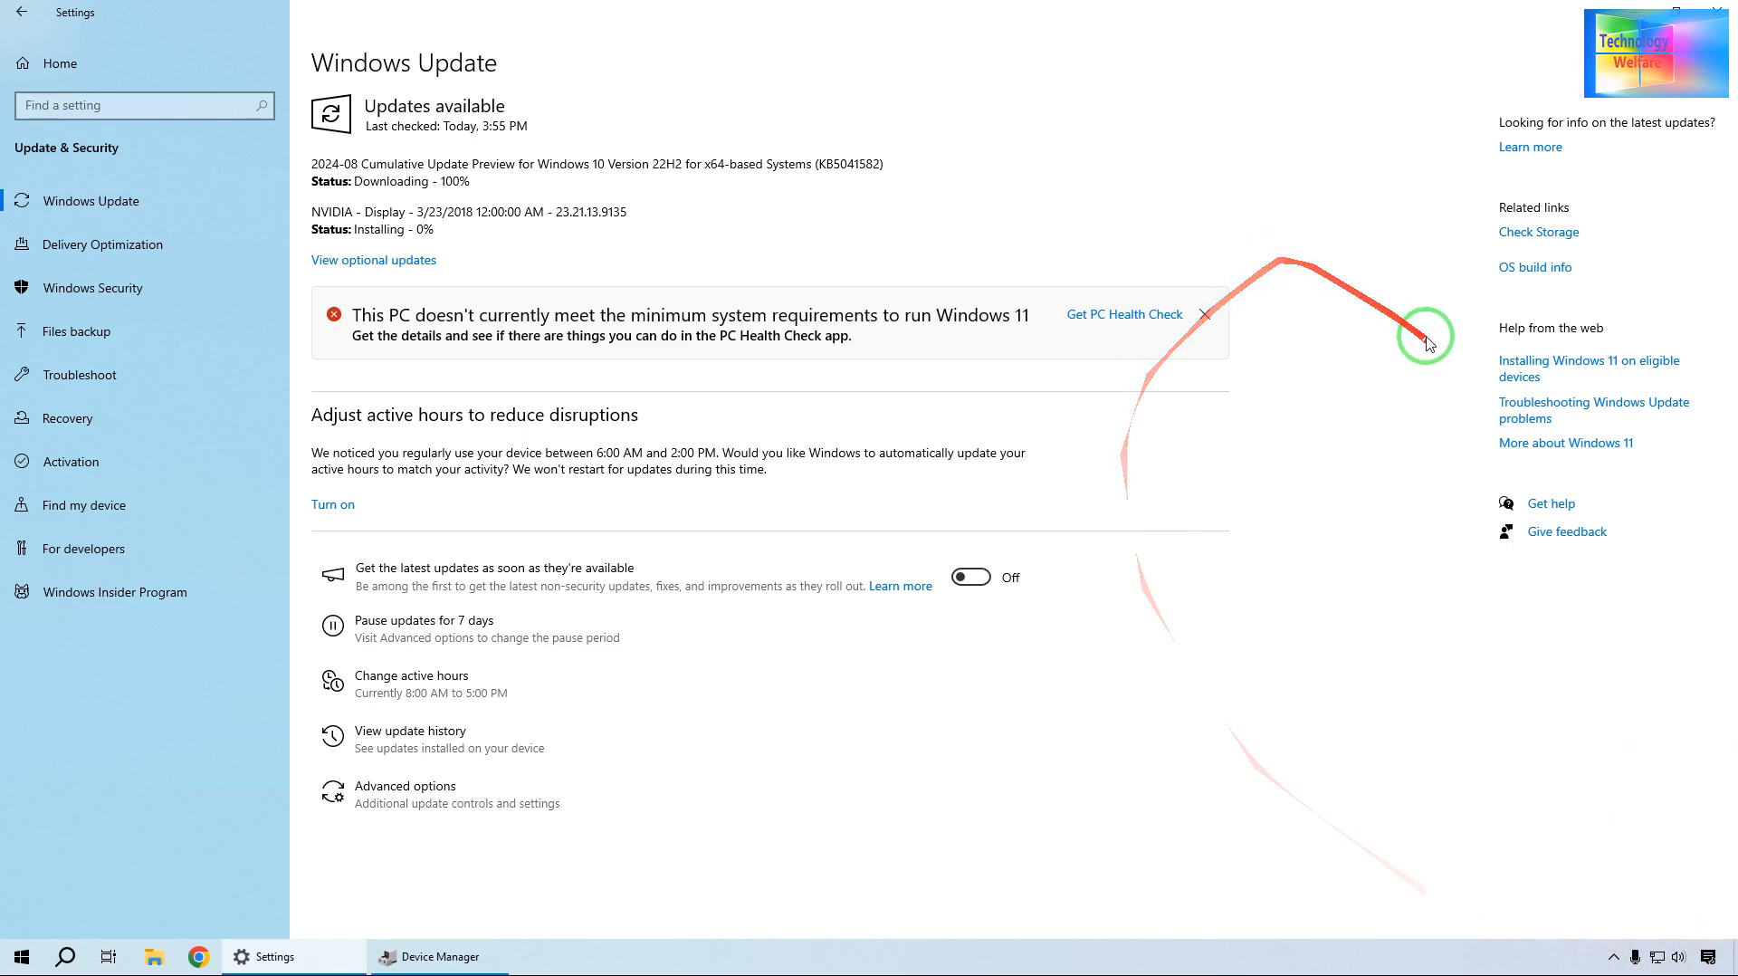
mouse_move(1253, 566)
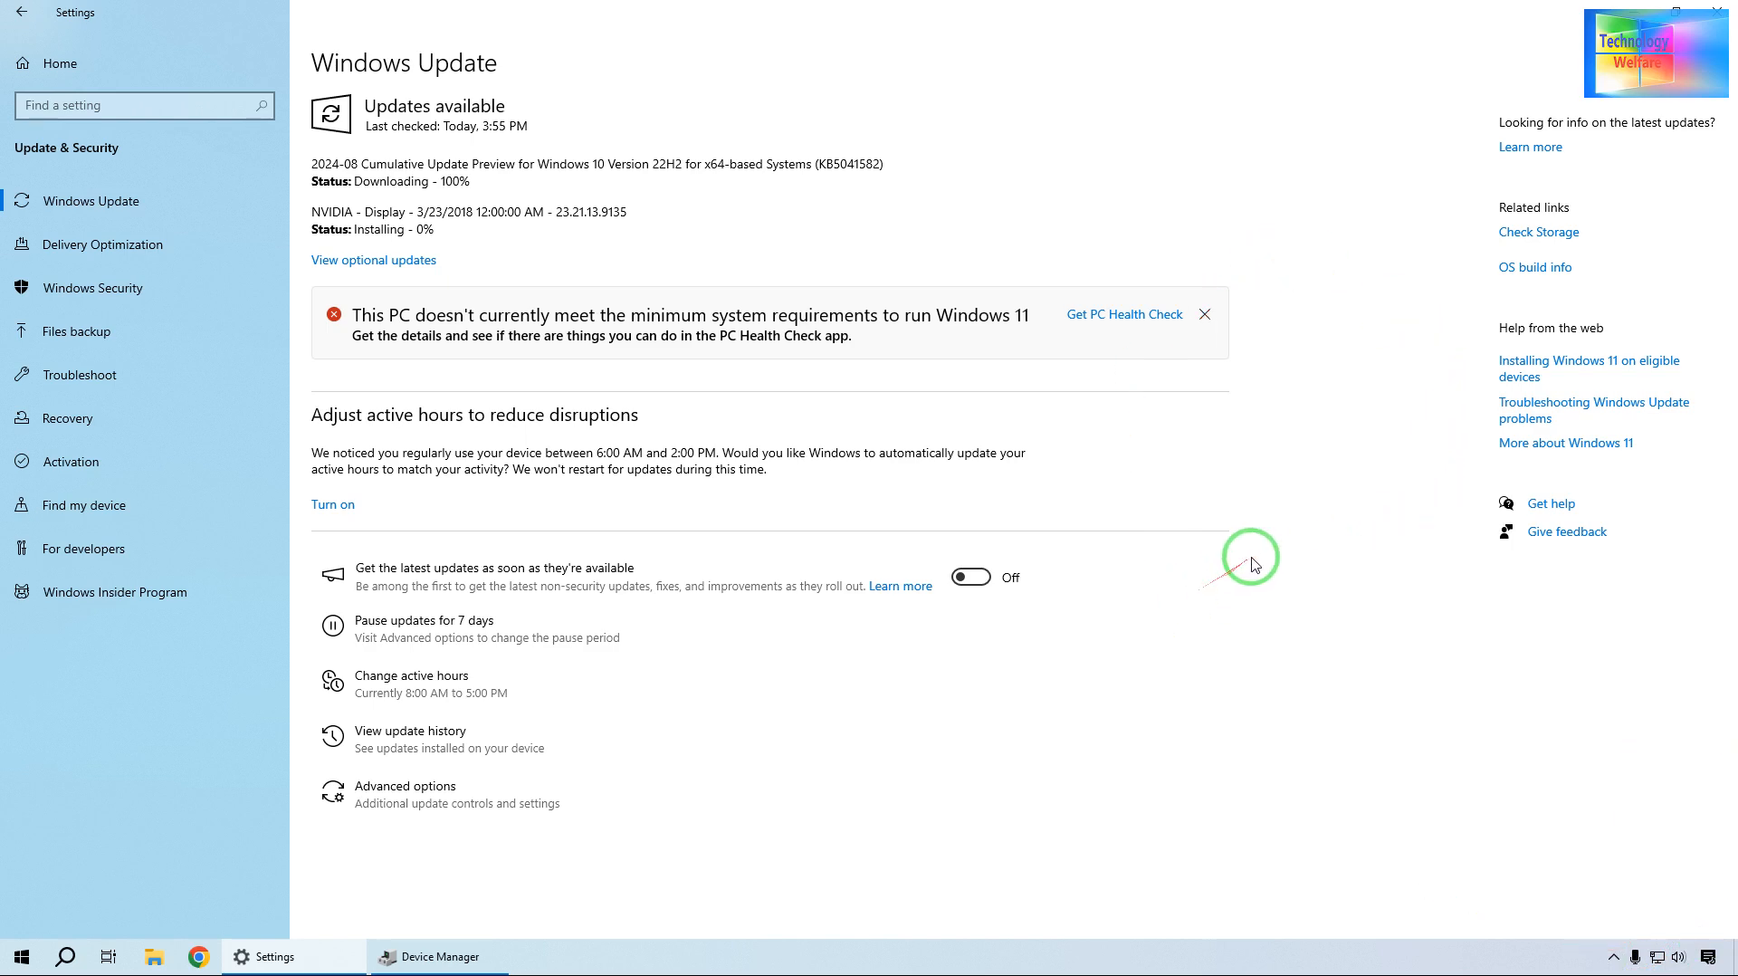
mouse_move(1678, 945)
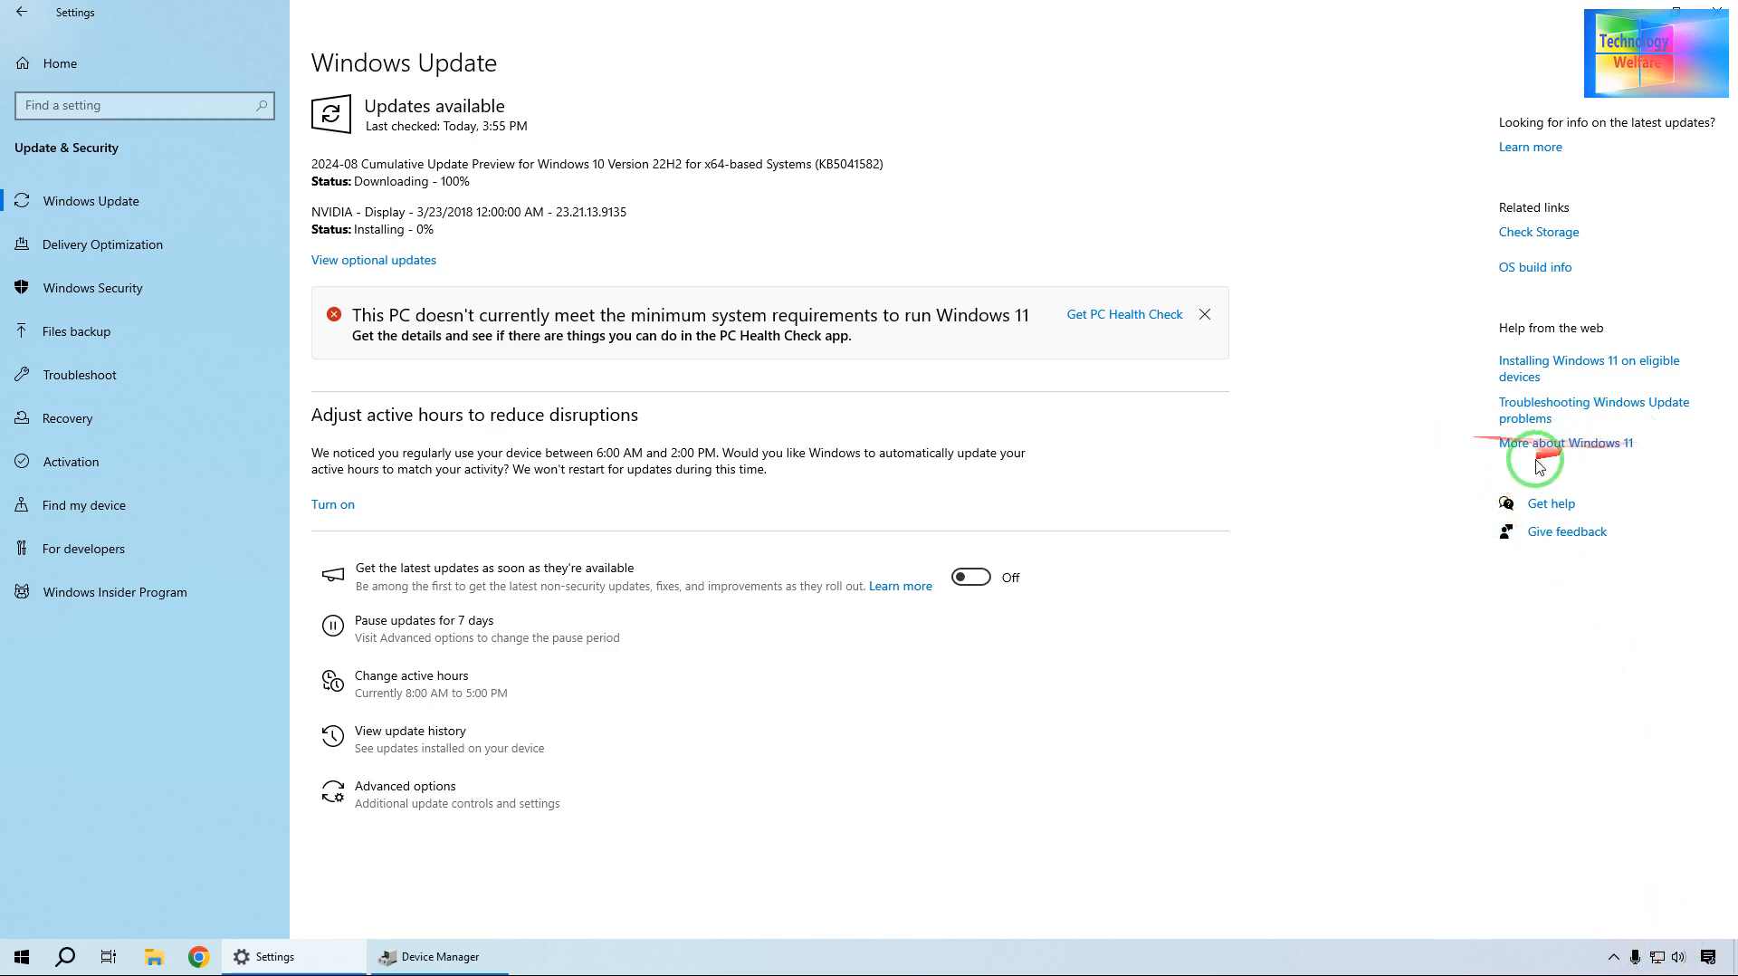
mouse_move(616, 831)
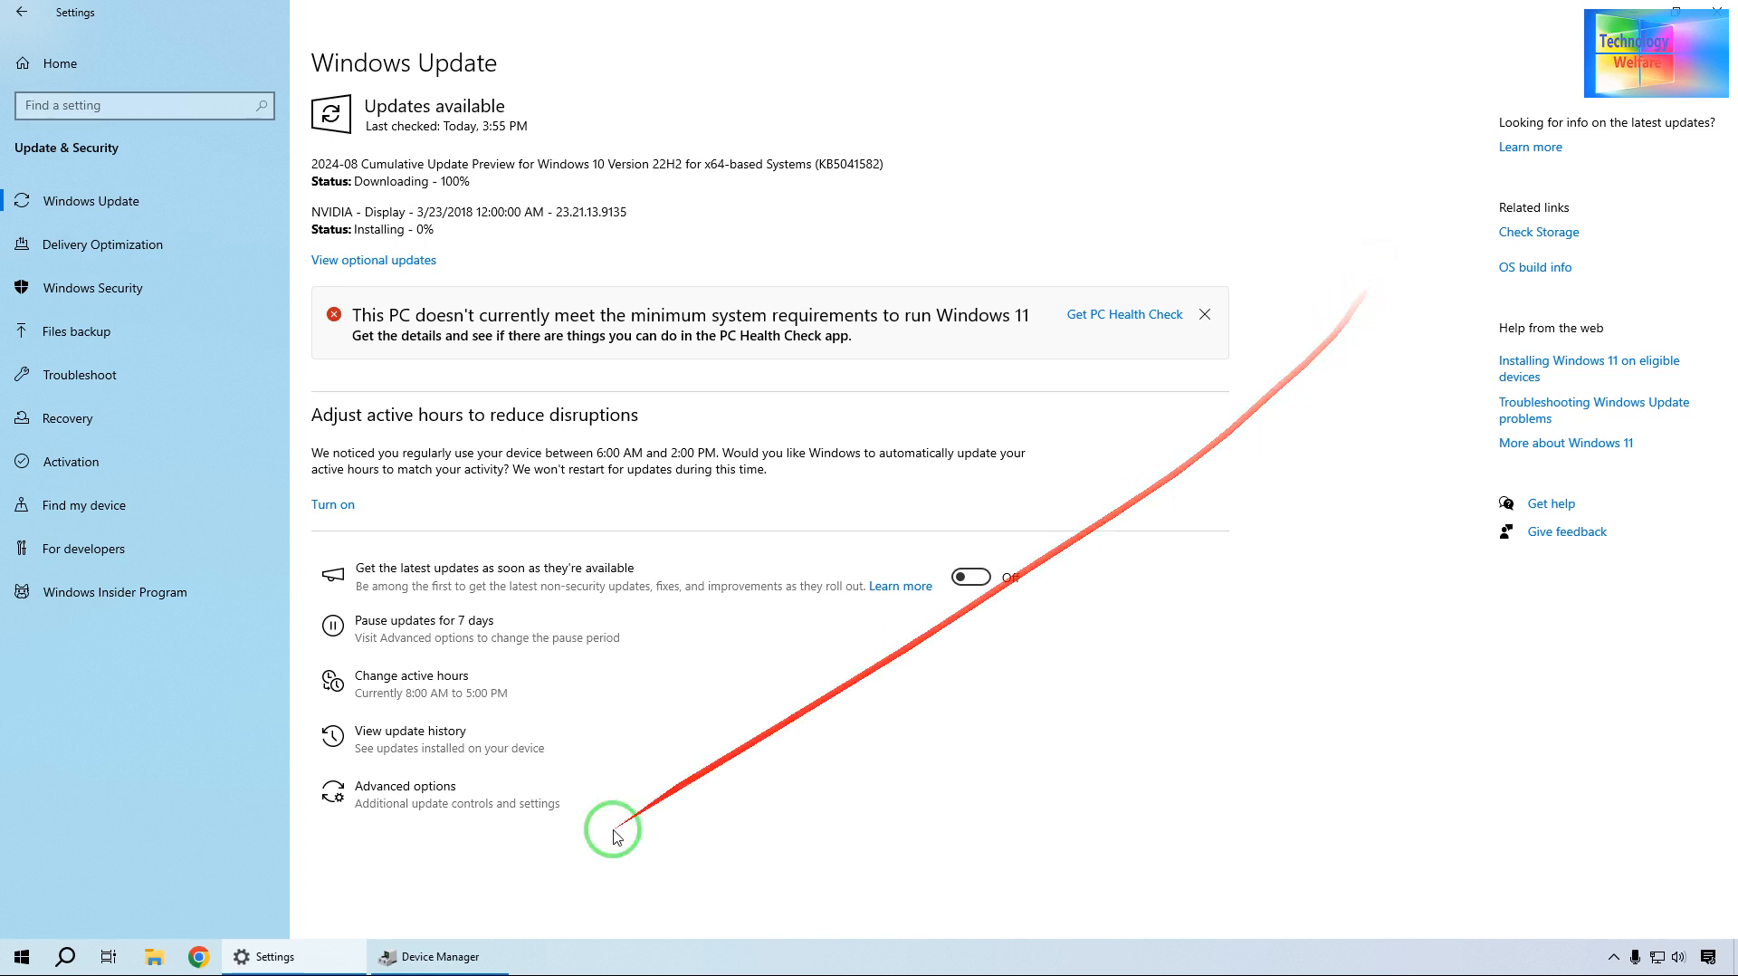
mouse_move(39, 145)
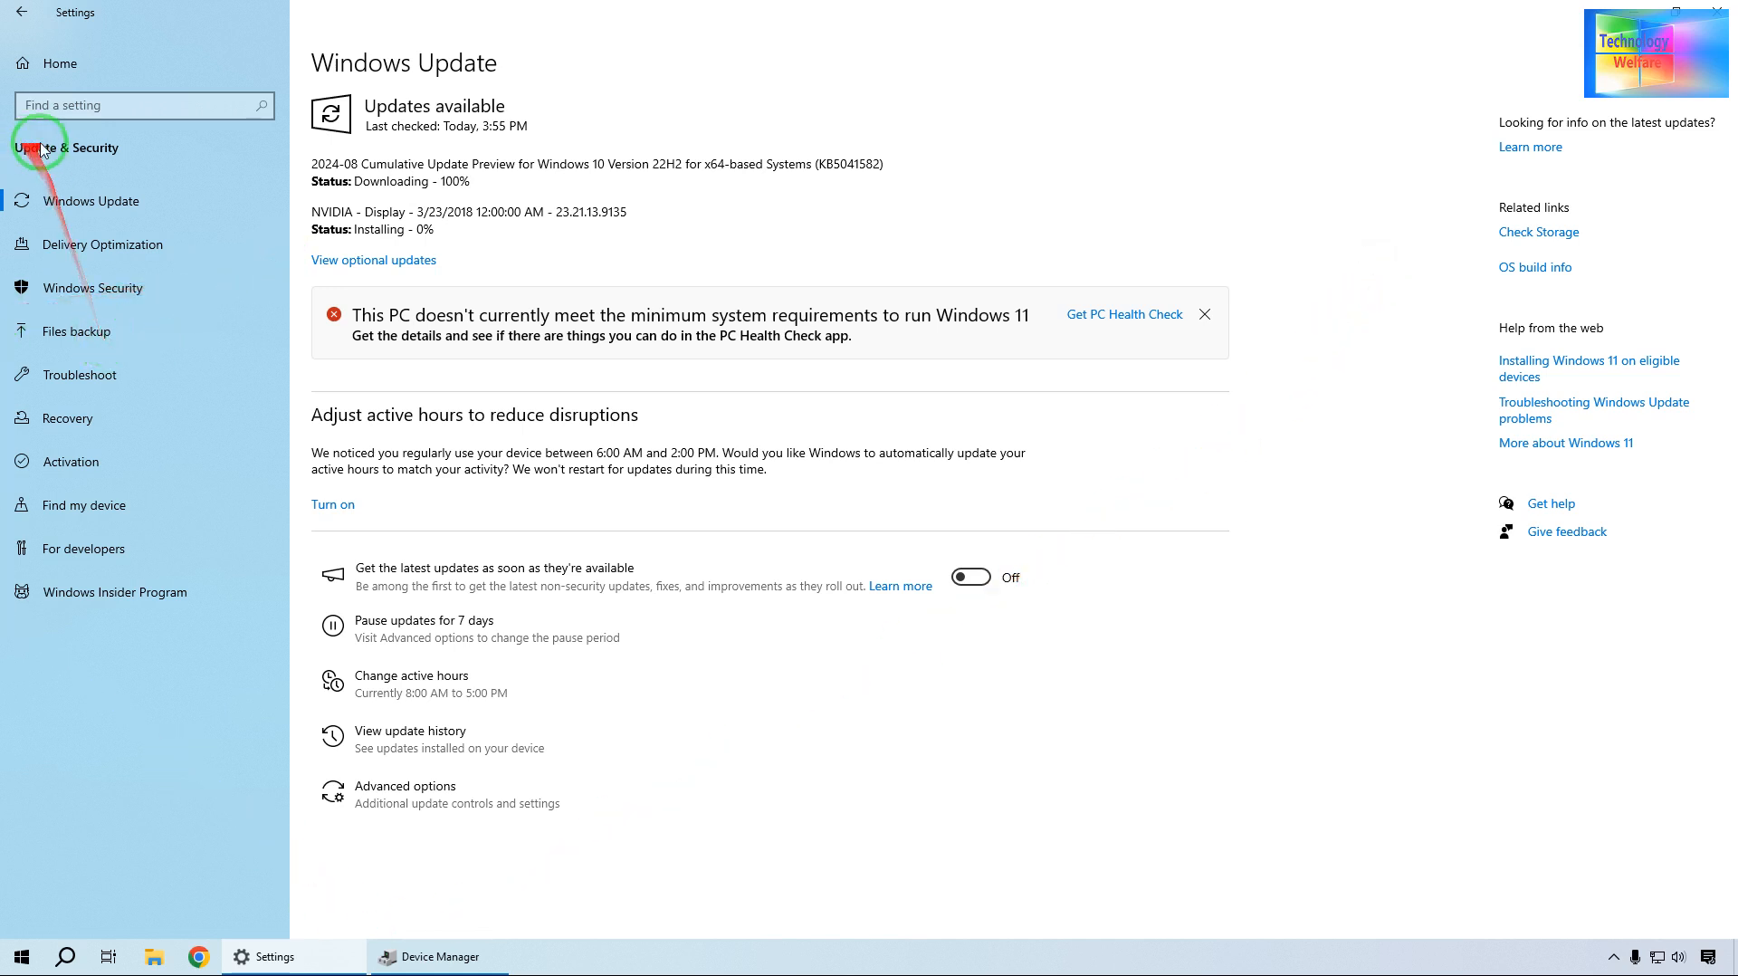
mouse_move(100, 225)
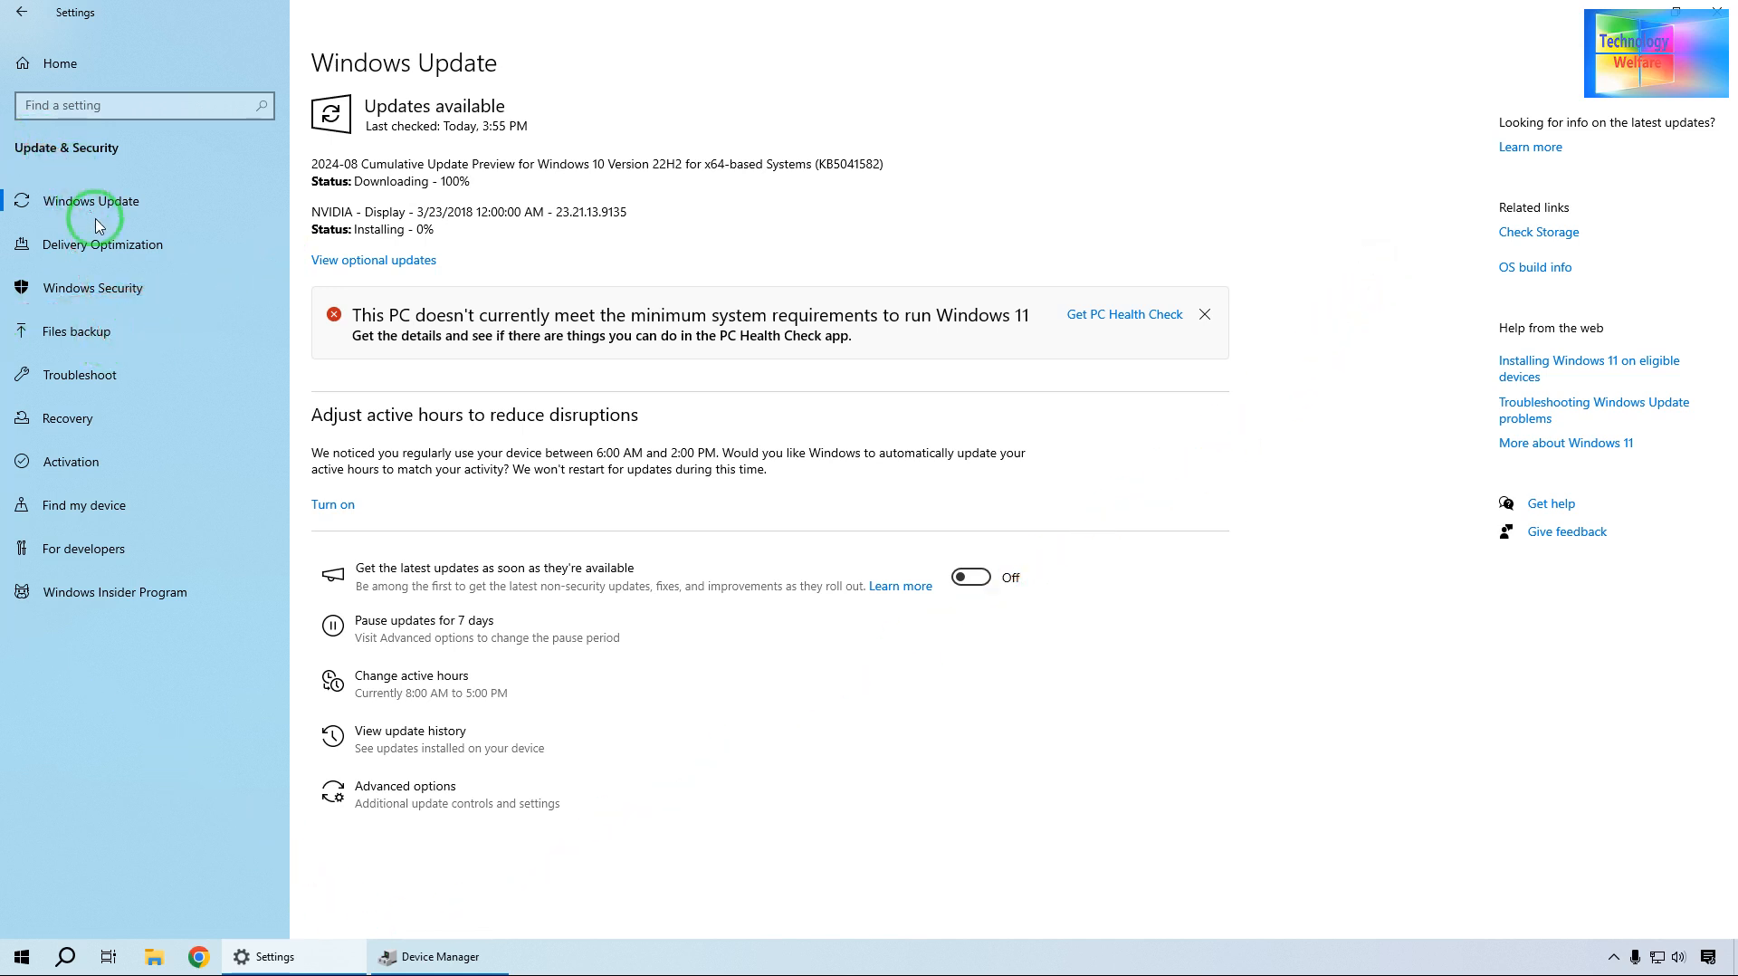
mouse_move(122, 243)
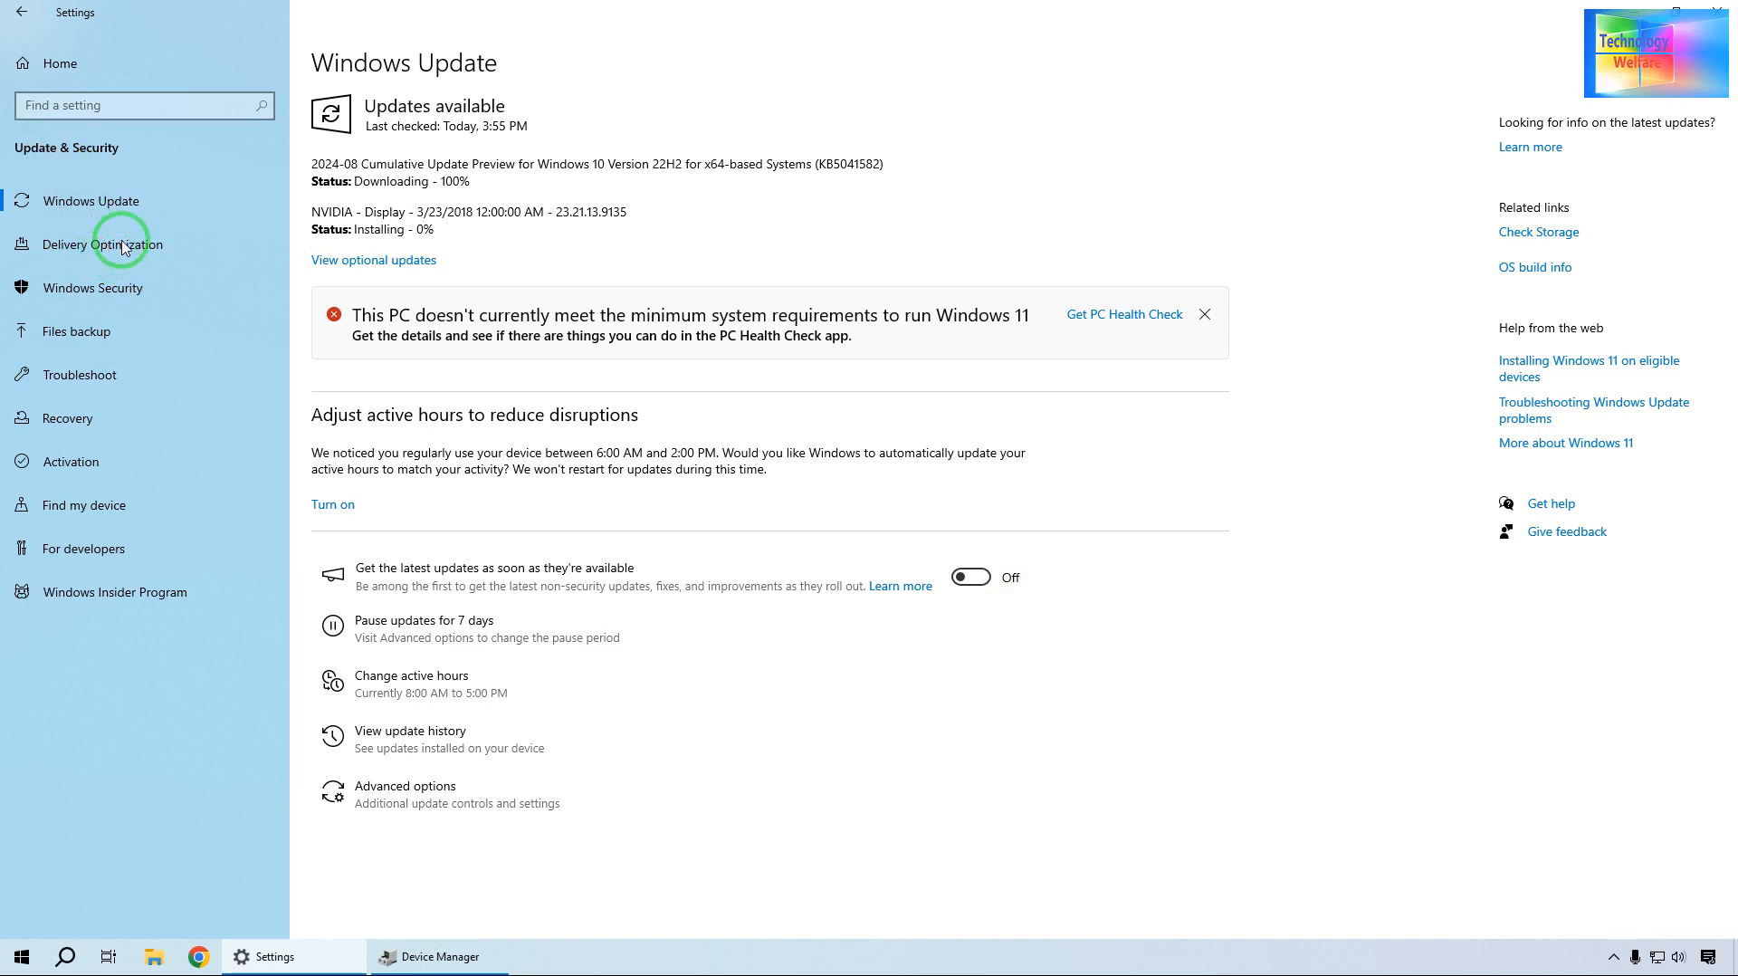
mouse_move(562, 79)
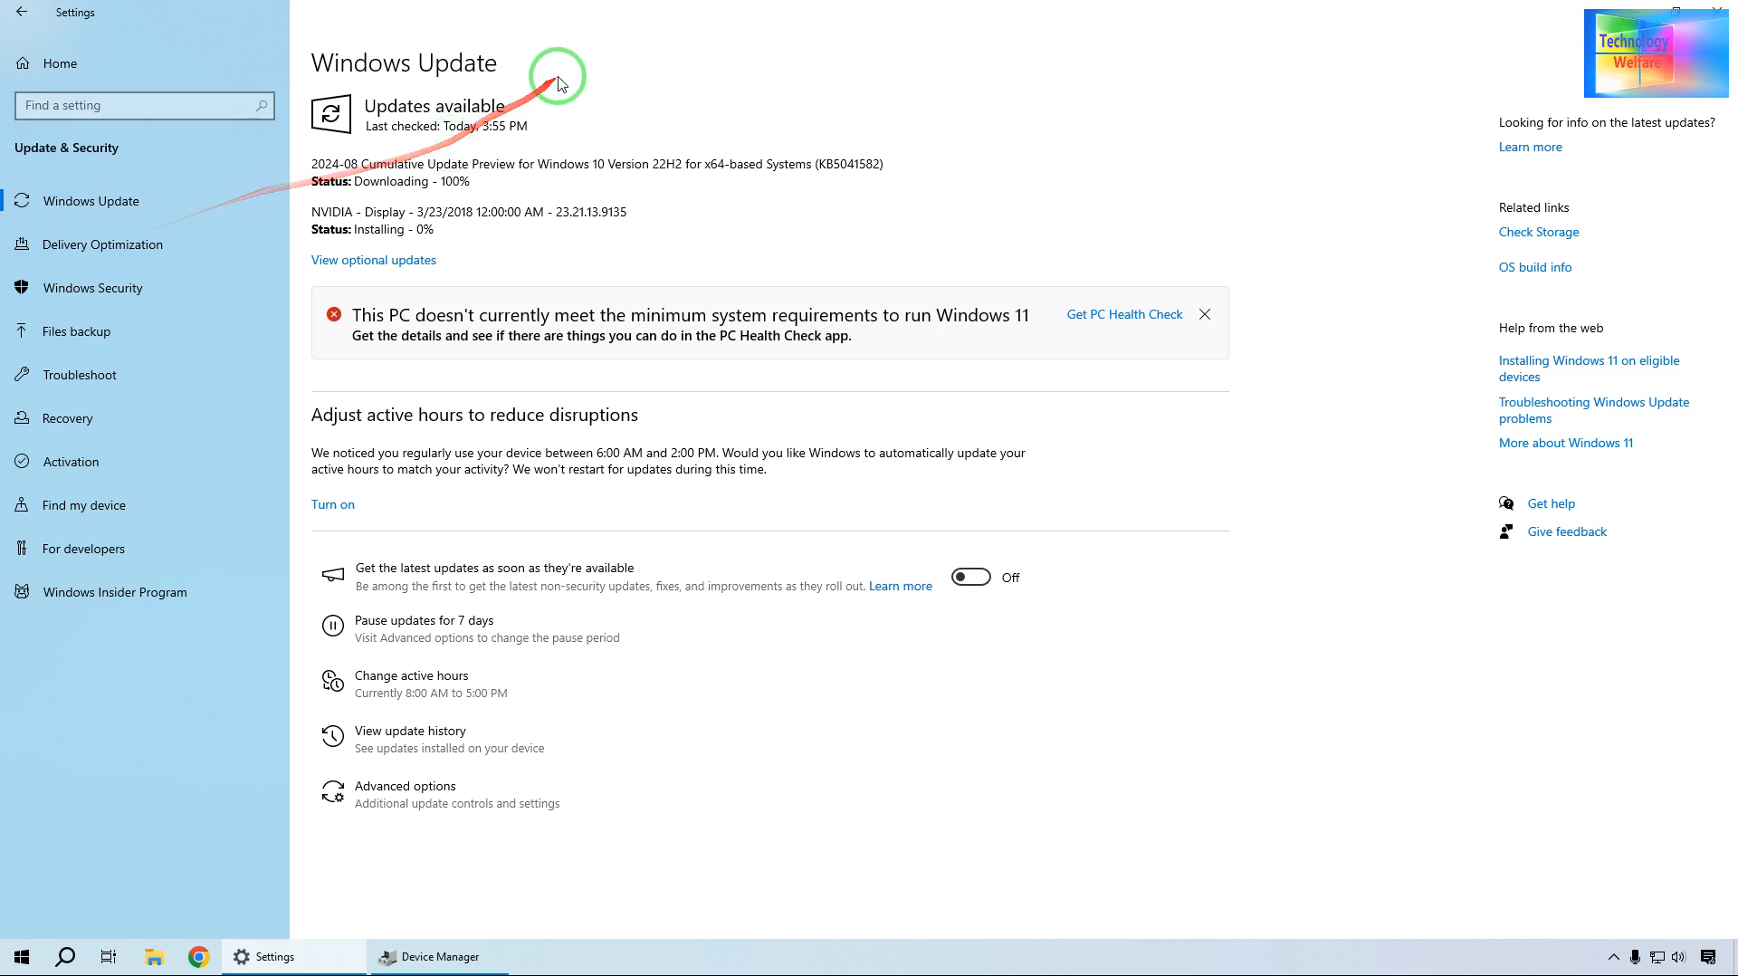
mouse_move(117, 205)
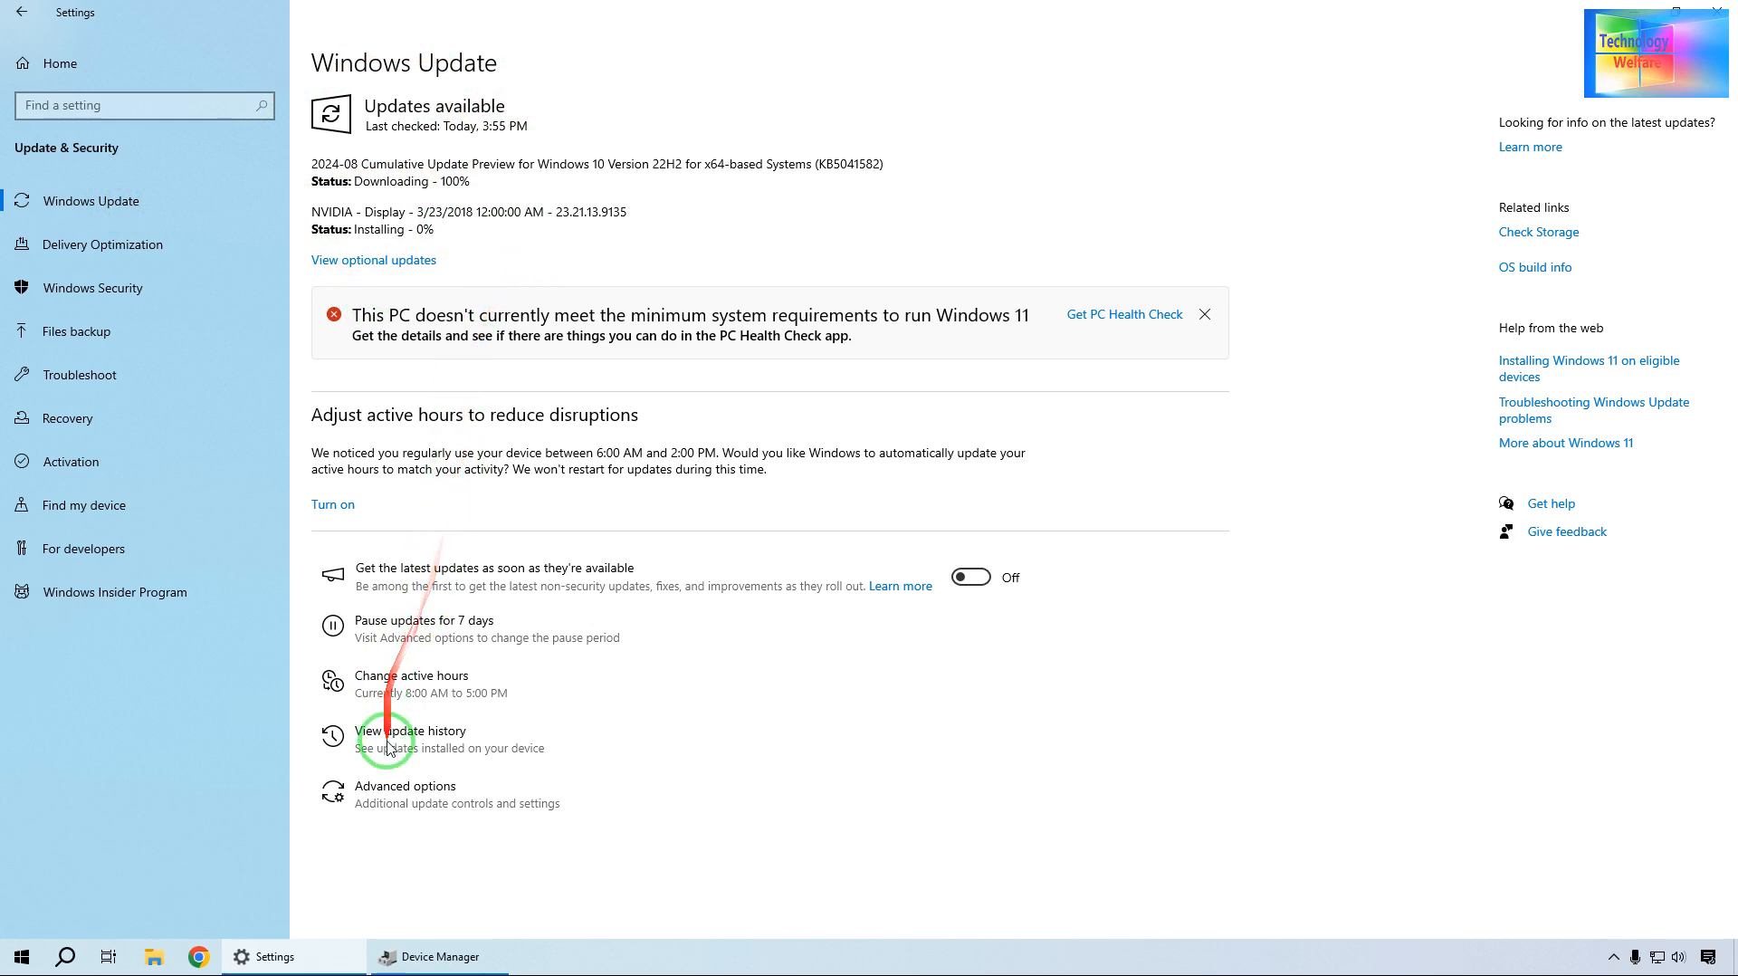
mouse_move(167, 697)
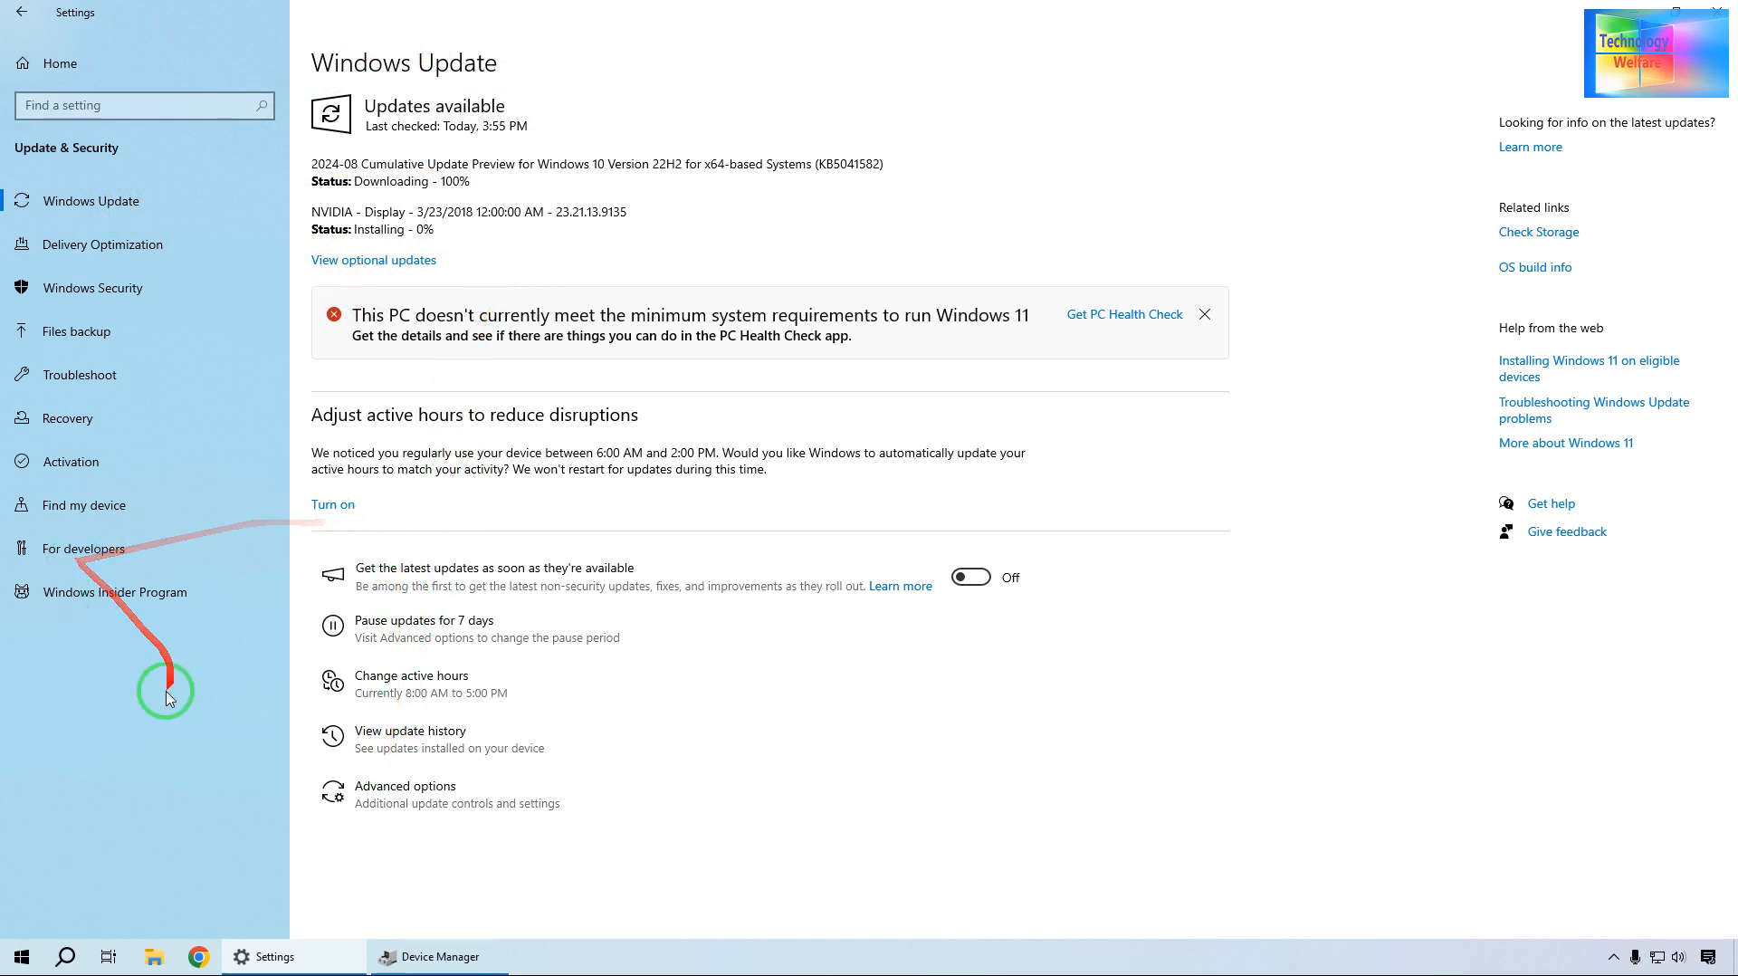
mouse_move(374, 259)
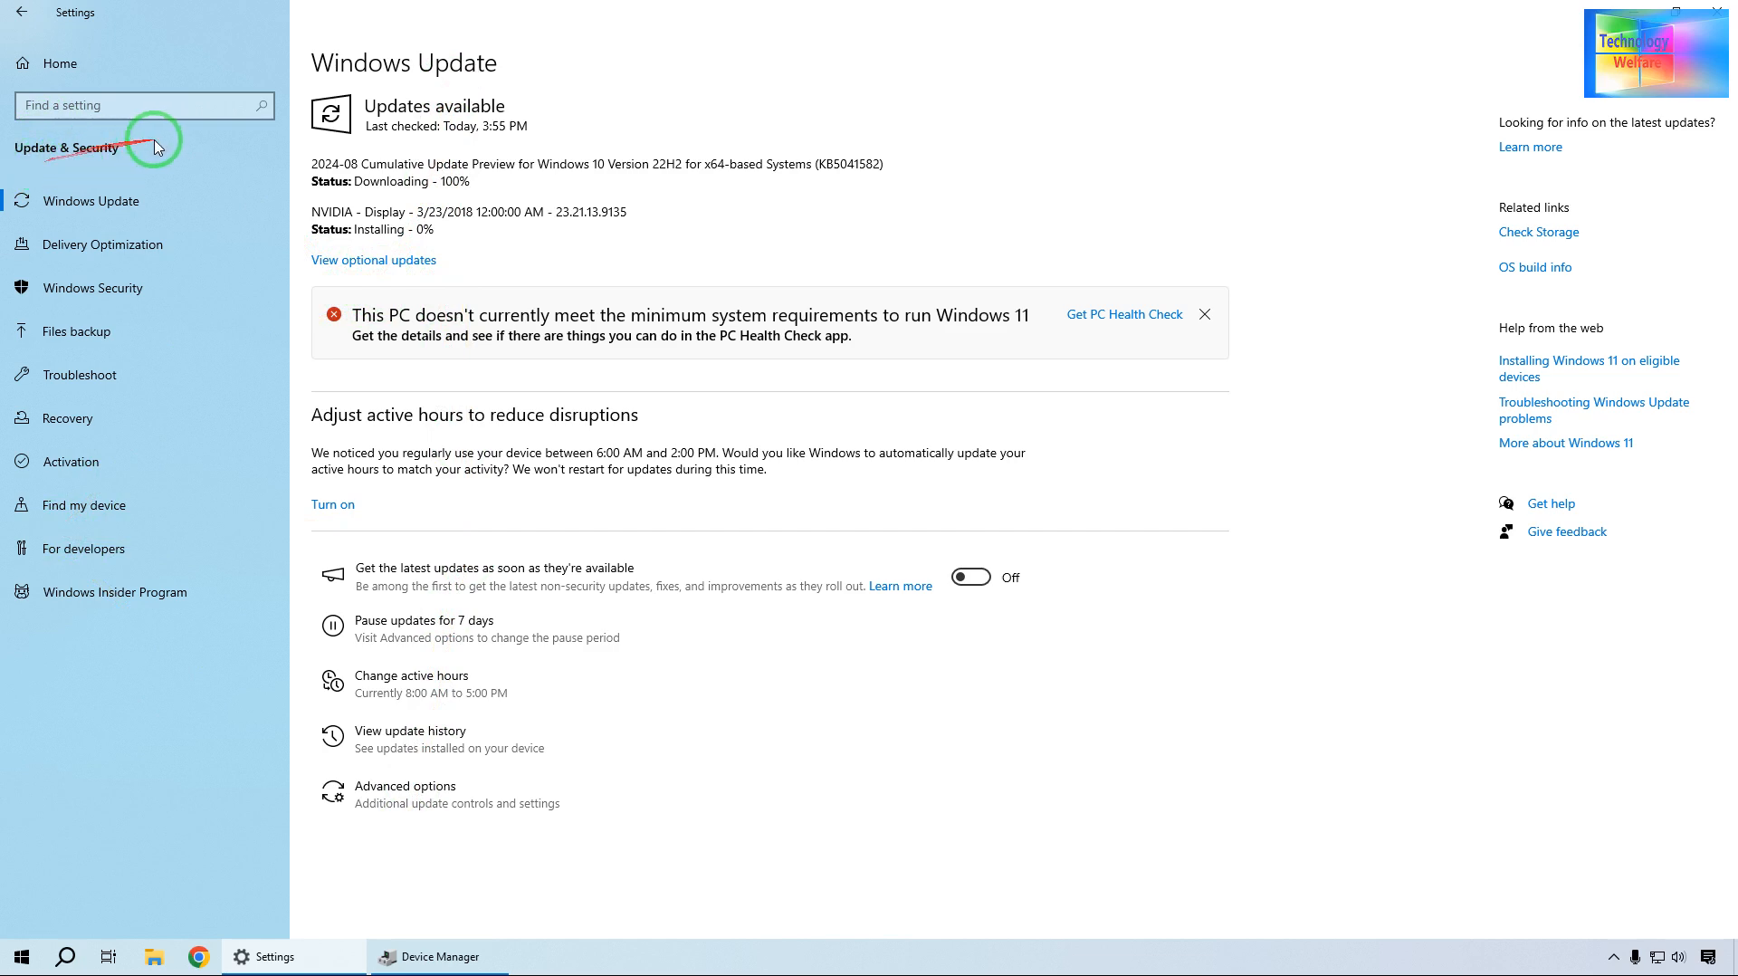
mouse_move(164, 565)
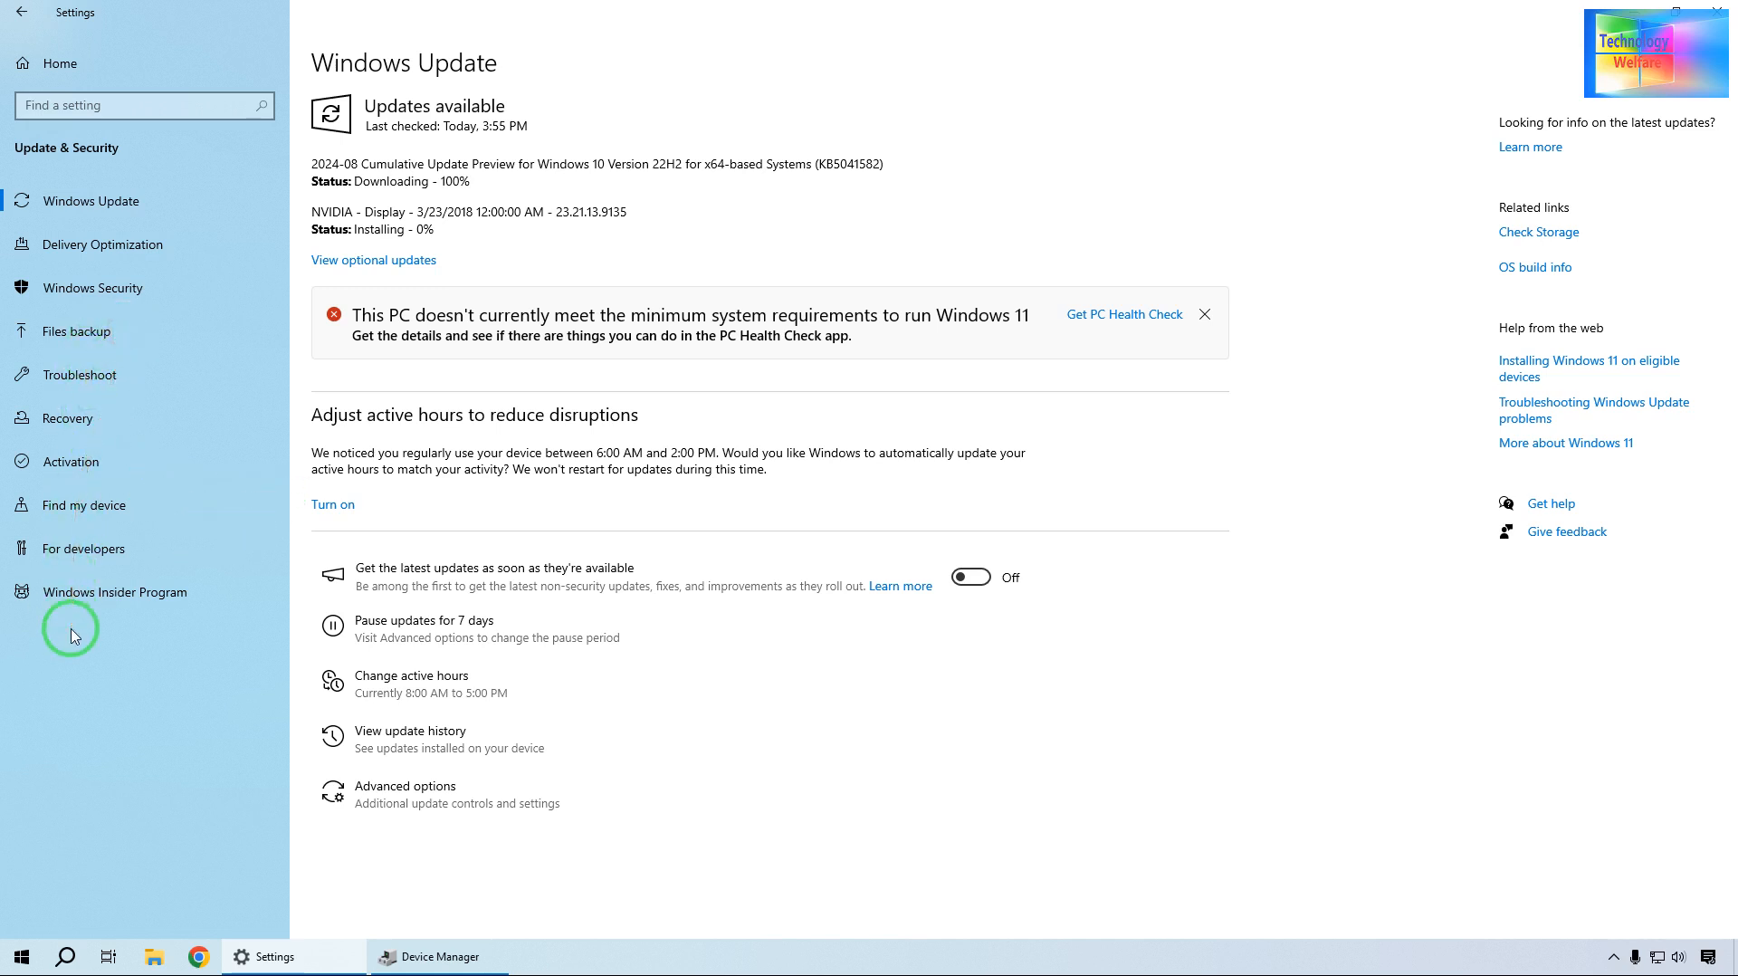
mouse_move(103, 448)
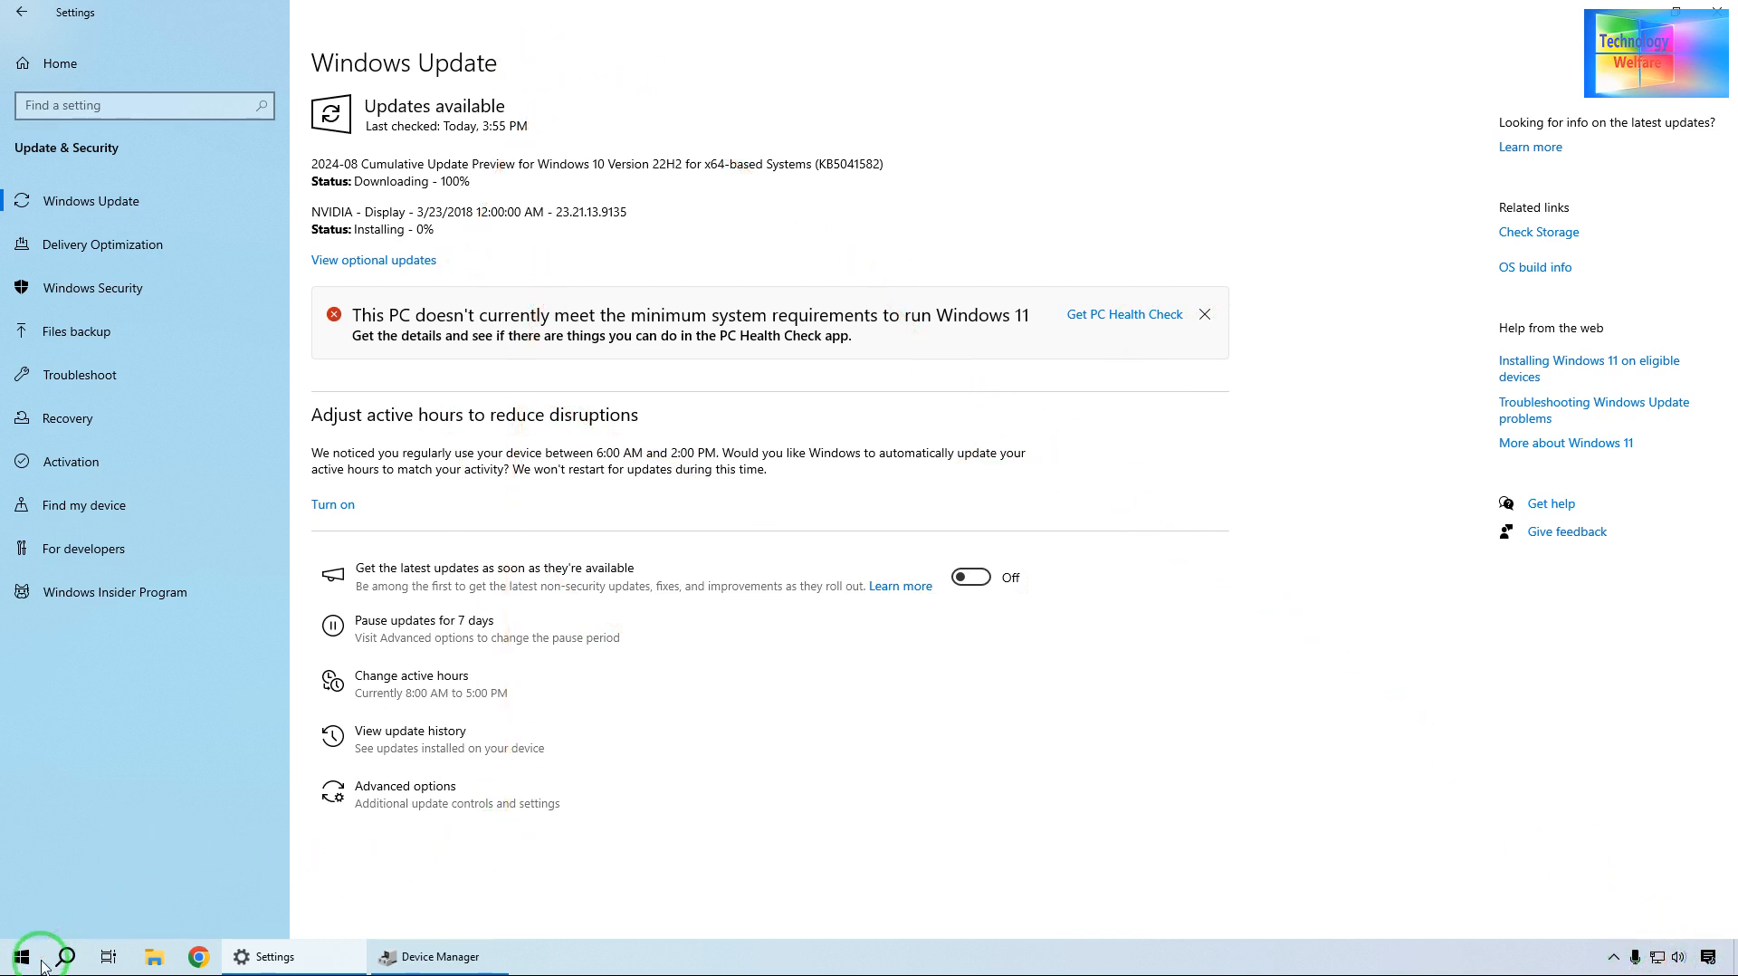
mouse_move(73, 956)
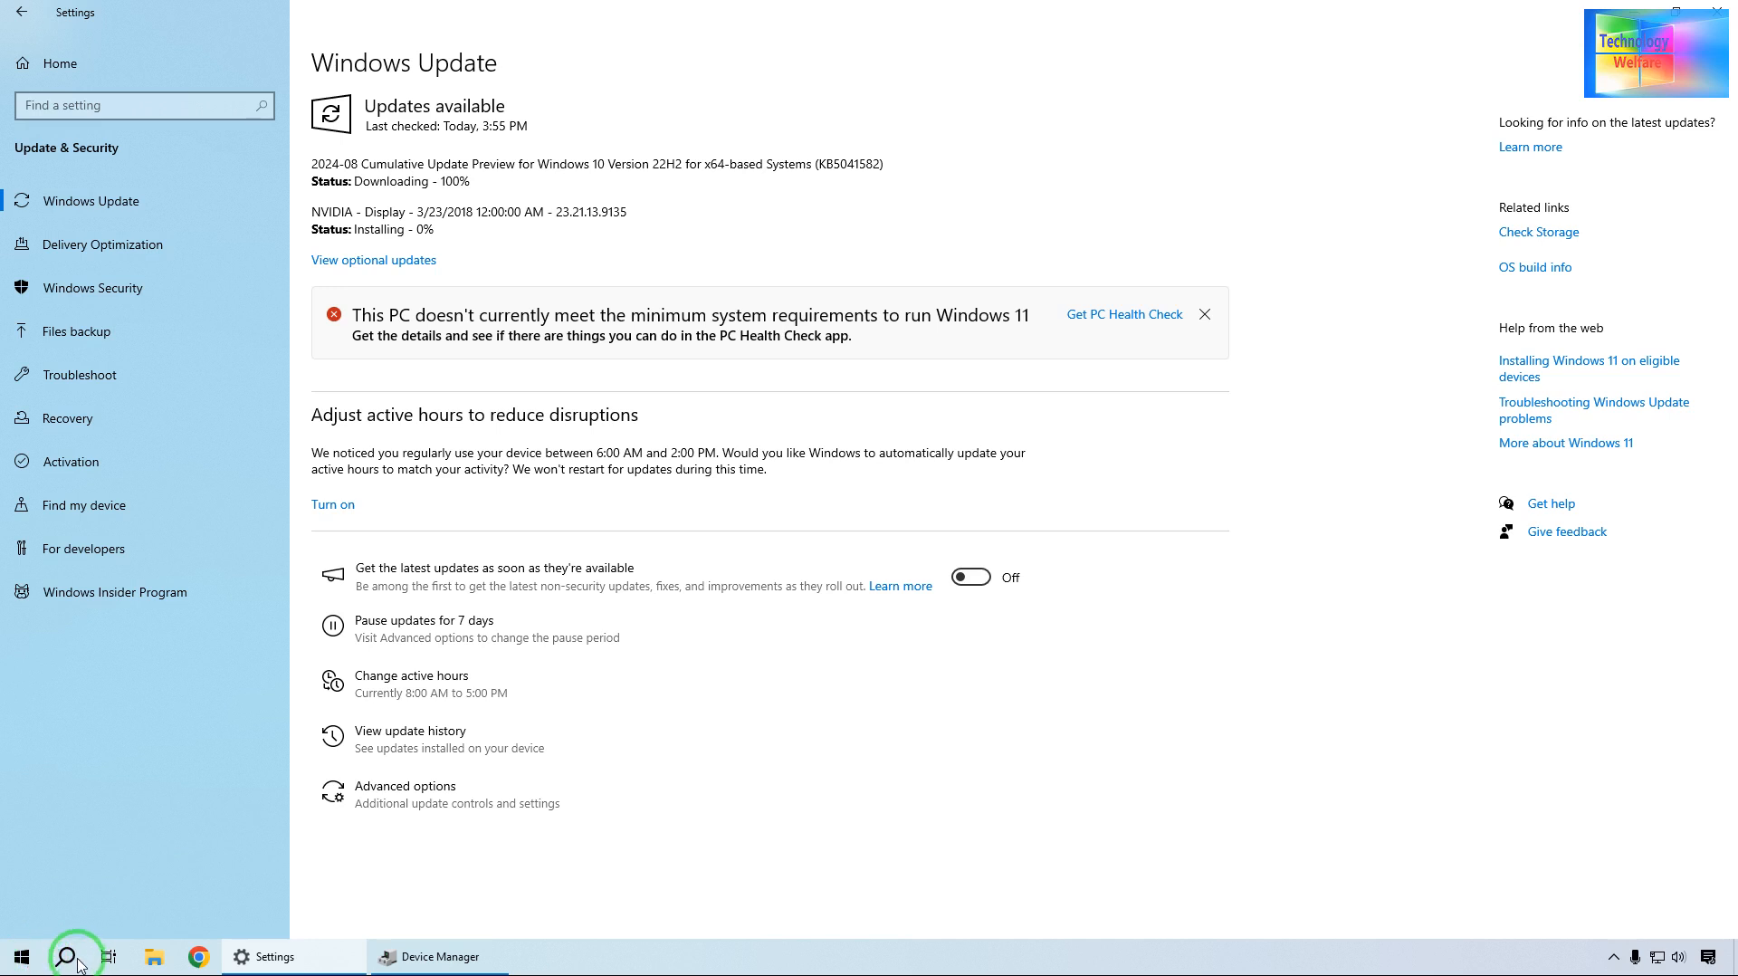
mouse_move(69, 871)
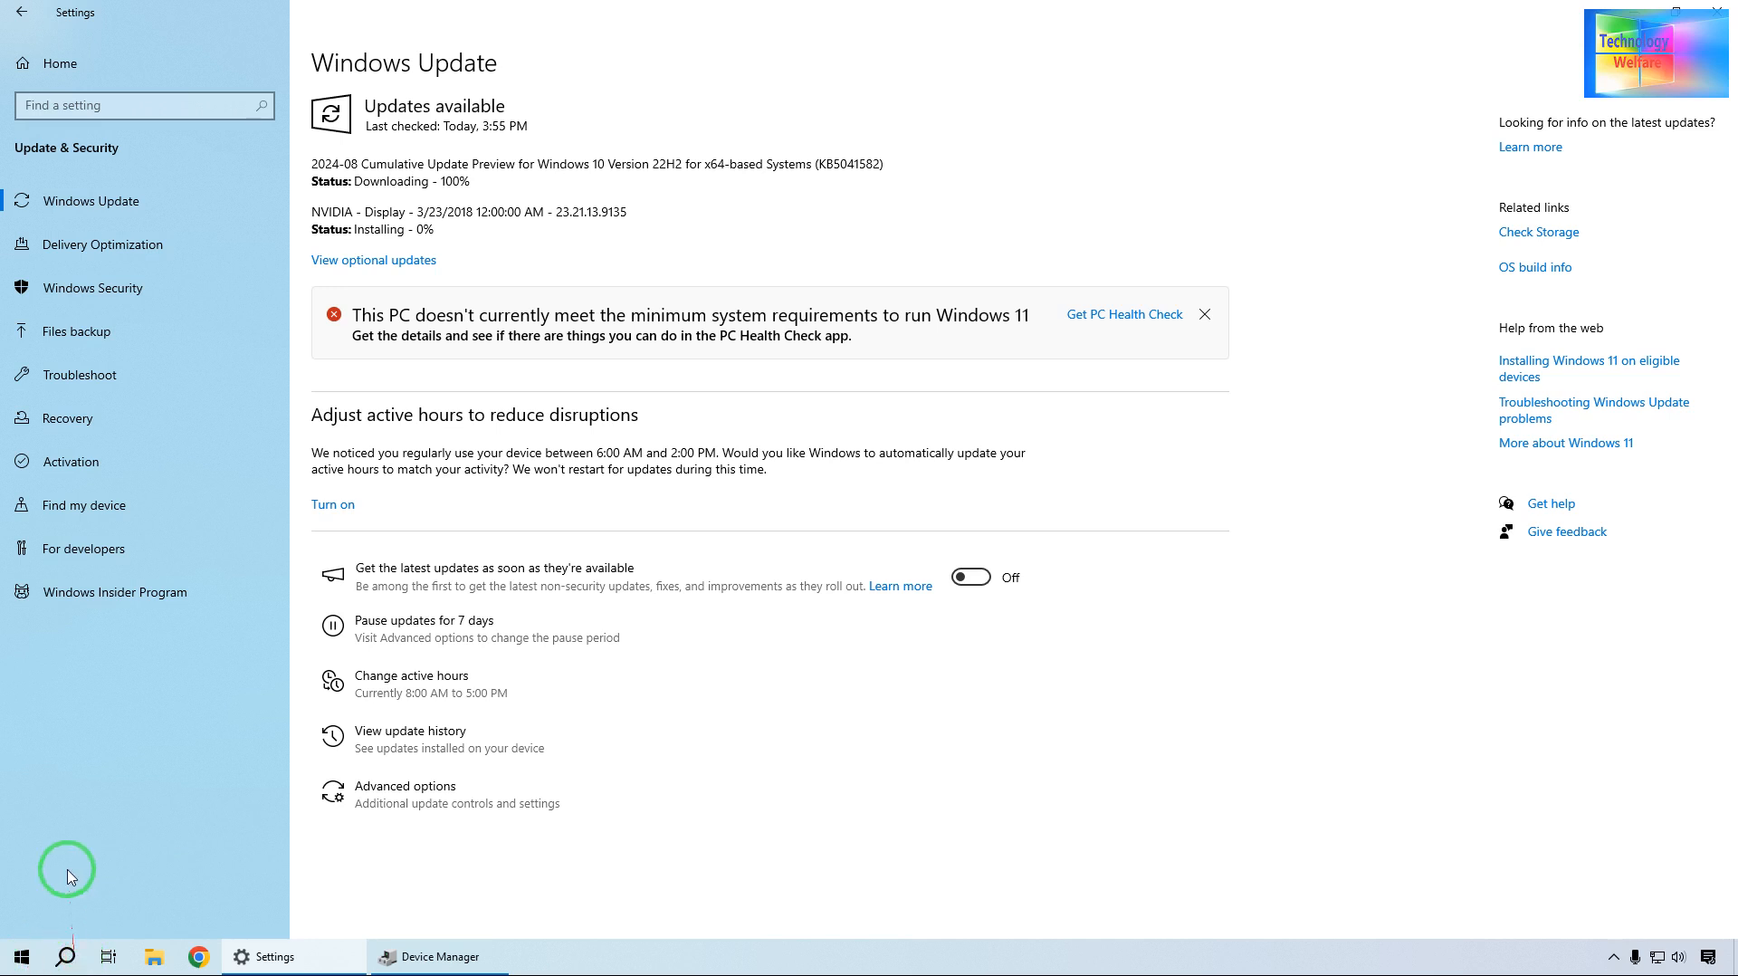
mouse_move(290, 530)
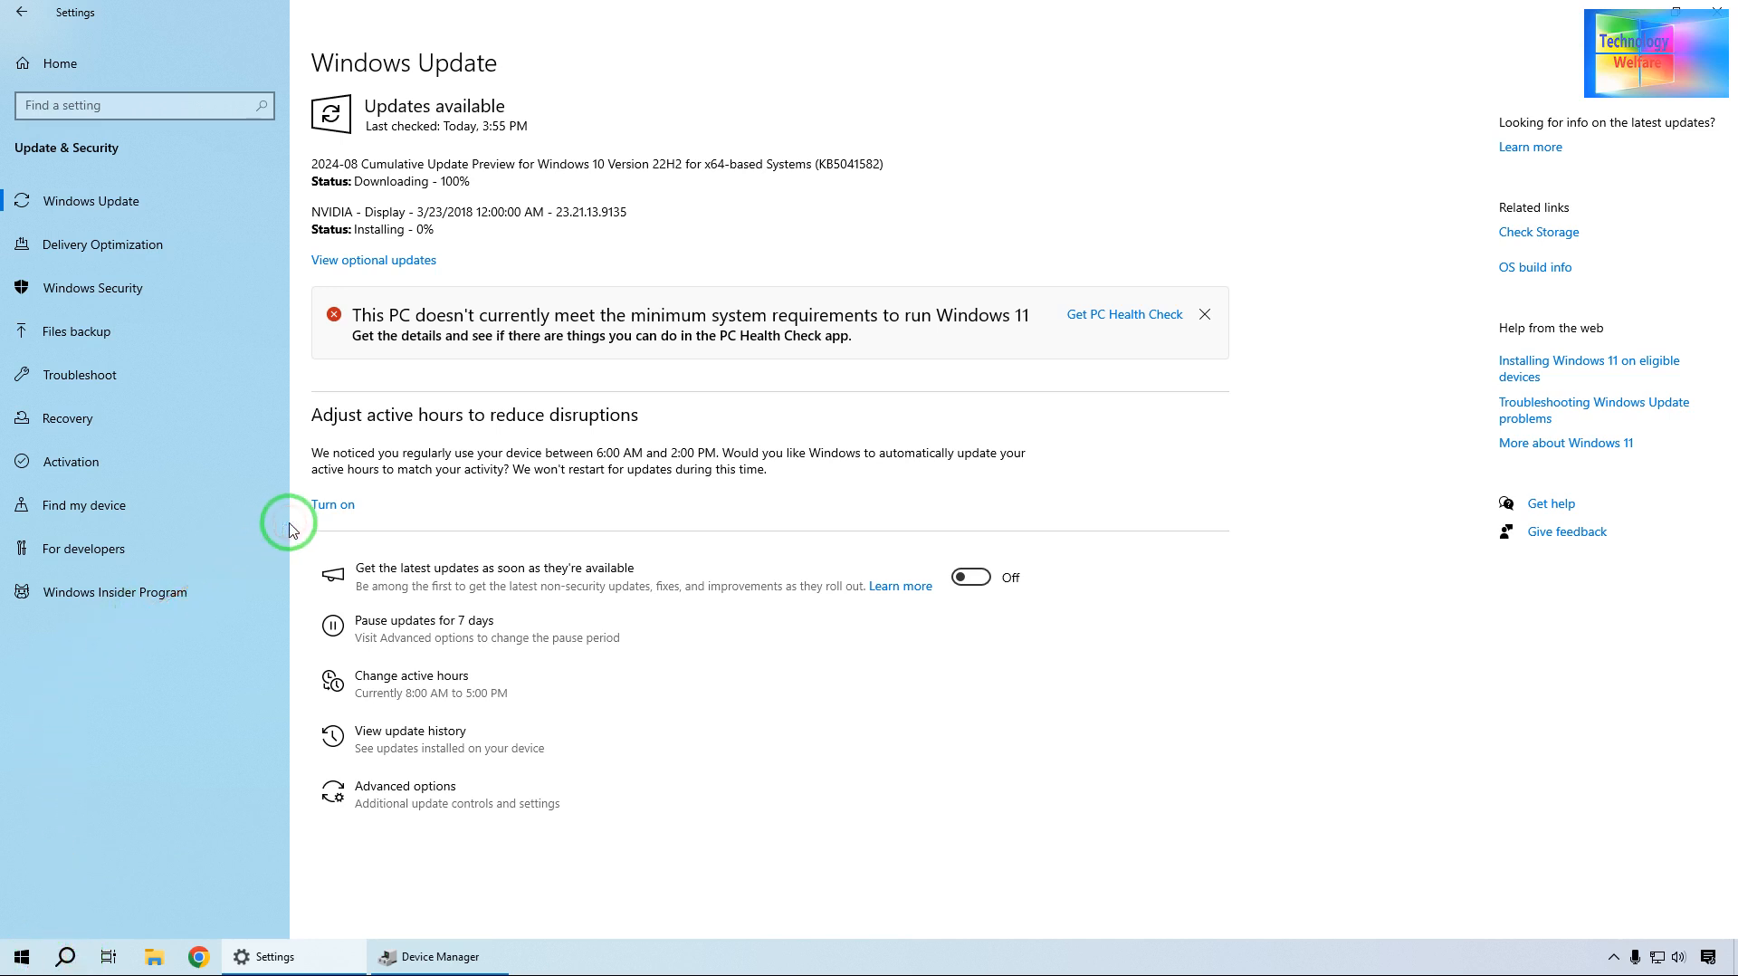
mouse_move(410, 58)
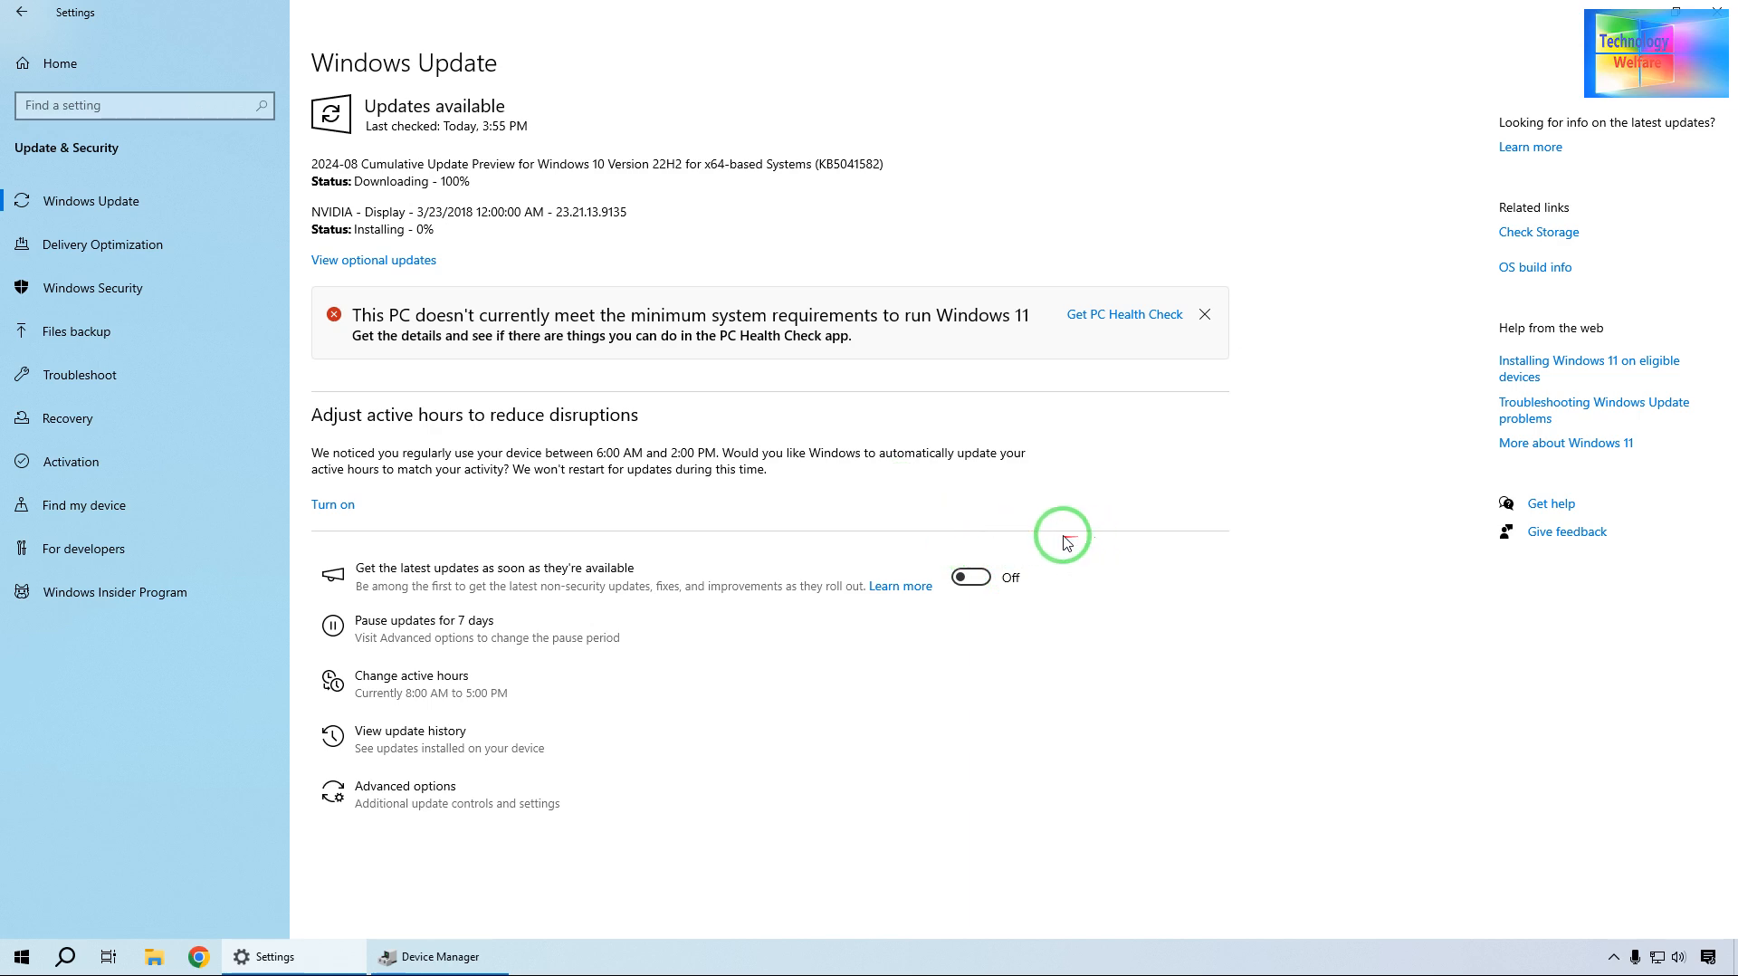
mouse_move(1118, 486)
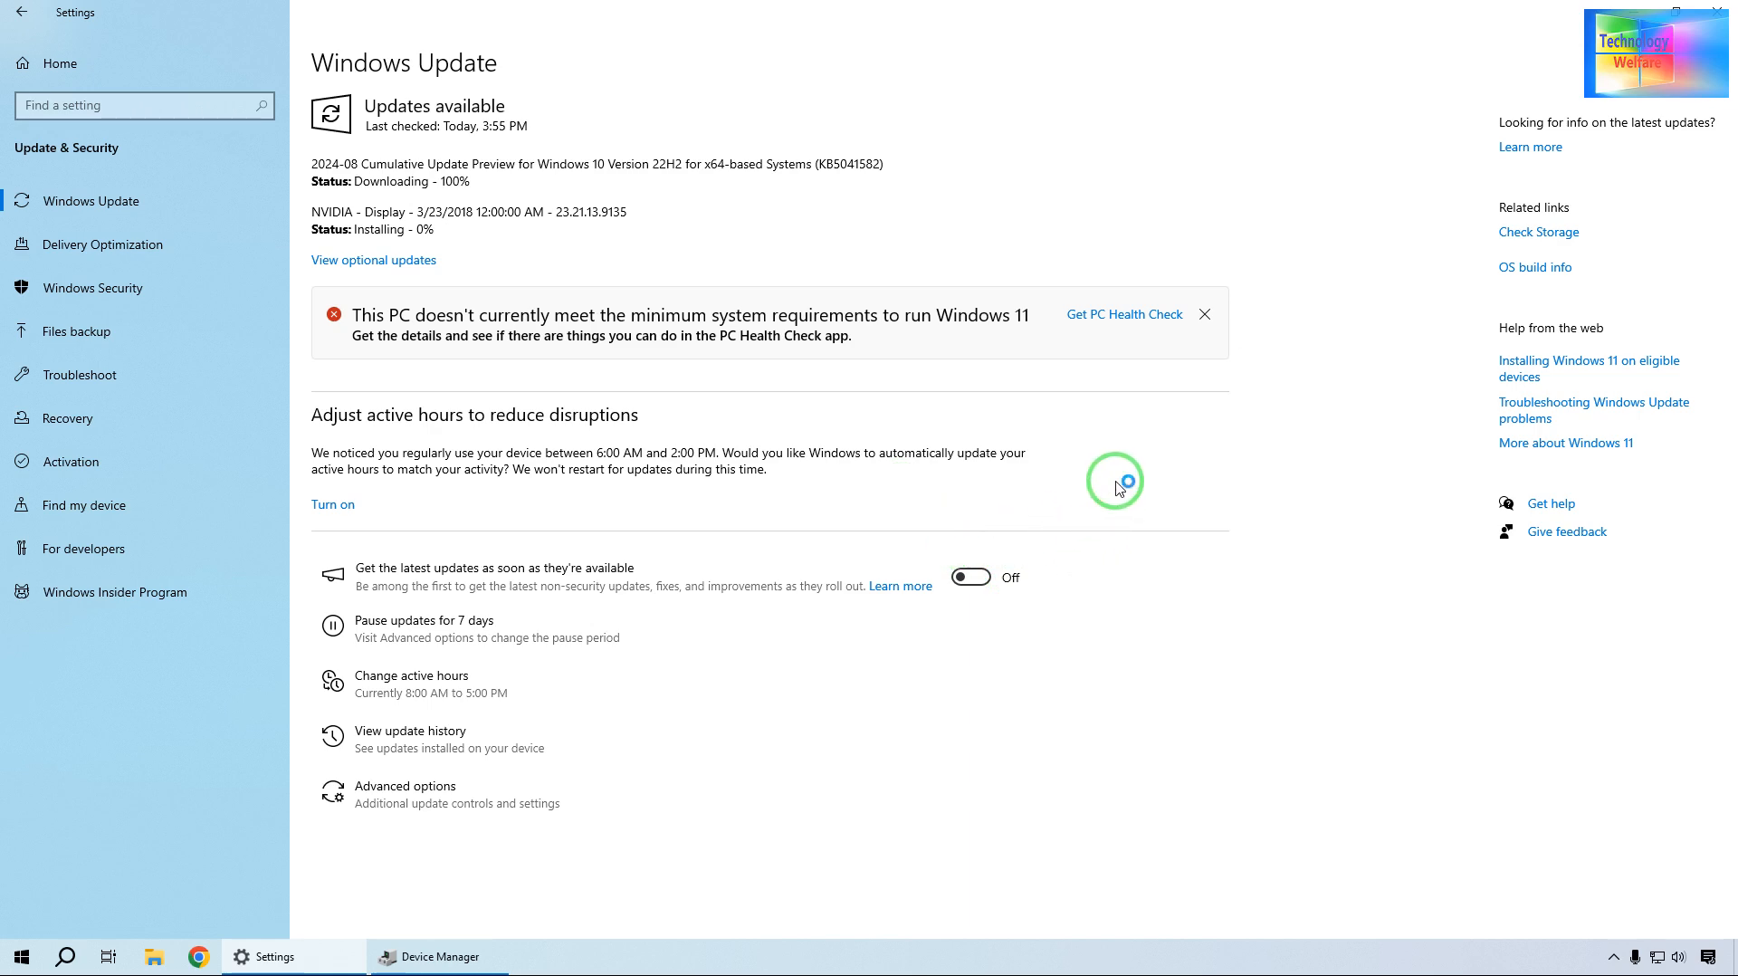
mouse_move(1422, 324)
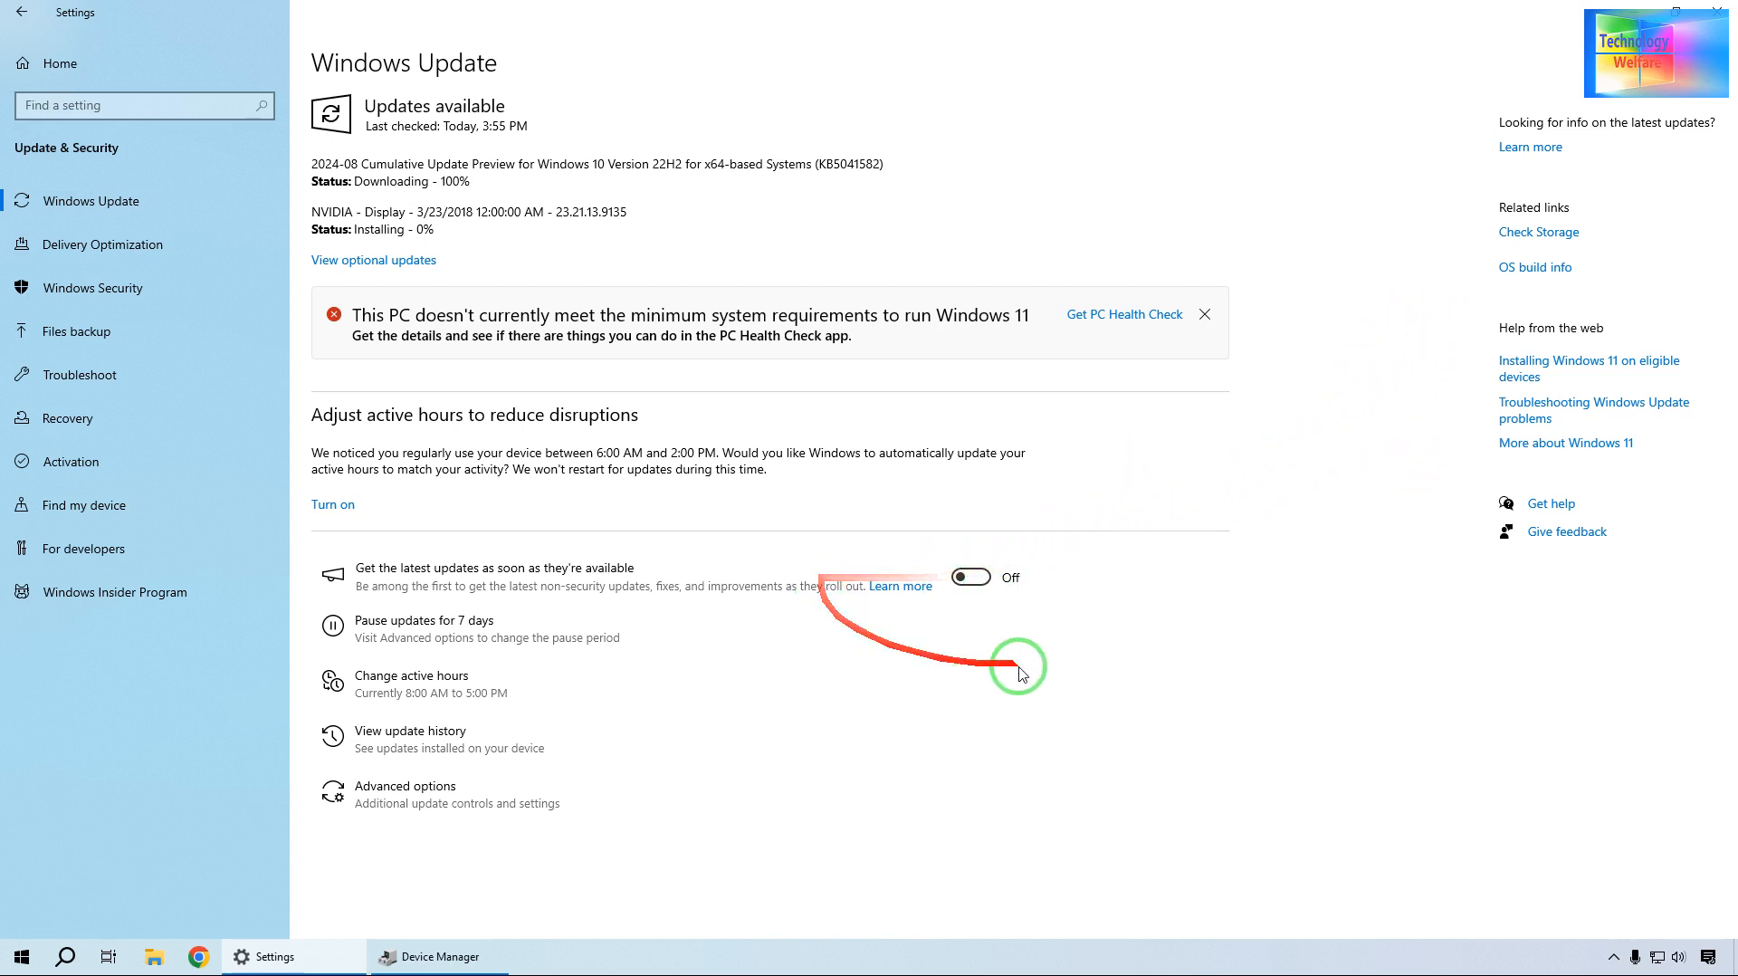
mouse_move(1125, 530)
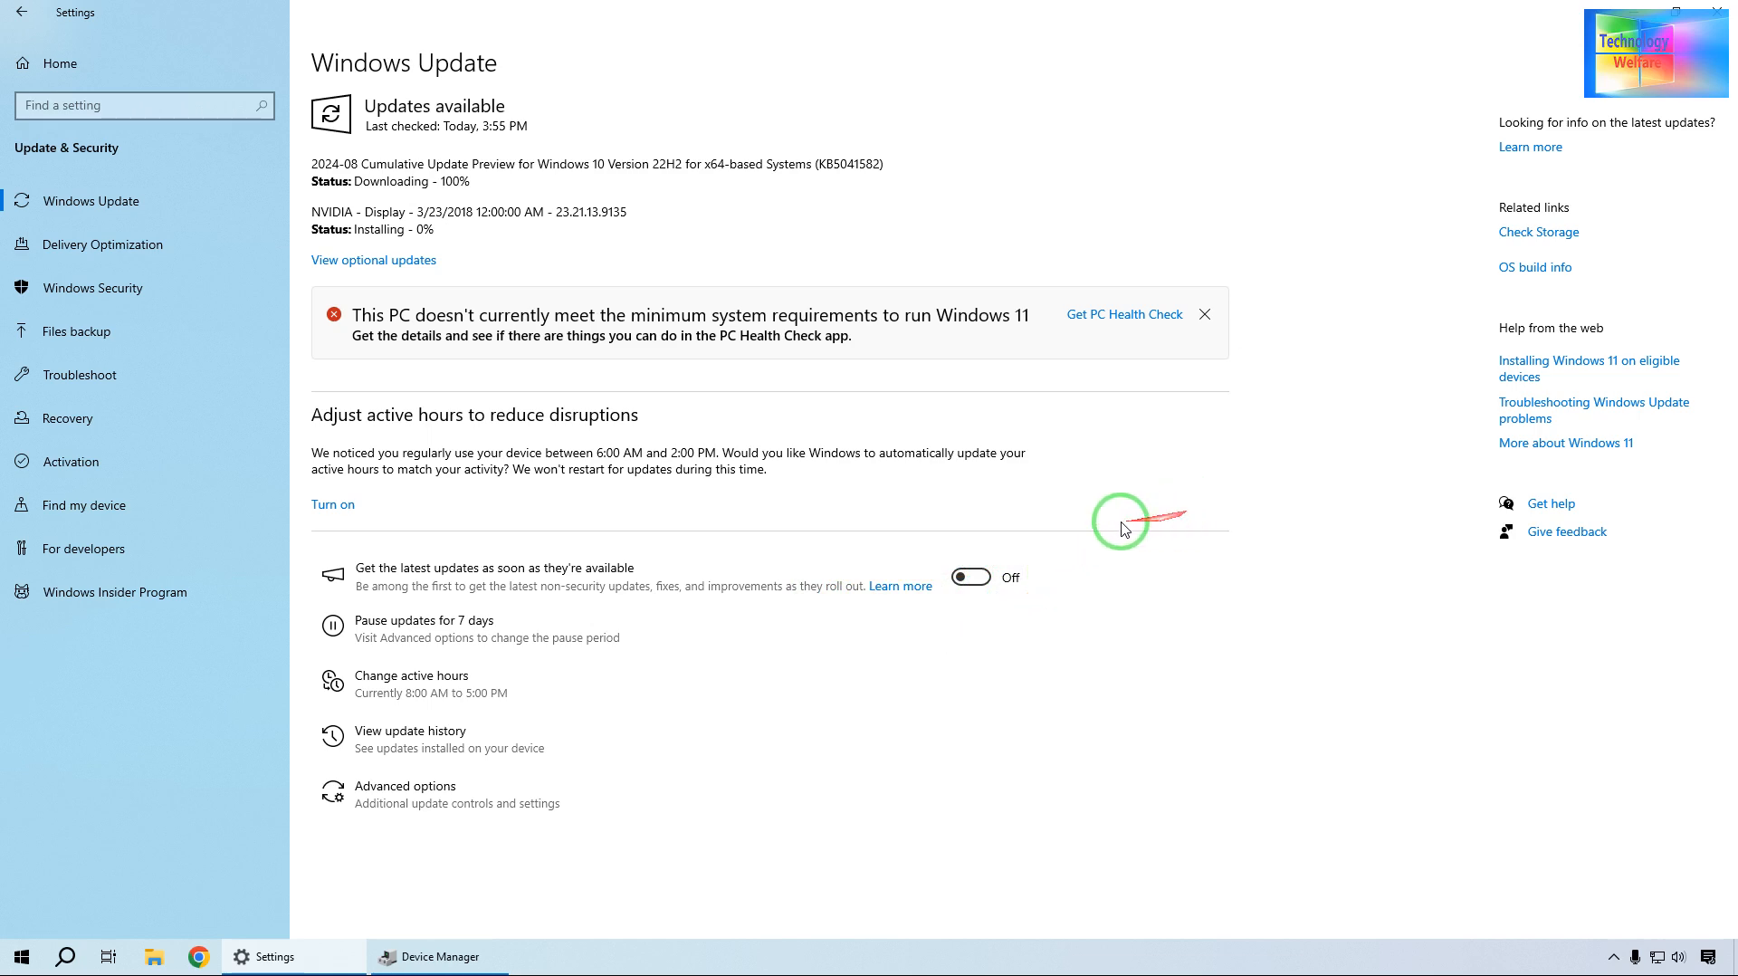
mouse_move(1023, 507)
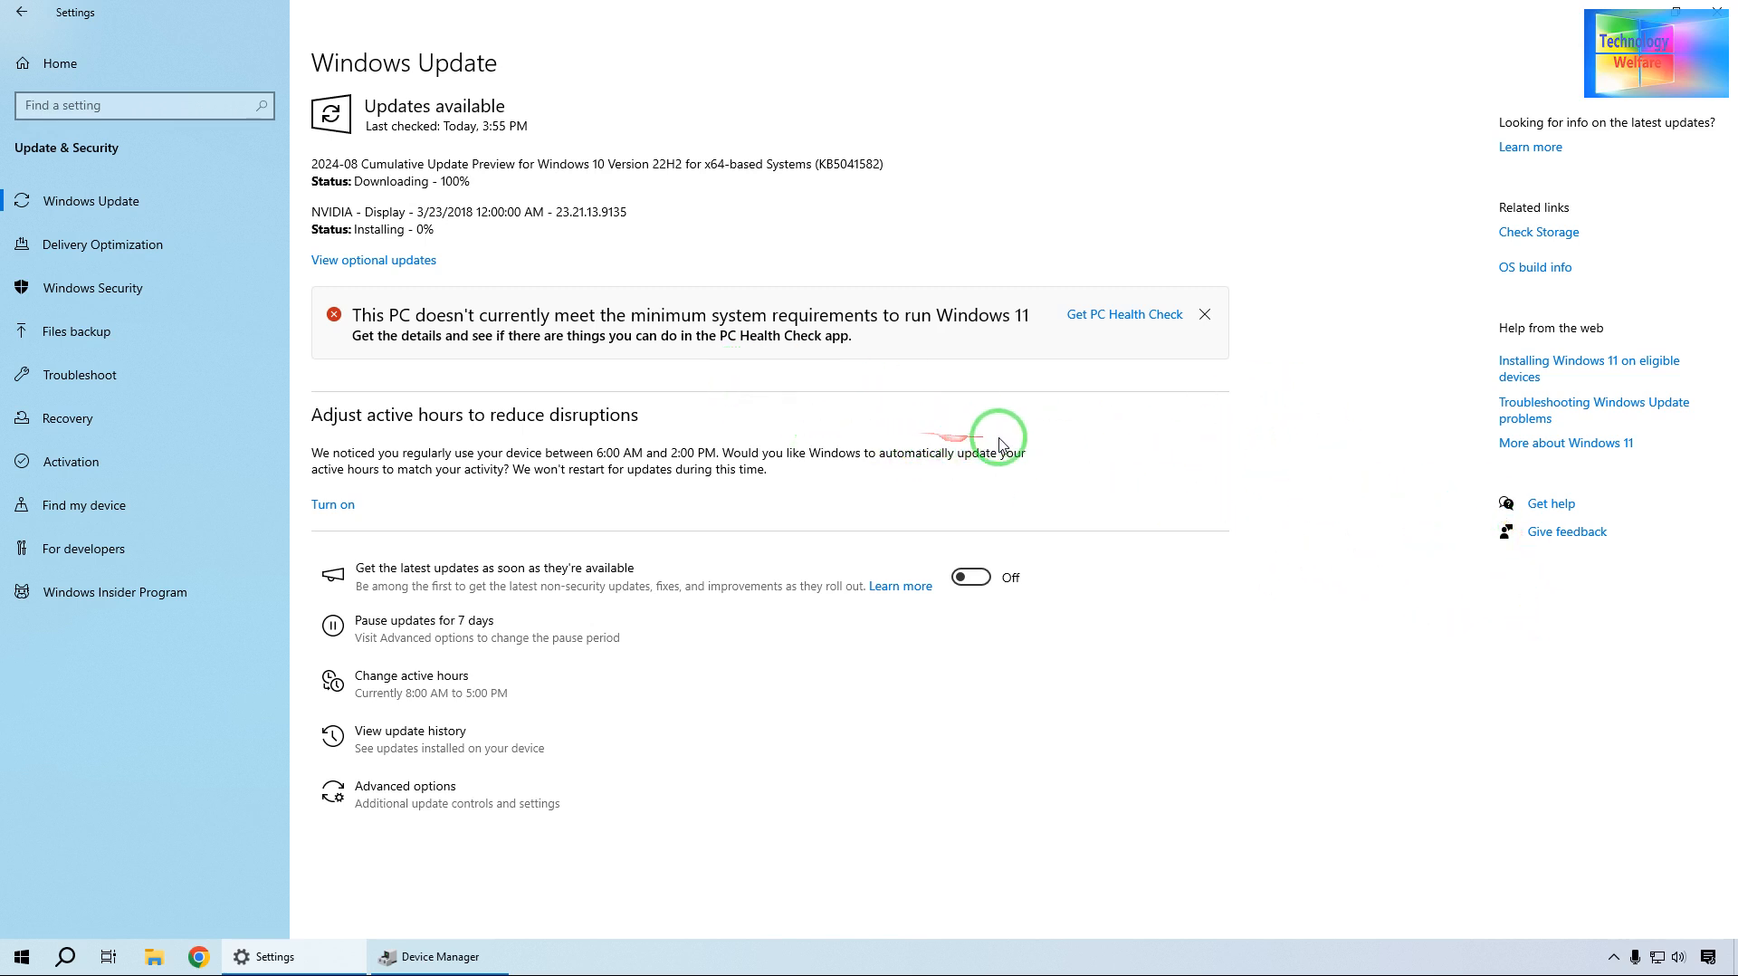
mouse_move(1189, 432)
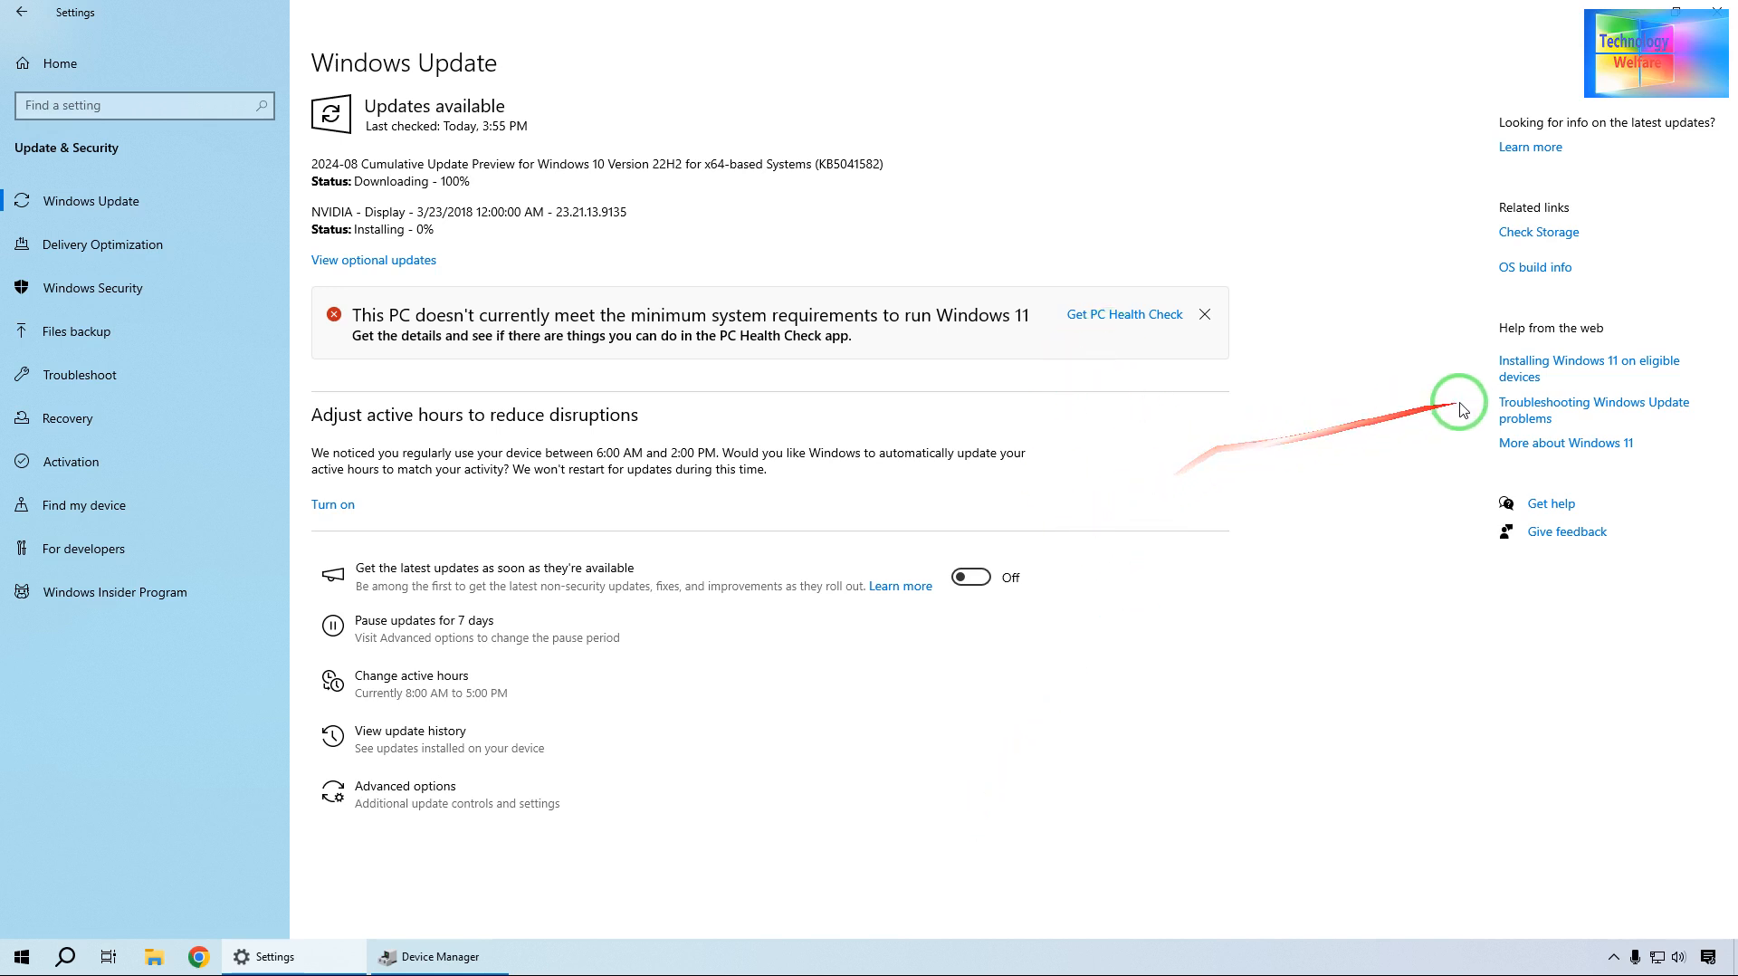
mouse_move(1257, 240)
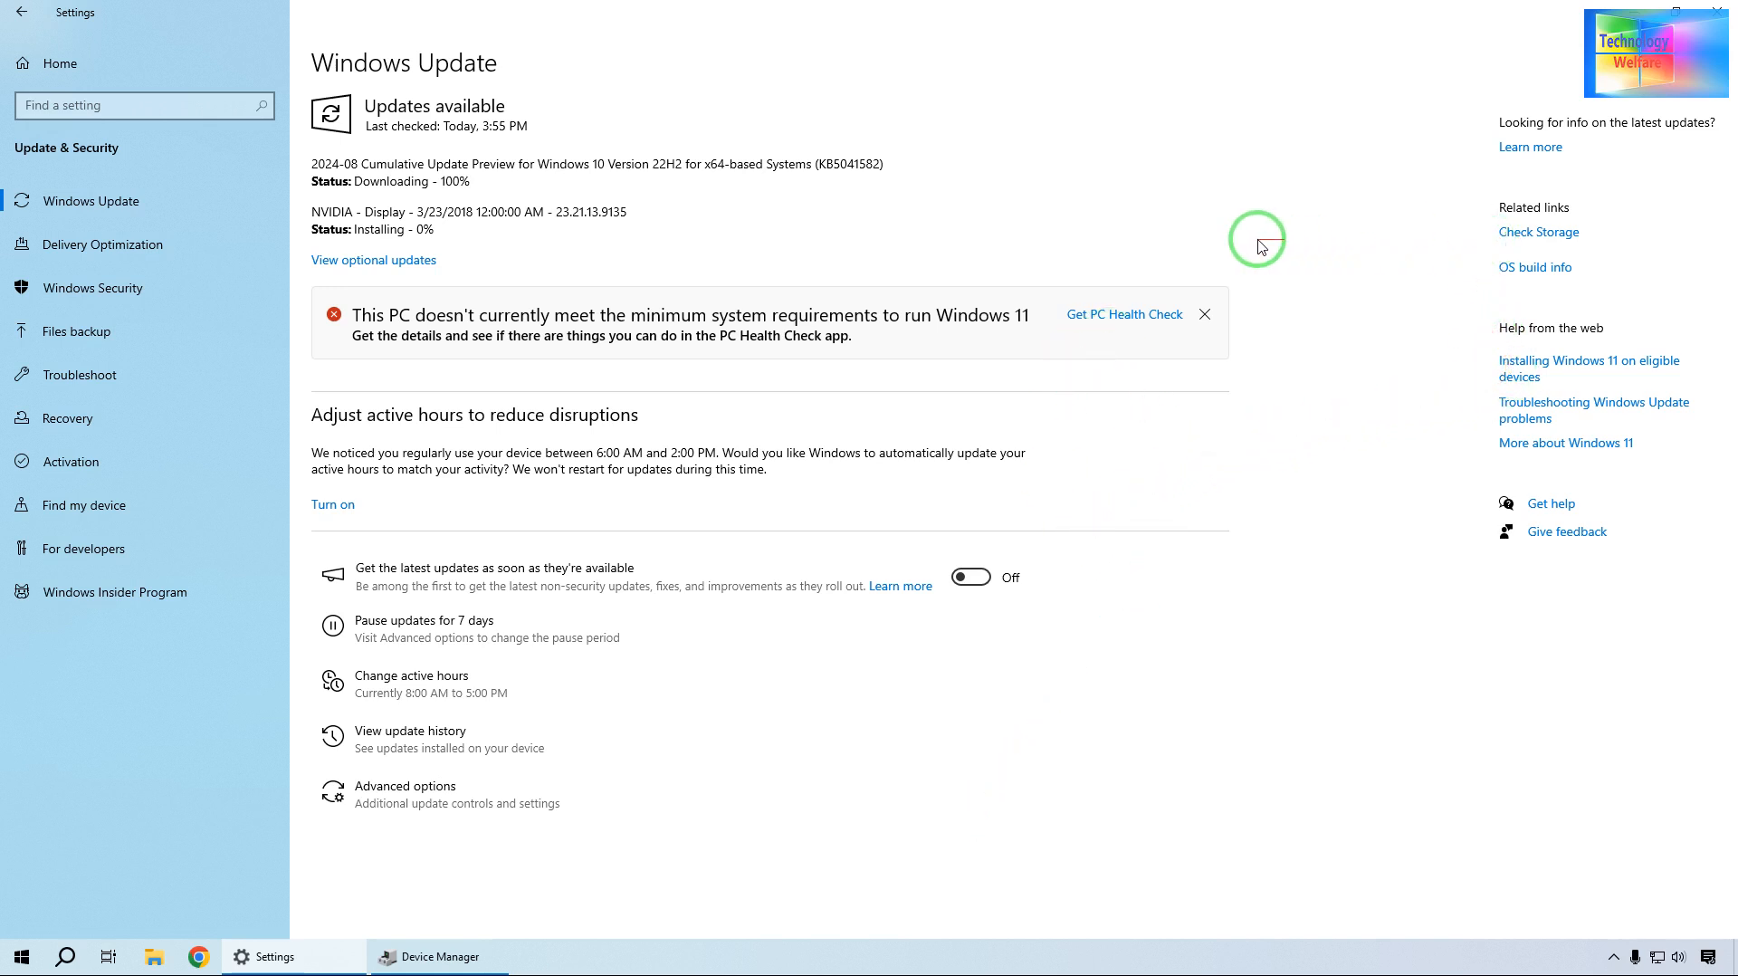
mouse_move(406, 258)
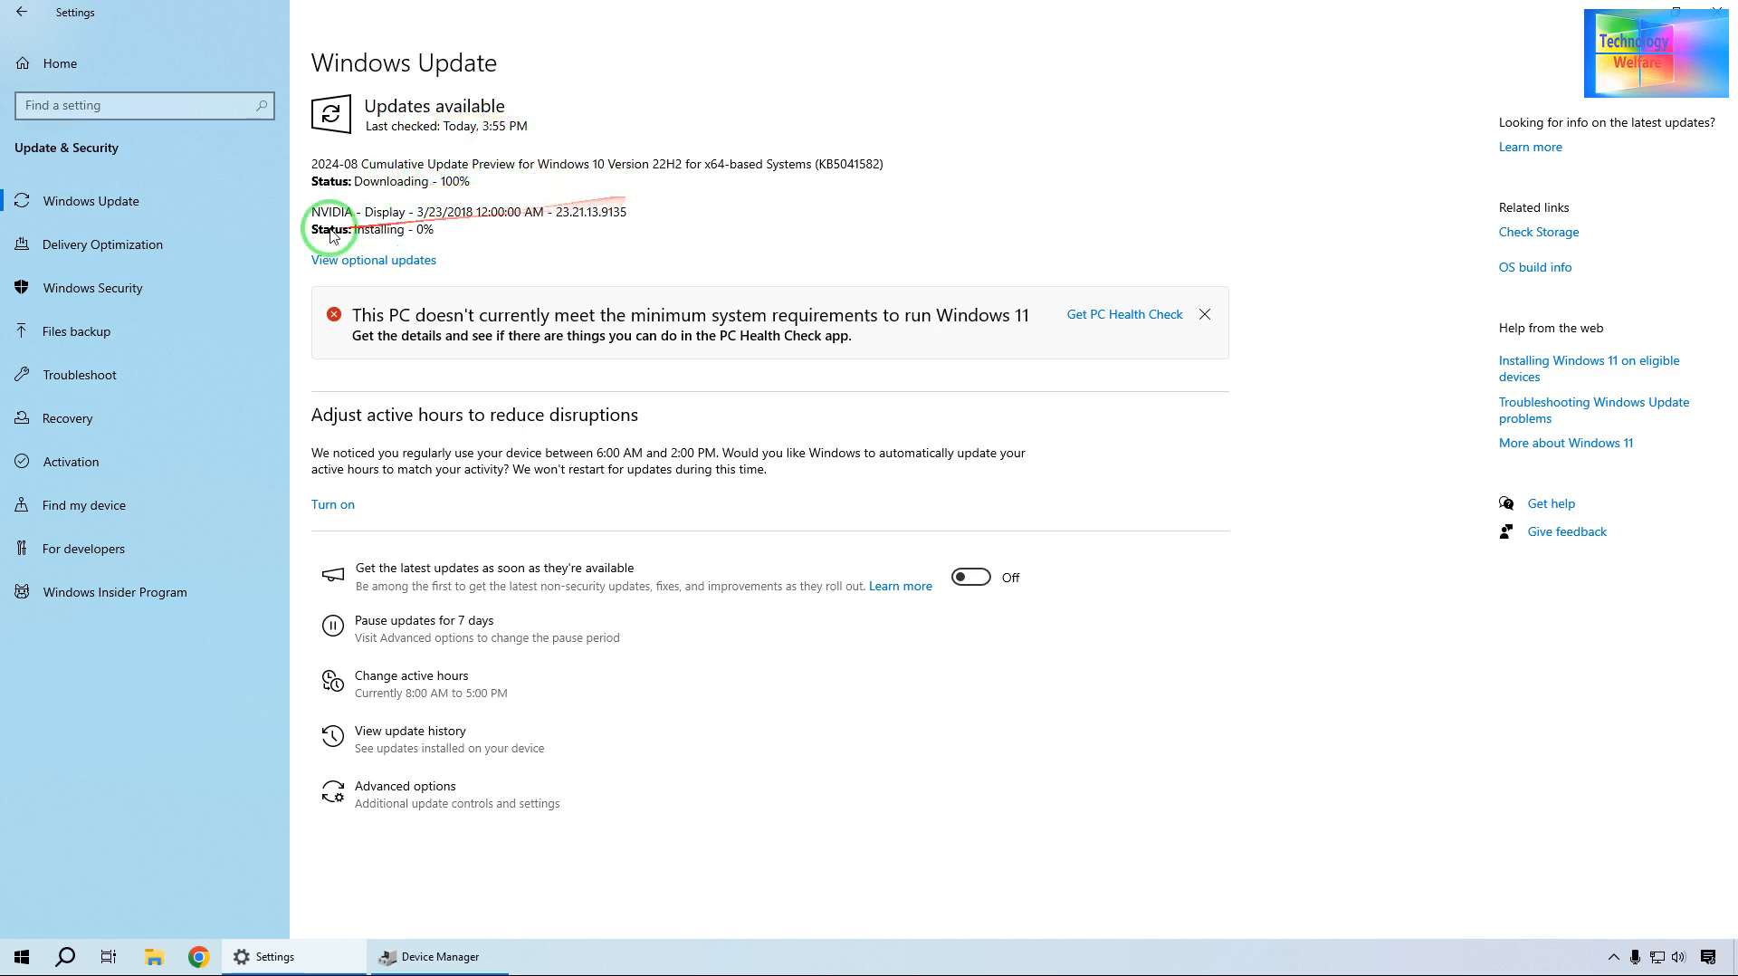
mouse_move(567, 315)
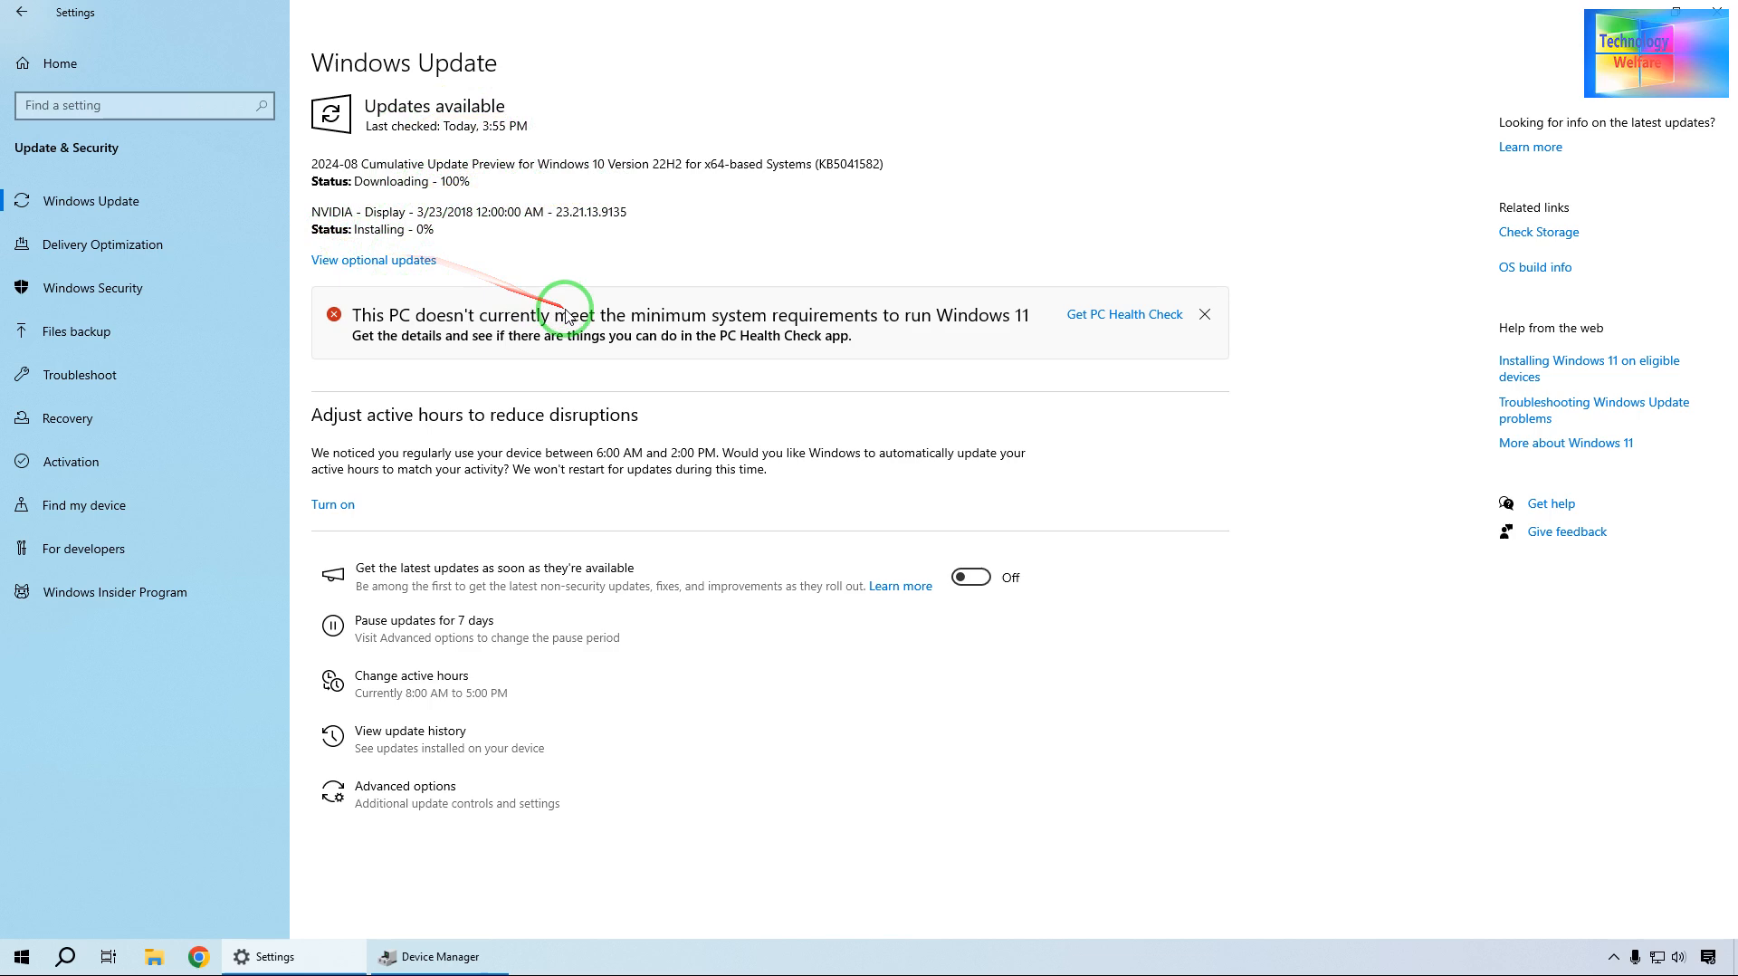
mouse_move(1556, 207)
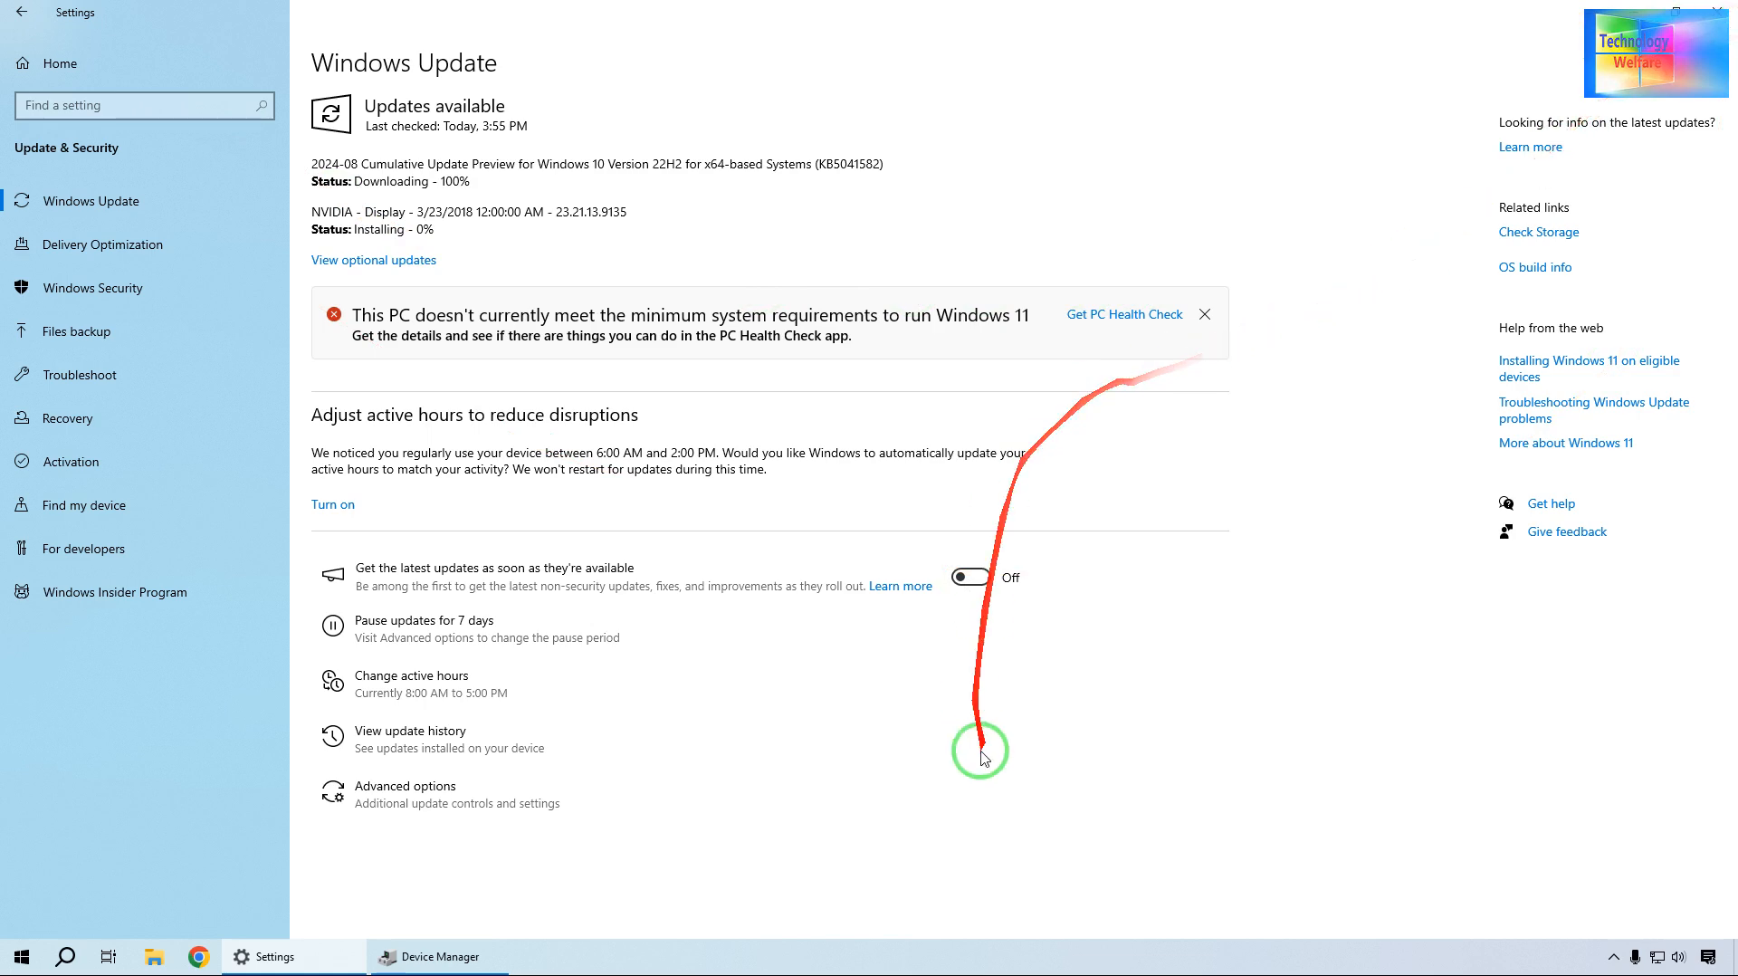
mouse_move(1273, 353)
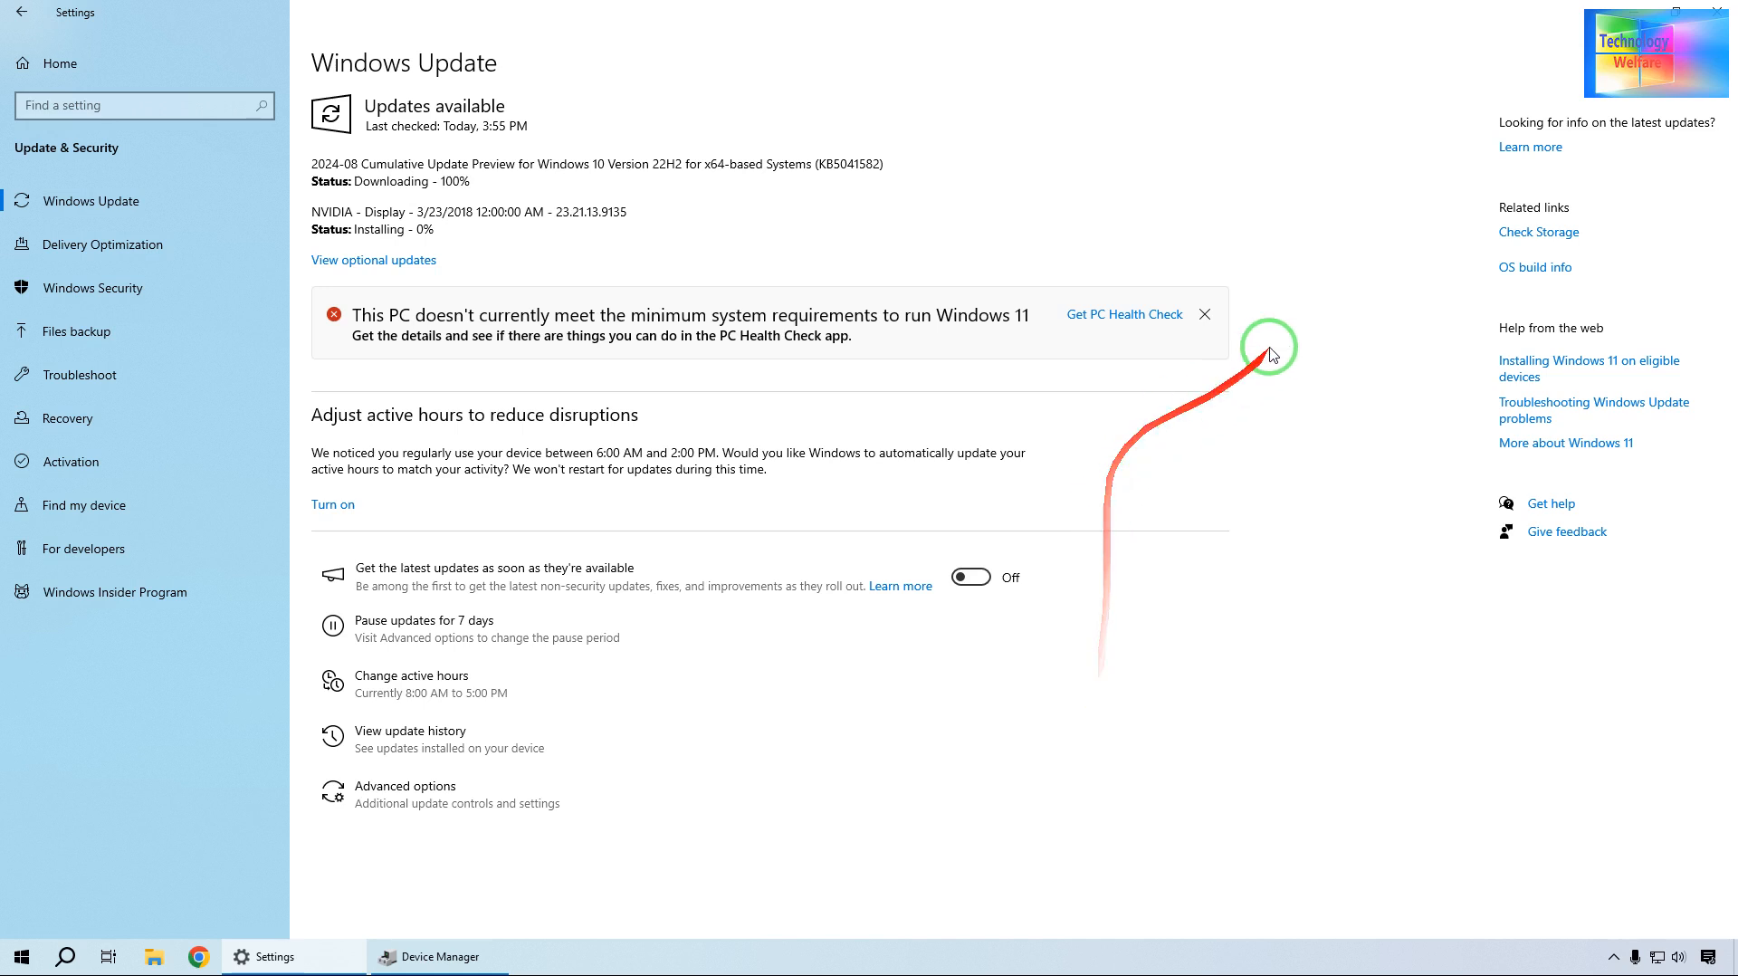
mouse_move(1402, 478)
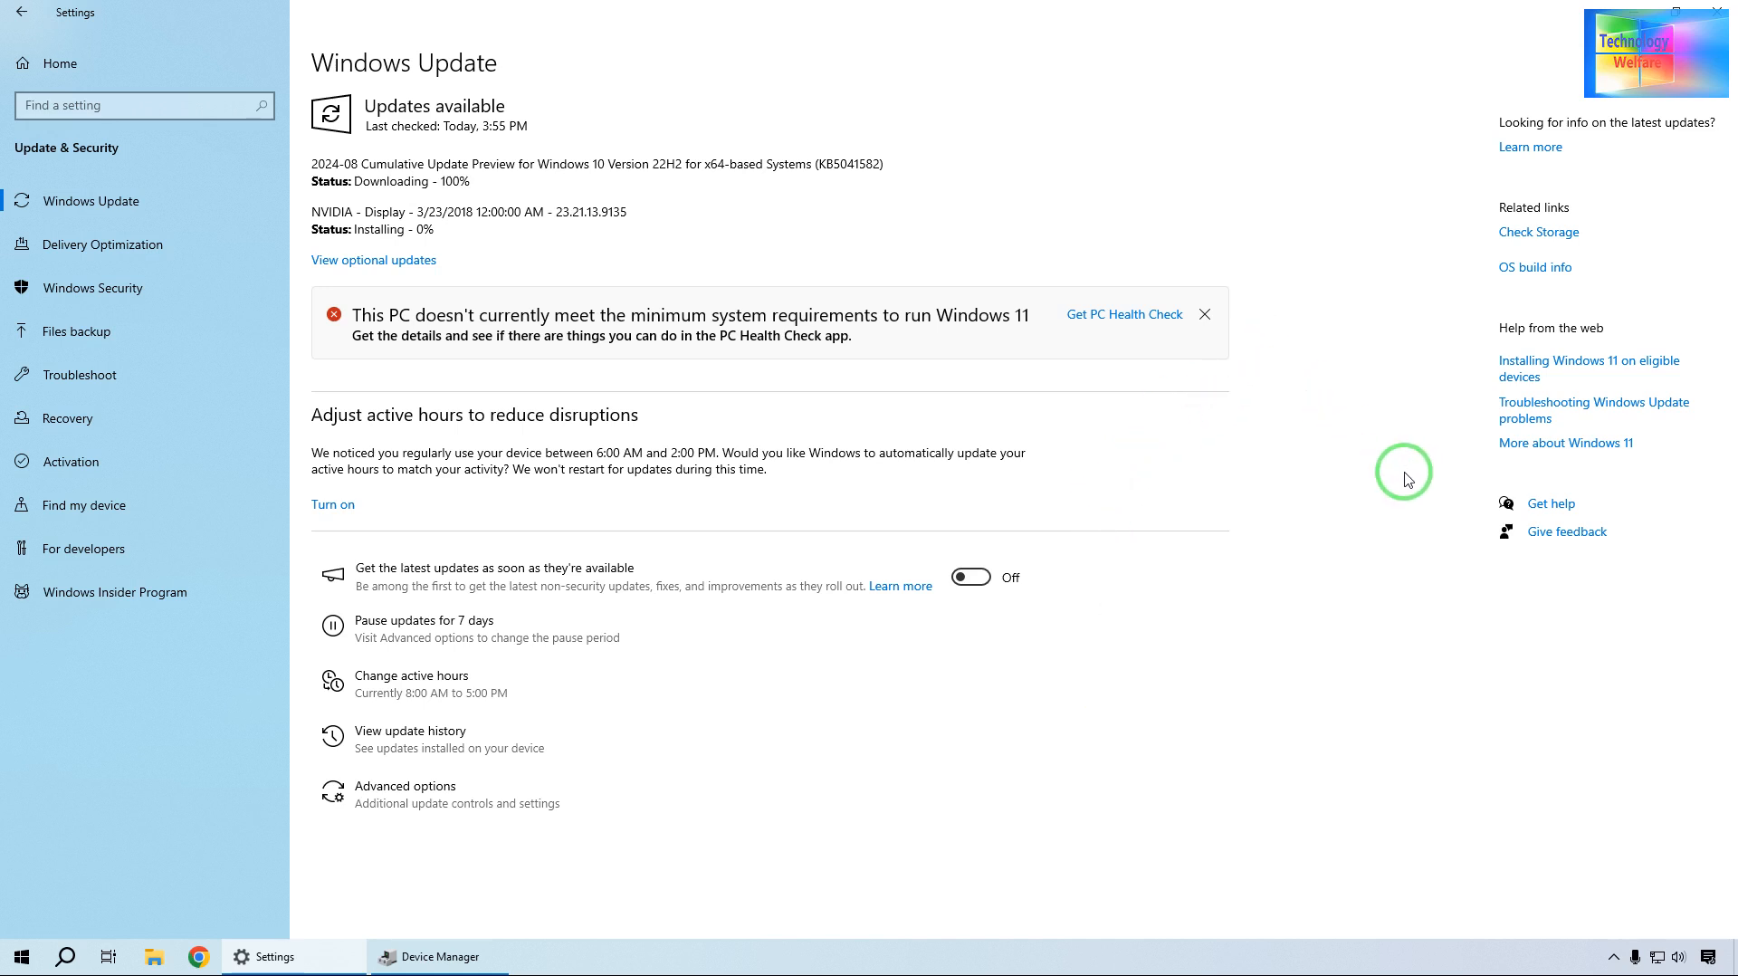